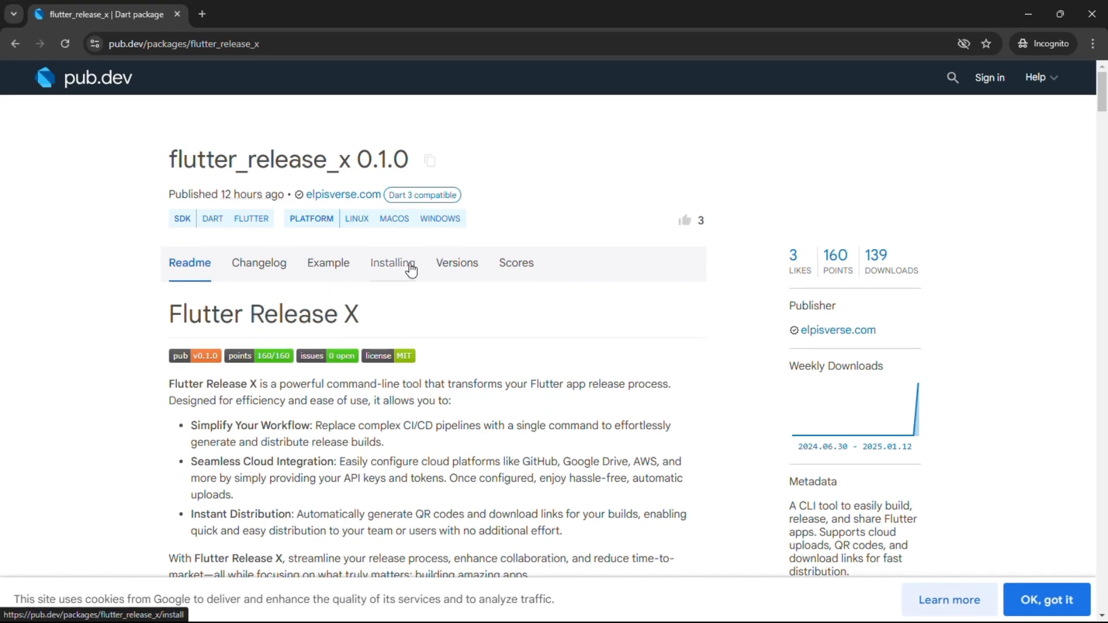
Step: Locate the global activate command for flutter_release_x on the package's Installing page
{"action": "left_click", "coordinate": [392, 264]}
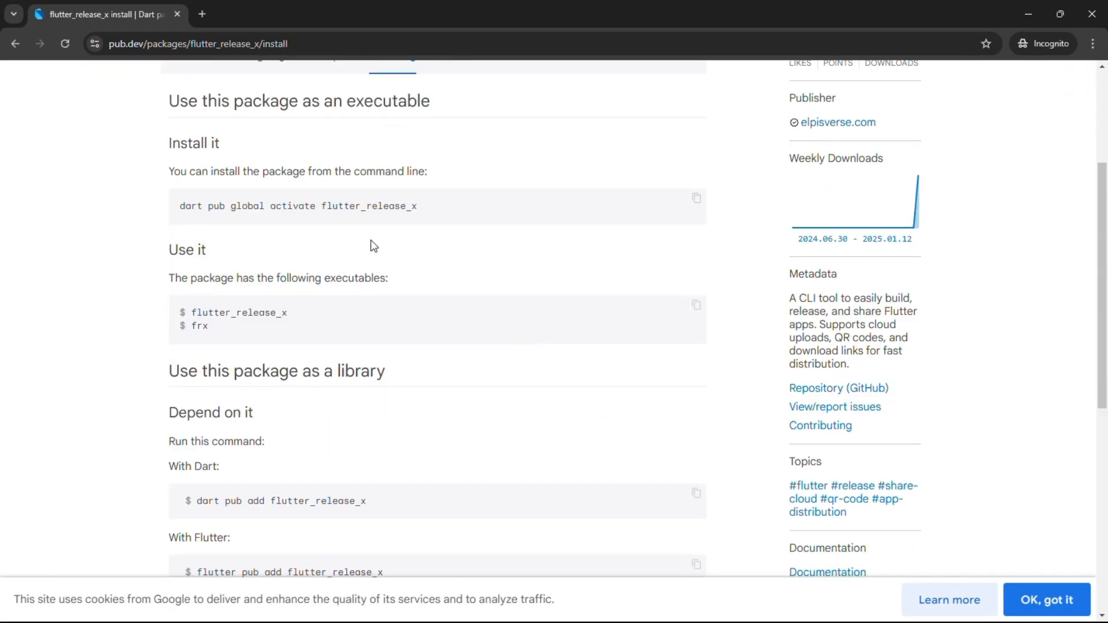
{"action": "mouse_move", "coordinate": [366, 334]}
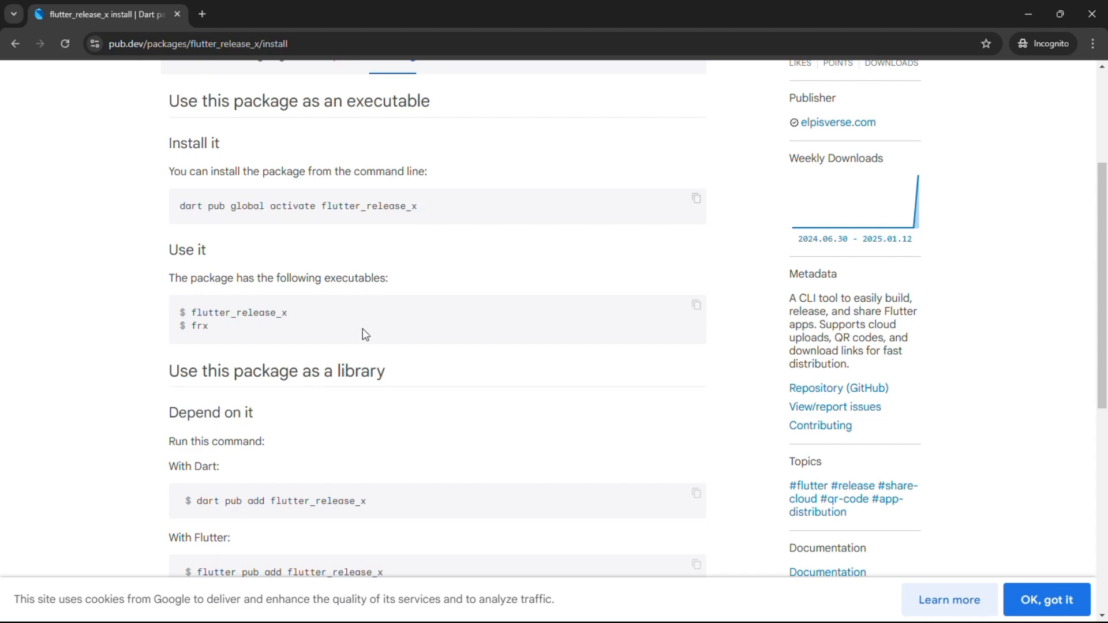
{"action": "scroll", "scroll_direction": "up", "scroll_amount": 3}
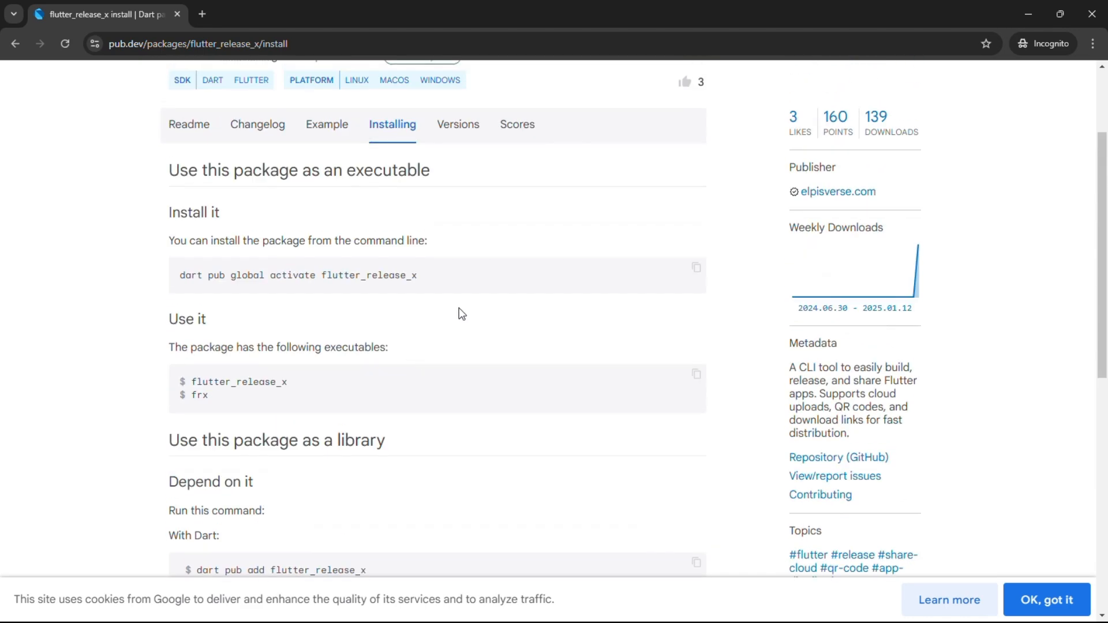
{"action": "left_click", "coordinate": [696, 199]}
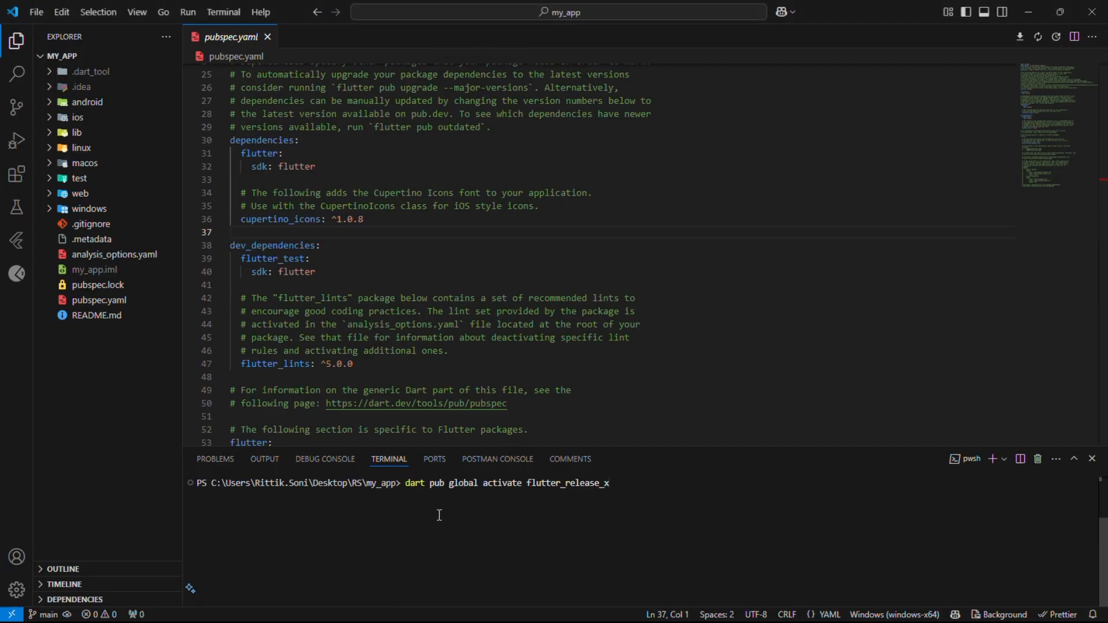
Step: Run 'dart pub global activate flutter_release_x', installing 0.1.0 with the frx executable
{"action": "key", "text": "Enter"}
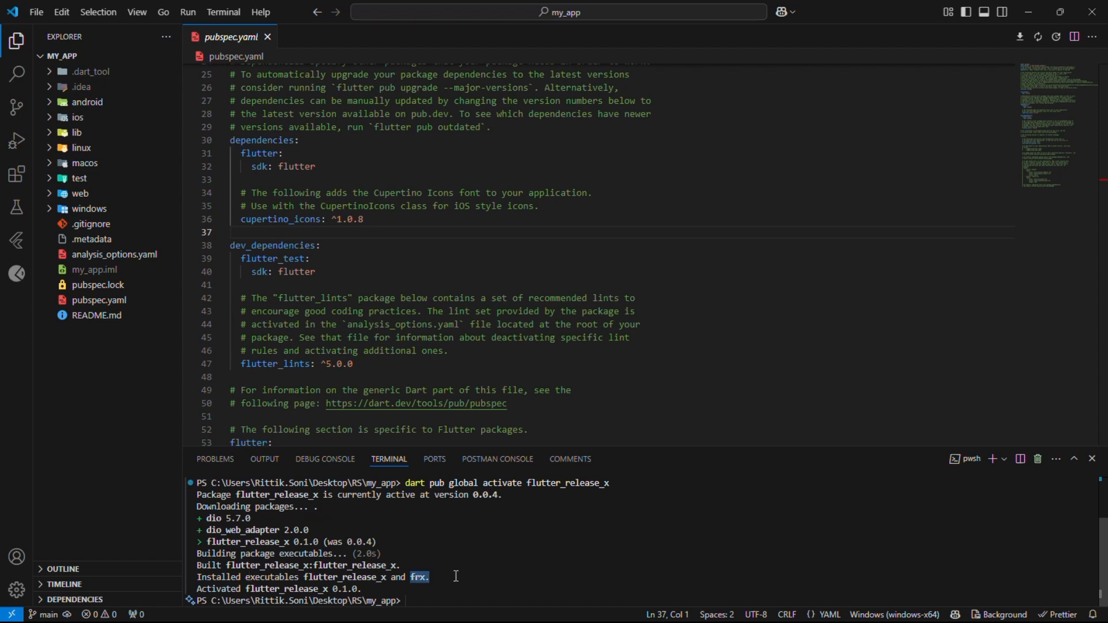
{"action": "double_click", "coordinate": [348, 577]}
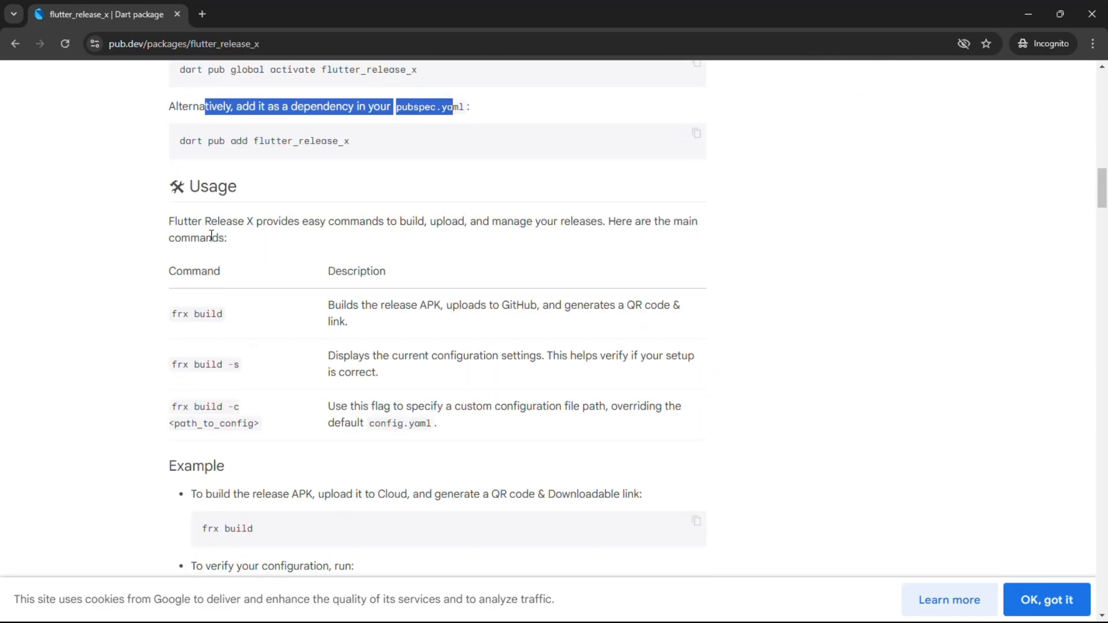
Step: Read the frx build commands and copy the sample configuration into a new config.yaml
{"action": "double_click", "coordinate": [519, 305]}
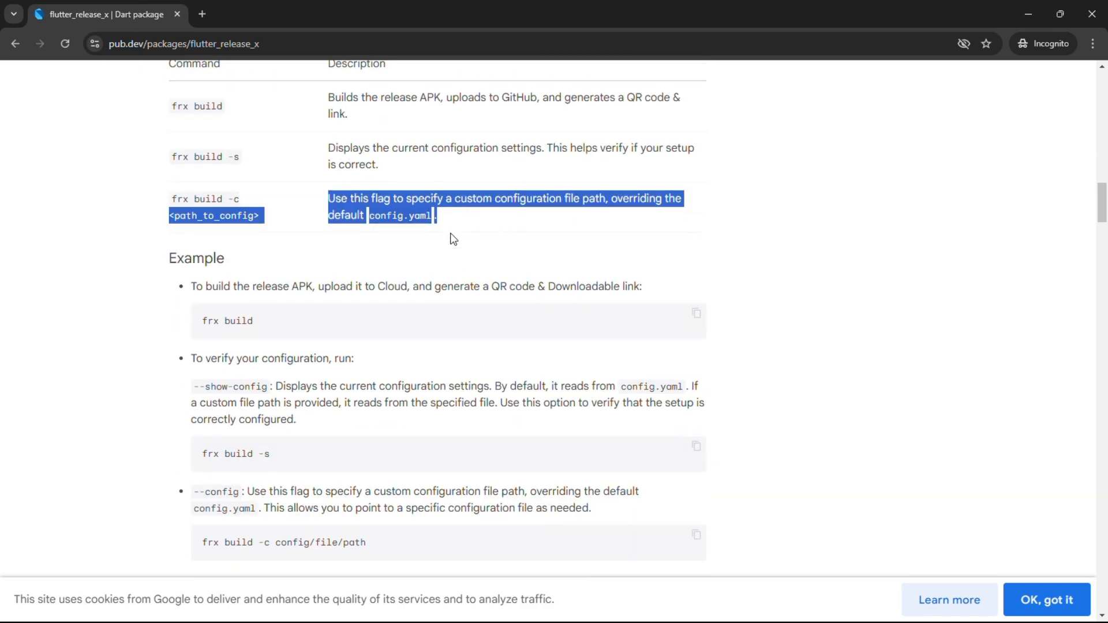
{"action": "scroll", "scroll_direction": "down", "scroll_amount": 3}
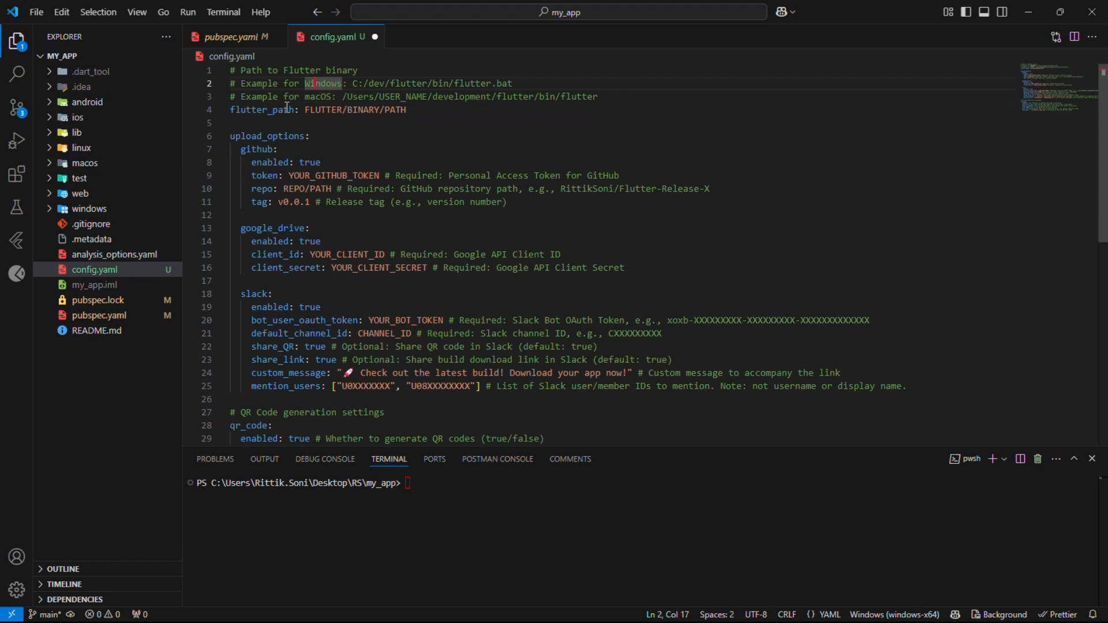
{"action": "double_click", "coordinate": [261, 110]}
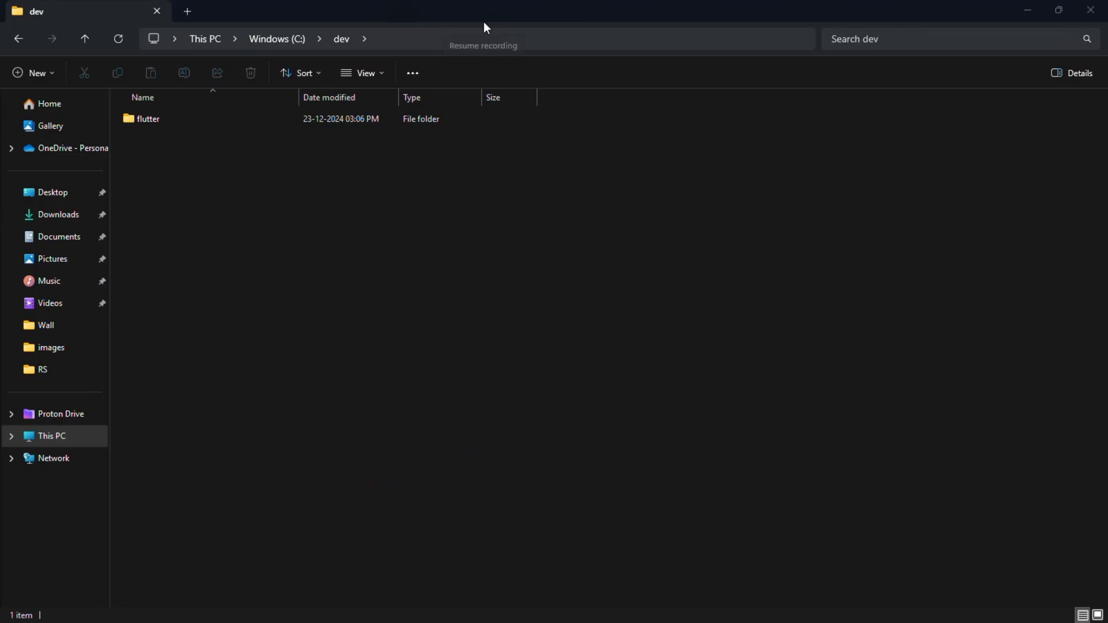
Step: Navigate to C:\dev\flutter\bin and reveal the full path of the flutter batch file
{"action": "double_click", "coordinate": [148, 119]}
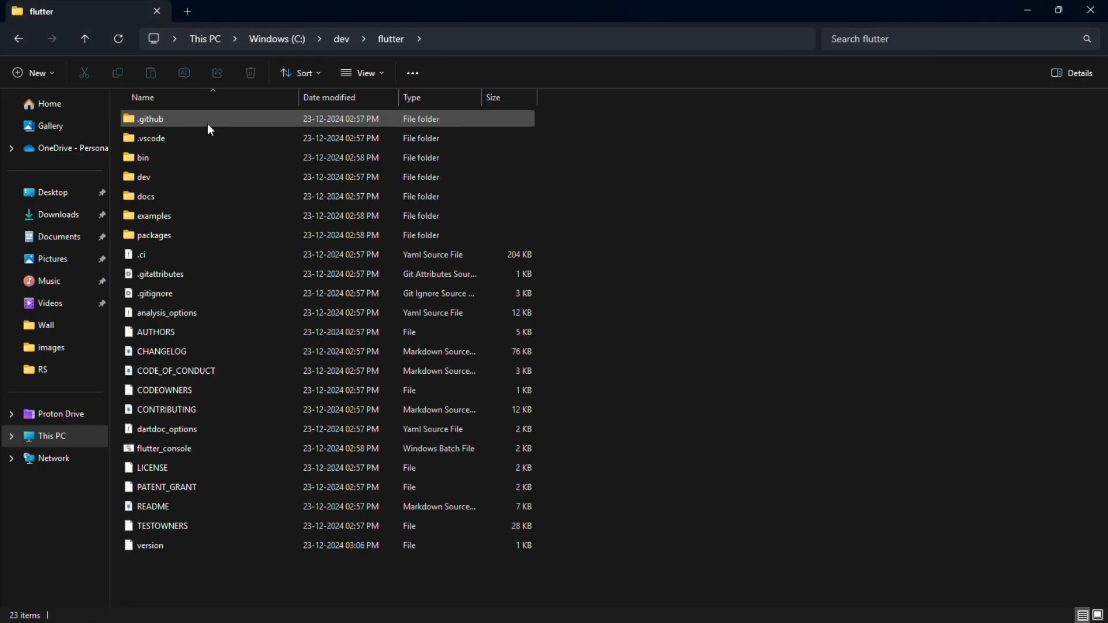
{"action": "double_click", "coordinate": [142, 157]}
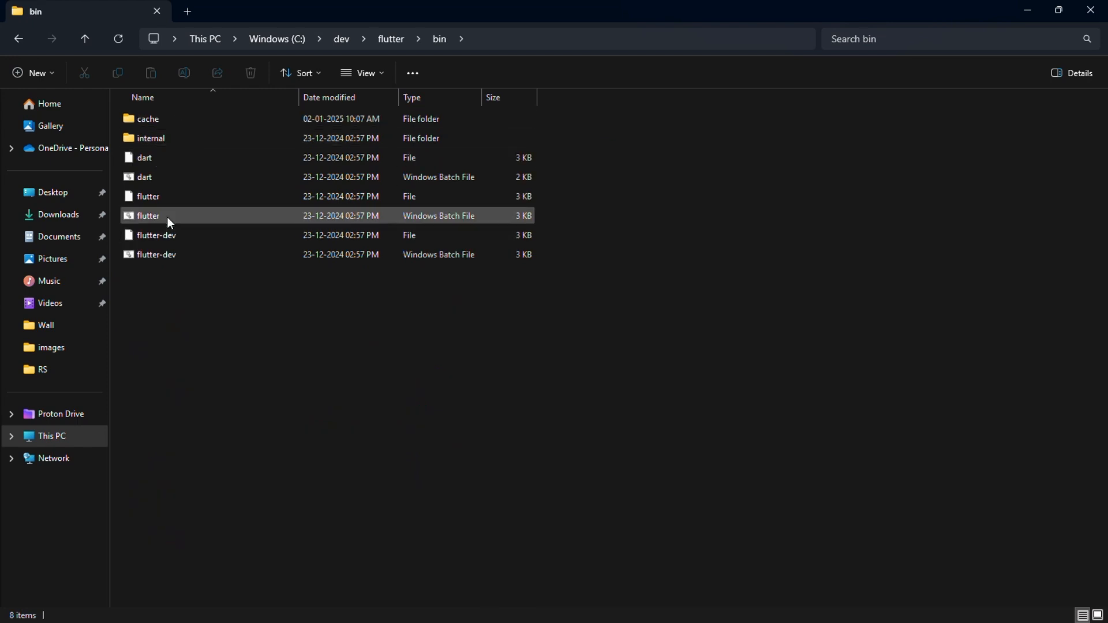
{"action": "left_click", "coordinate": [148, 216]}
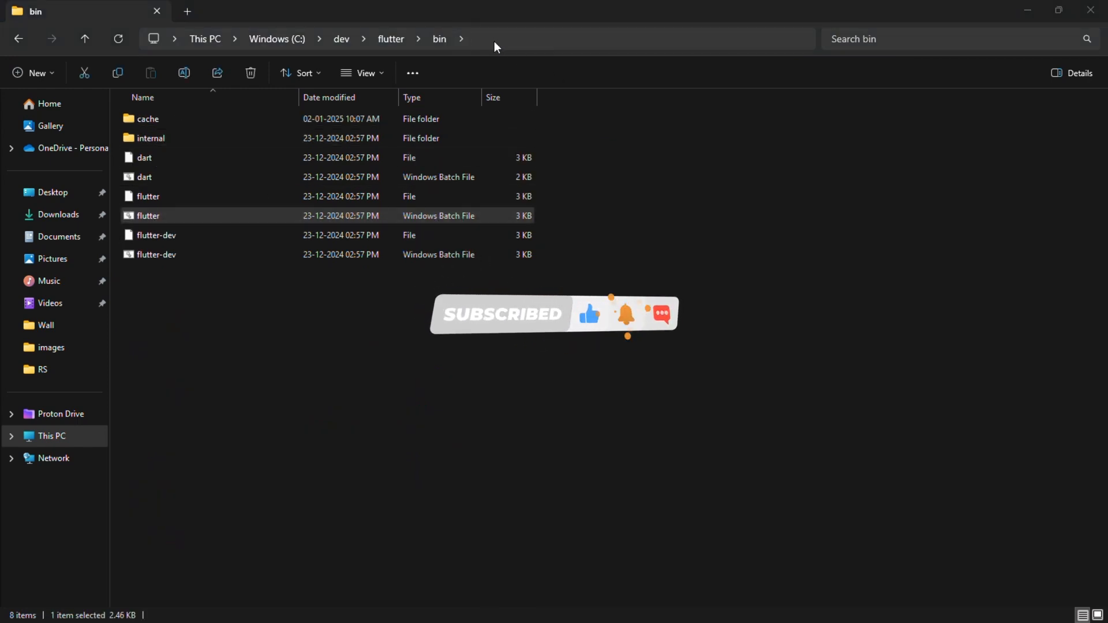
{"action": "left_click", "coordinate": [494, 45]}
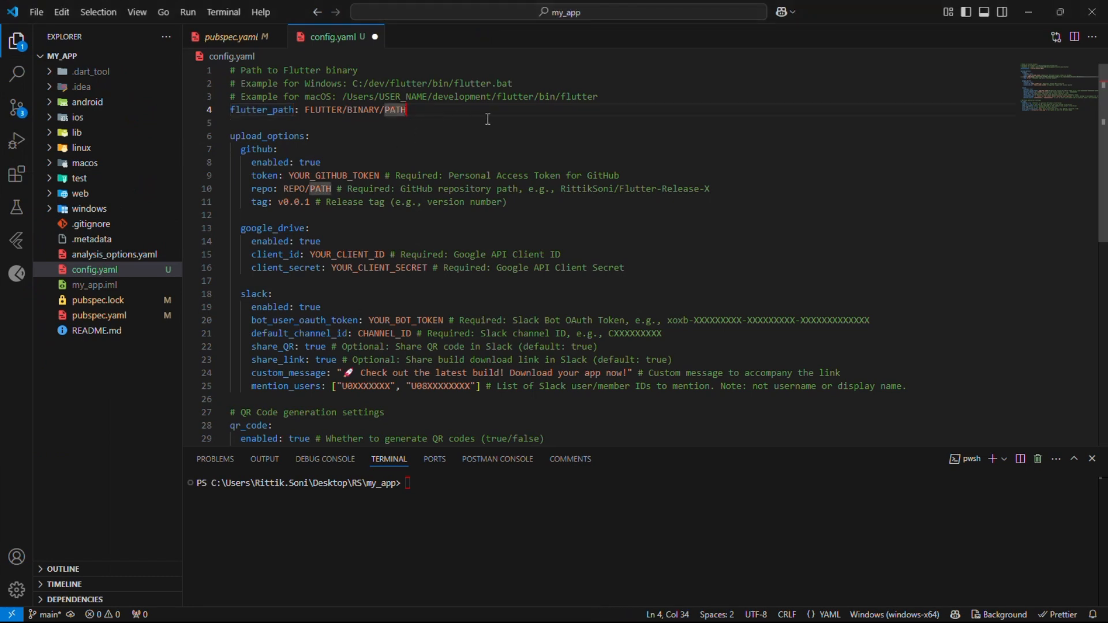
Step: Set flutter_path in config.yaml to C:/dev/flutter/bin/flutter.bat
{"action": "type", "text": "C:\\dev\\flutter\\bin"}
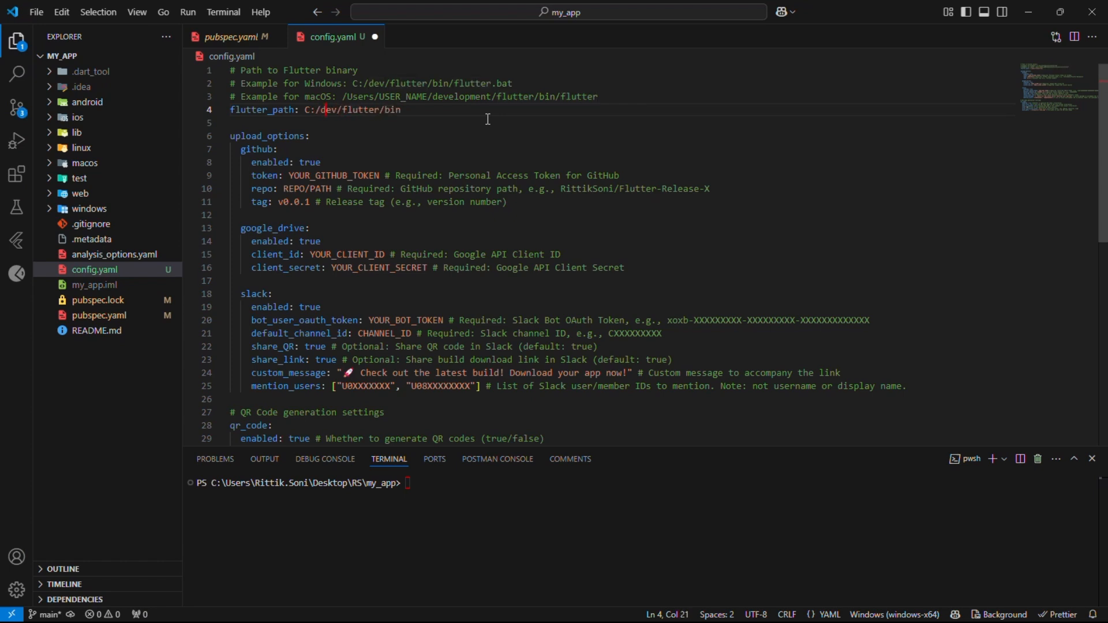
{"action": "double_click", "coordinate": [462, 96]}
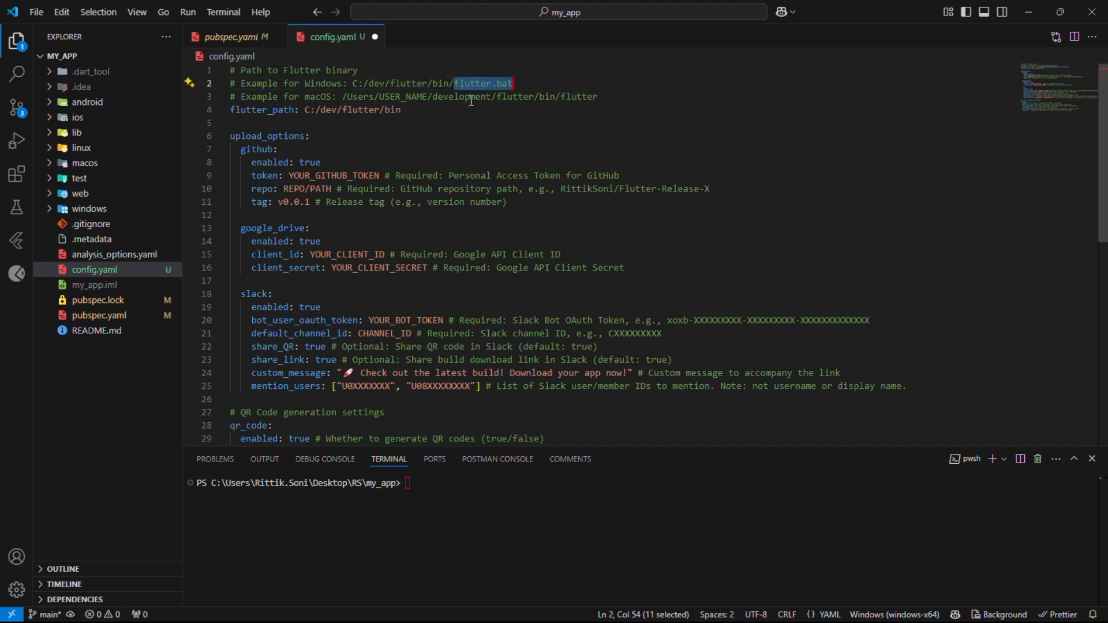
{"action": "type", "text": "/flutter.bat"}
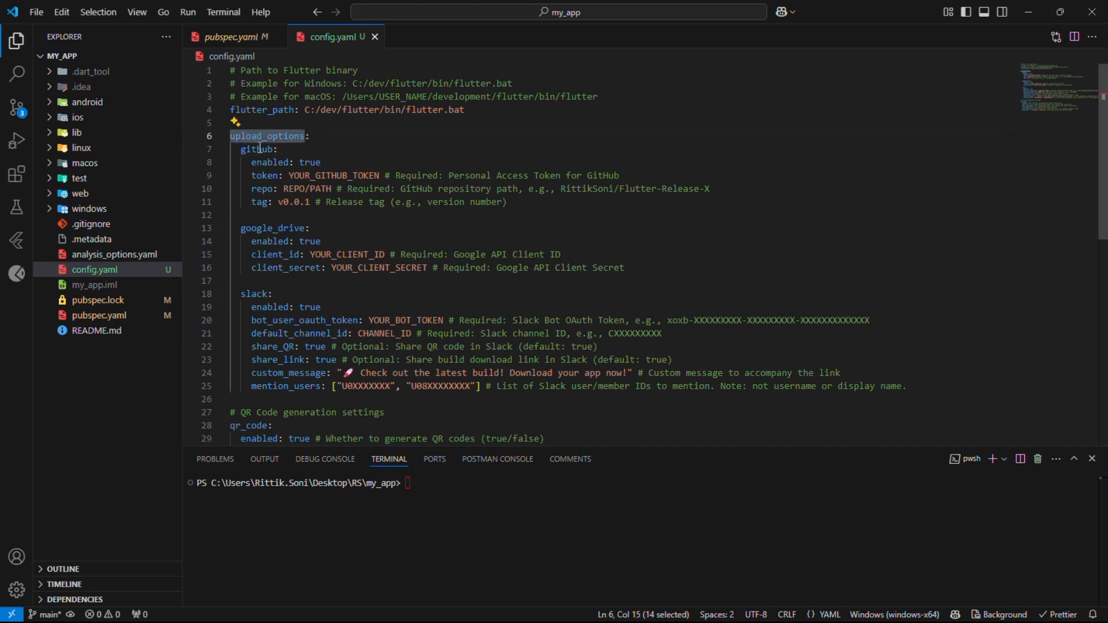
Step: Set enabled to false for the GitHub, Google Drive and Slack sections of config.yaml
{"action": "type", "text": "fals"}
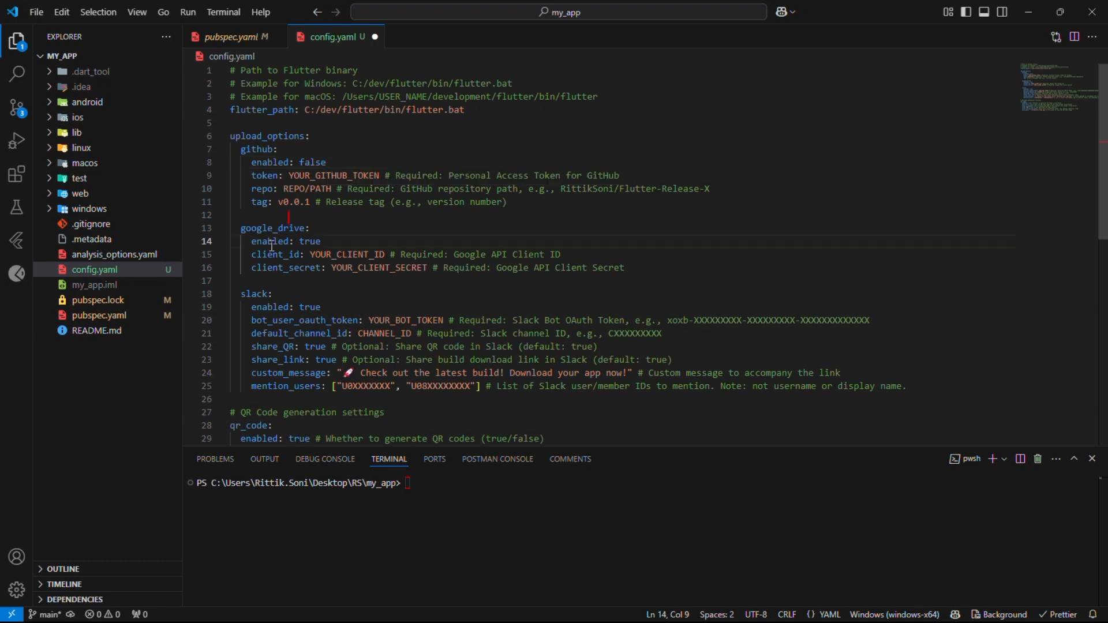
{"action": "double_click", "coordinate": [346, 254]}
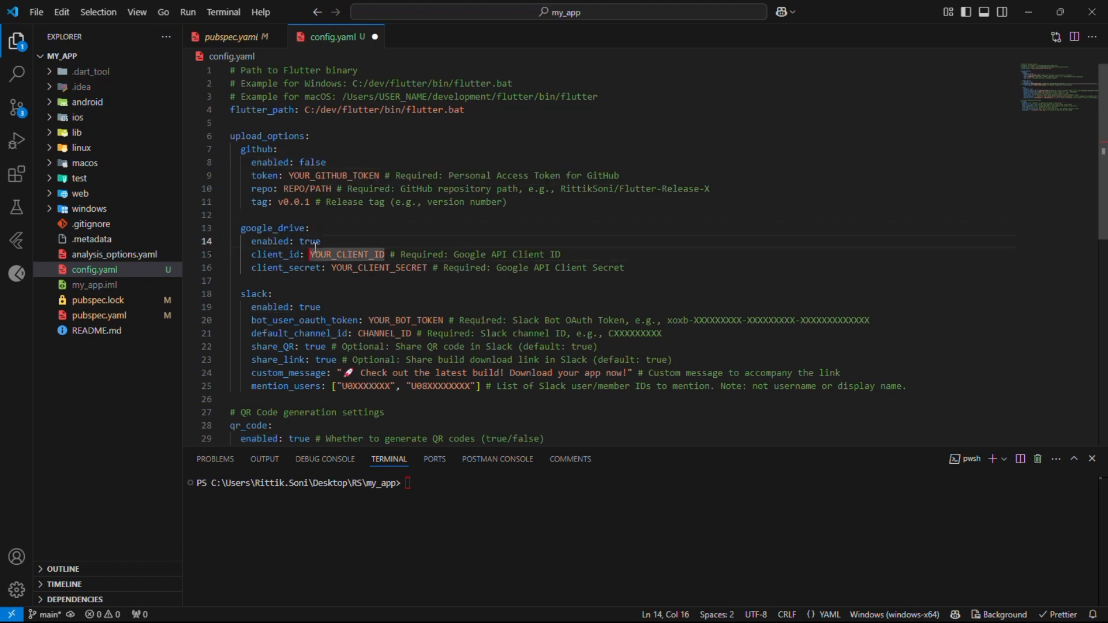
{"action": "type", "text": "fl"}
{"action": "left_click", "coordinate": [607, 307]}
{"action": "type", "text": "fals"}
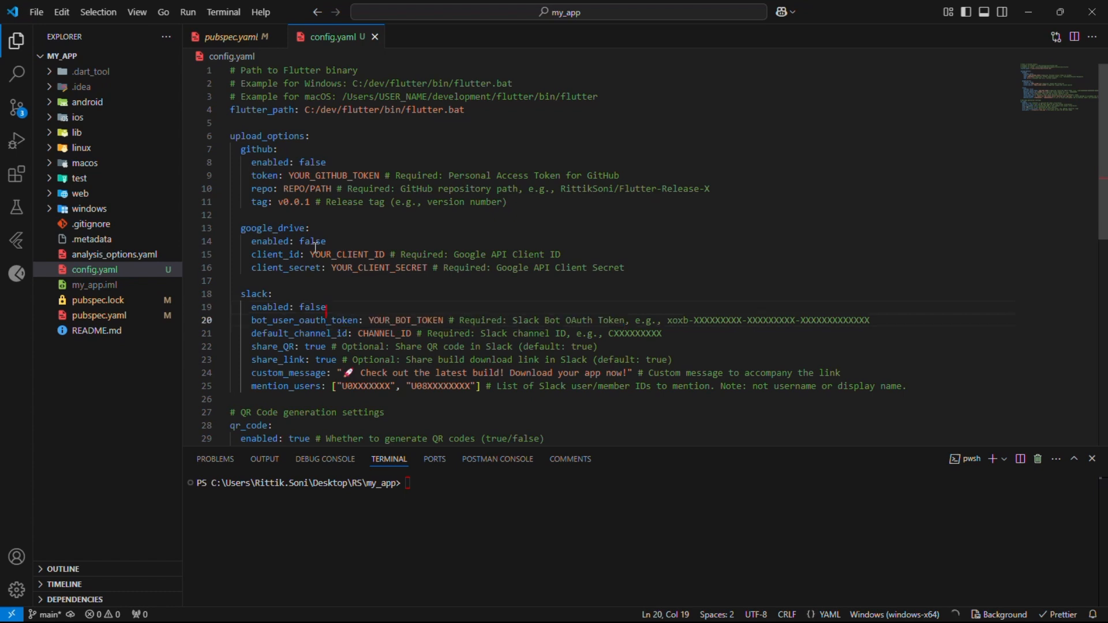
{"action": "scroll", "scroll_direction": "down", "scroll_amount": 3}
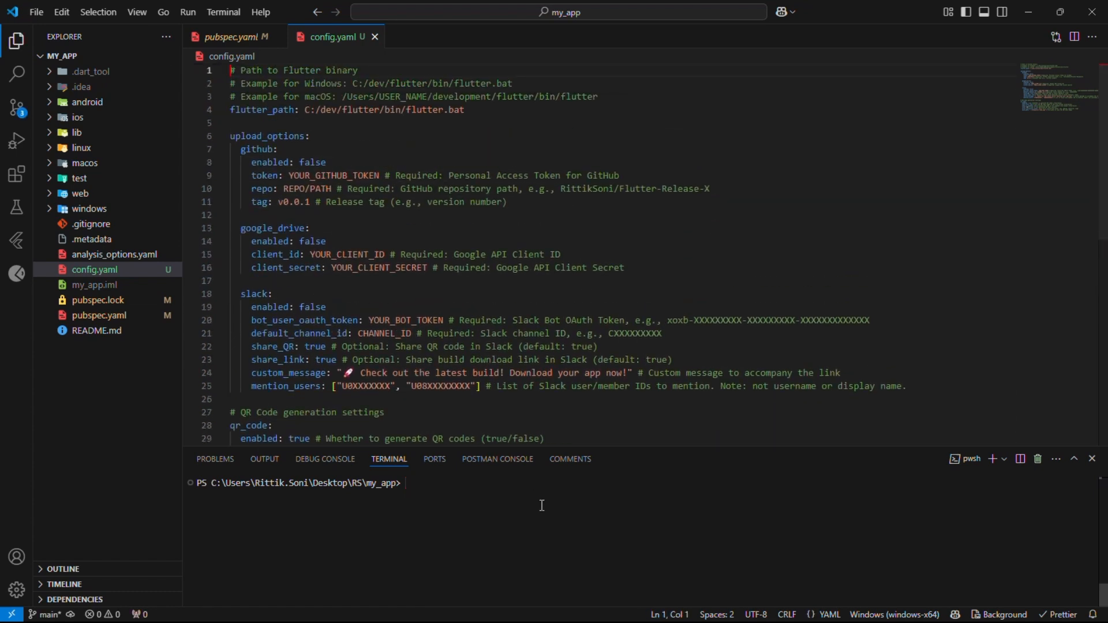
Step: Enter 'frx build -s' in the terminal to verify the configuration
{"action": "type", "text": "frx build"}
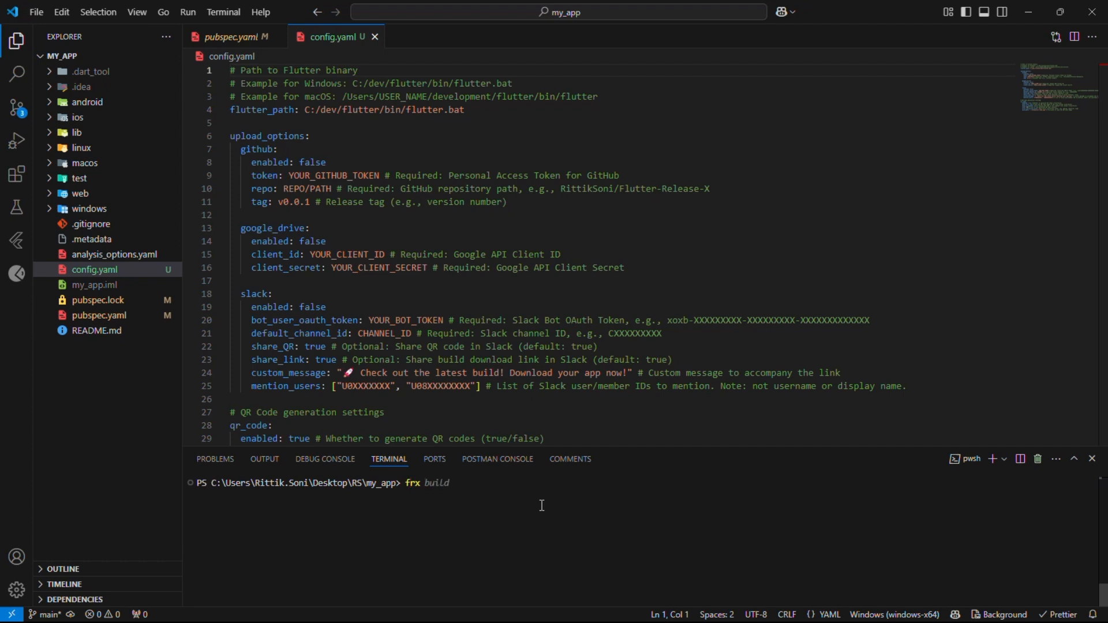
{"action": "type", "text": "-s"}
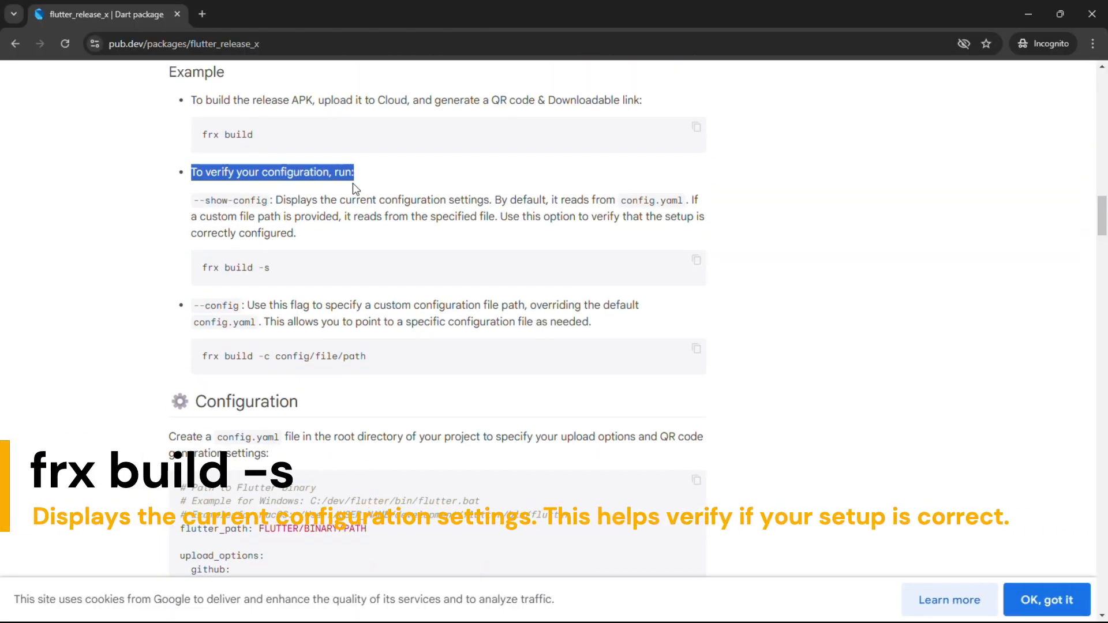
Step: Read the verification note and GitHub section down to the personal access token steps
{"action": "double_click", "coordinate": [230, 200]}
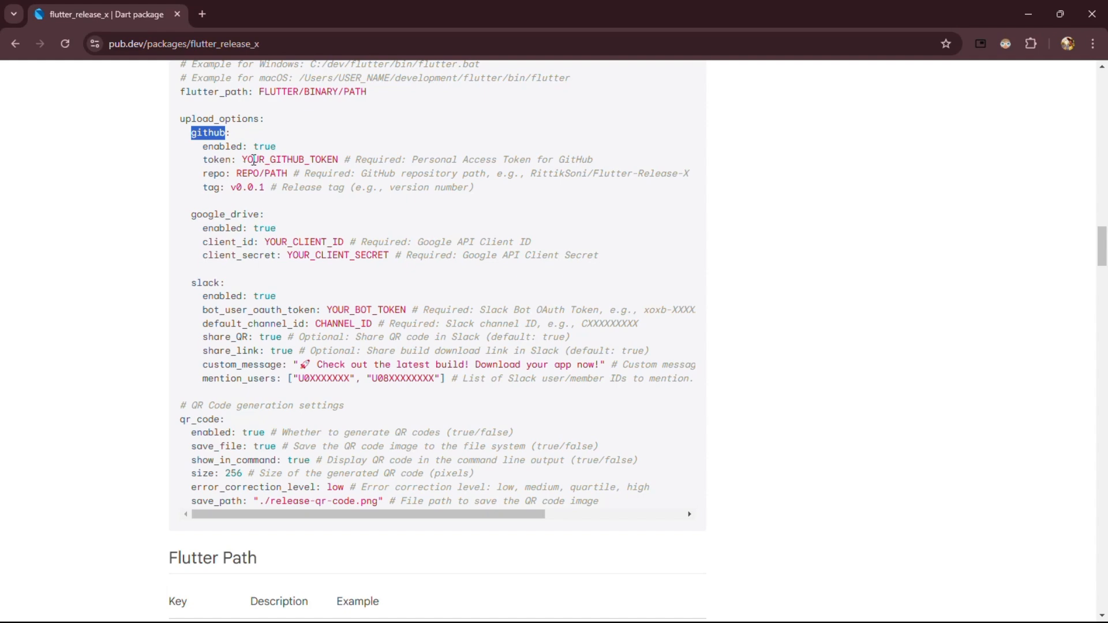
{"action": "double_click", "coordinate": [291, 159]}
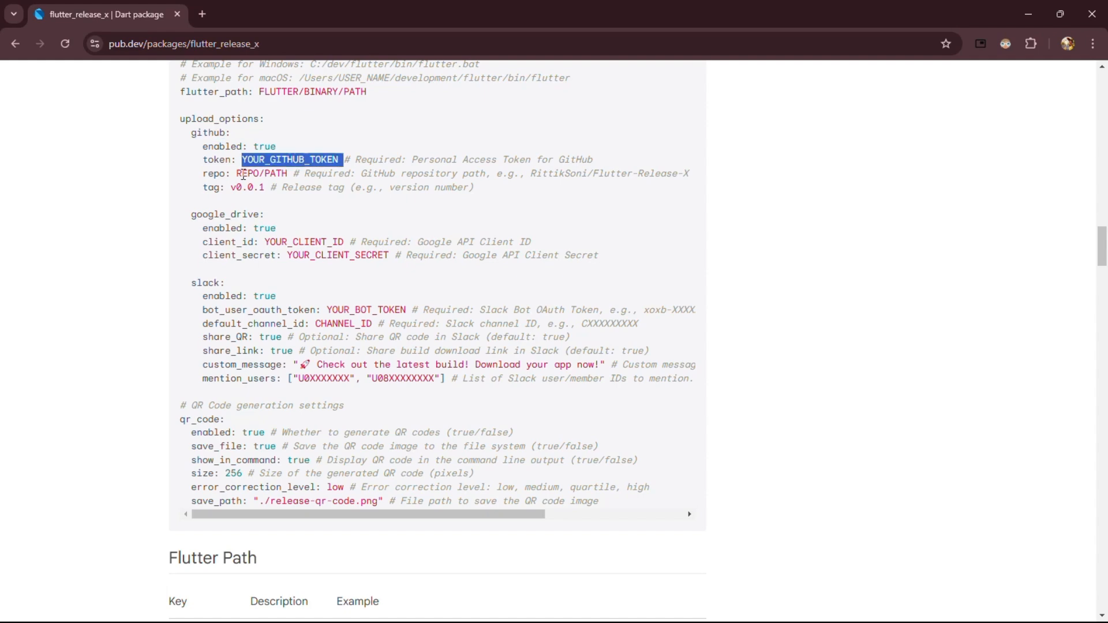
{"action": "left_click", "coordinate": [410, 208]}
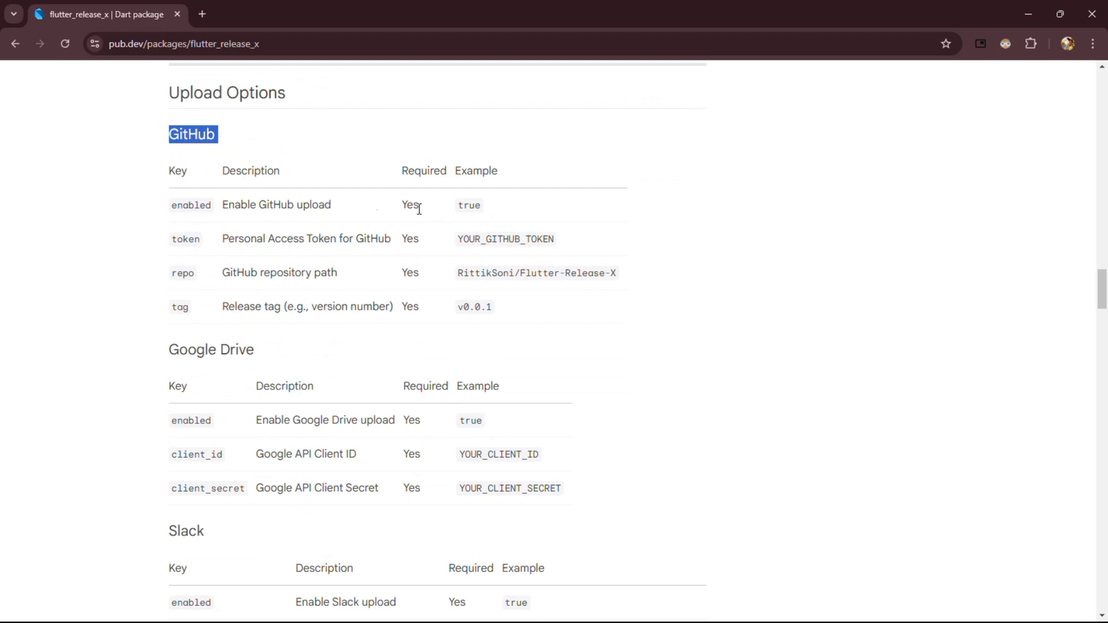
{"action": "double_click", "coordinate": [244, 239]}
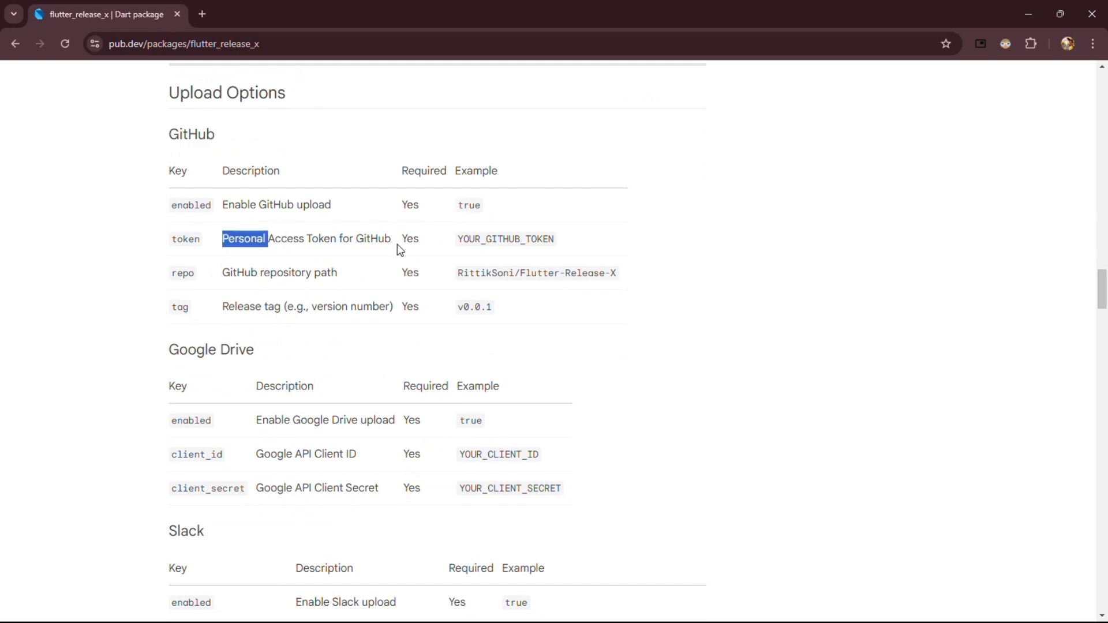
{"action": "scroll", "scroll_direction": "down", "scroll_amount": 3}
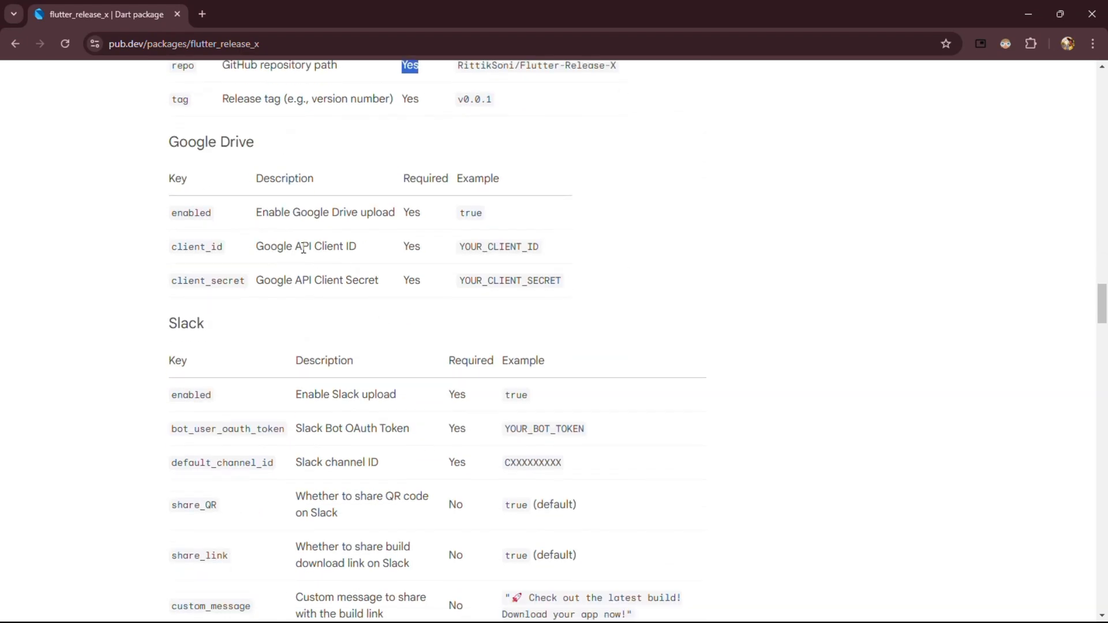
{"action": "scroll", "scroll_direction": "down", "scroll_amount": 3}
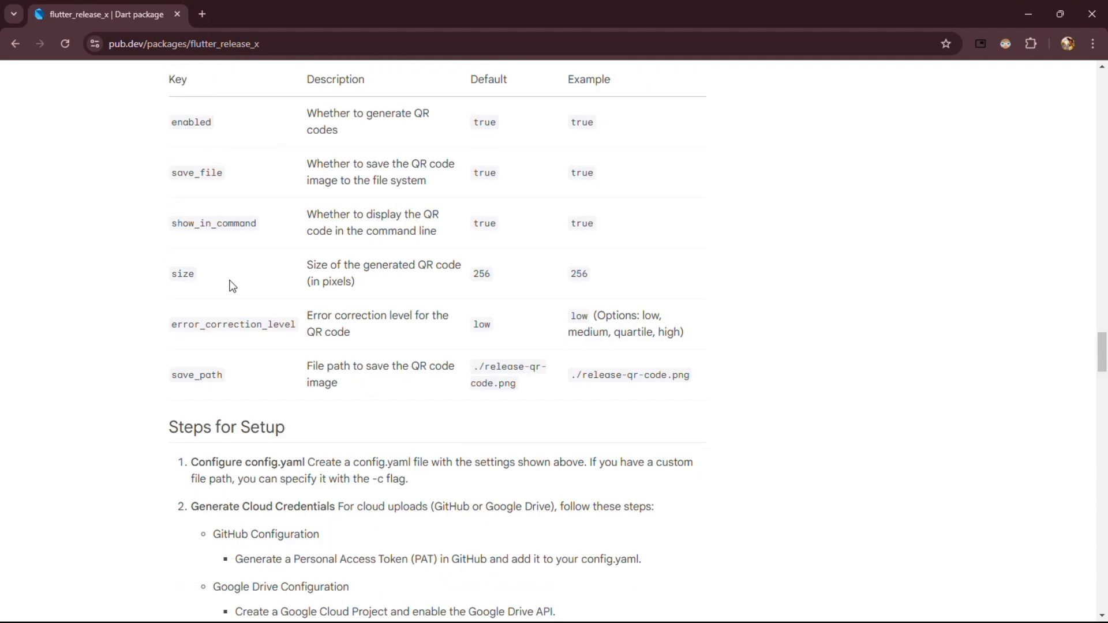
{"action": "scroll", "scroll_direction": "down", "scroll_amount": 3}
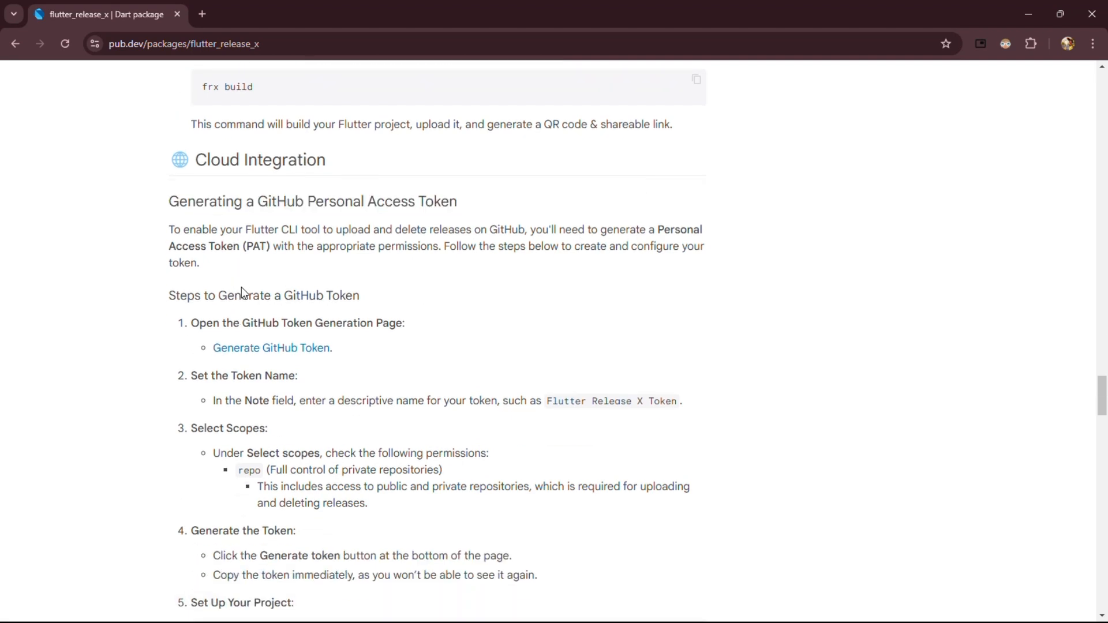
Step: Start a classic GitHub token noted 'Flutter release X' with no expiration
{"action": "left_click", "coordinate": [271, 347]}
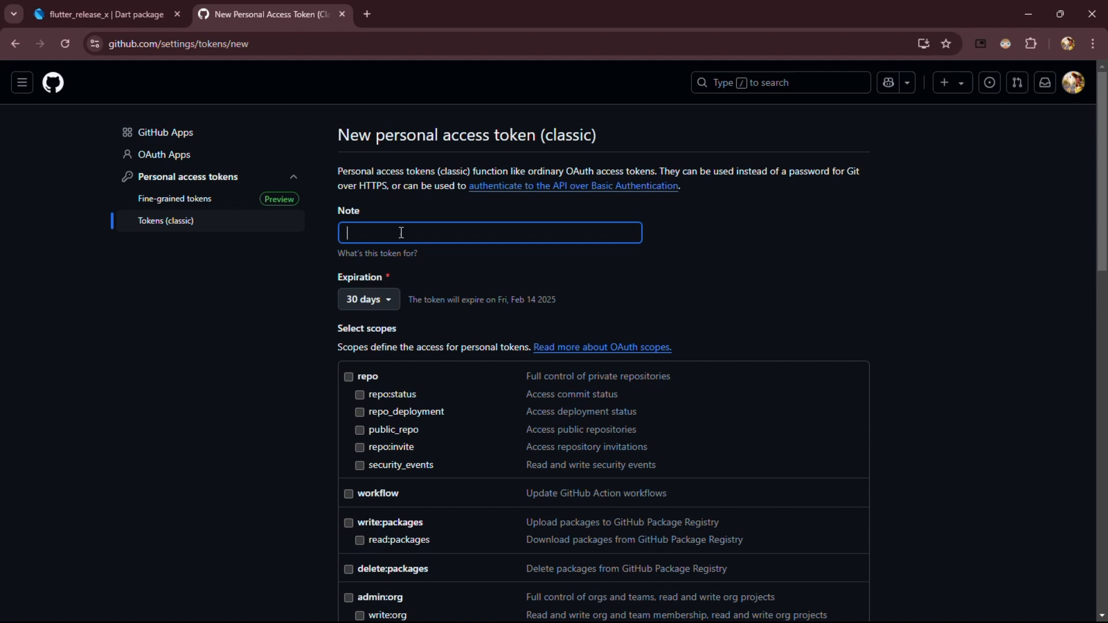
{"action": "type", "text": "Flutter release"}
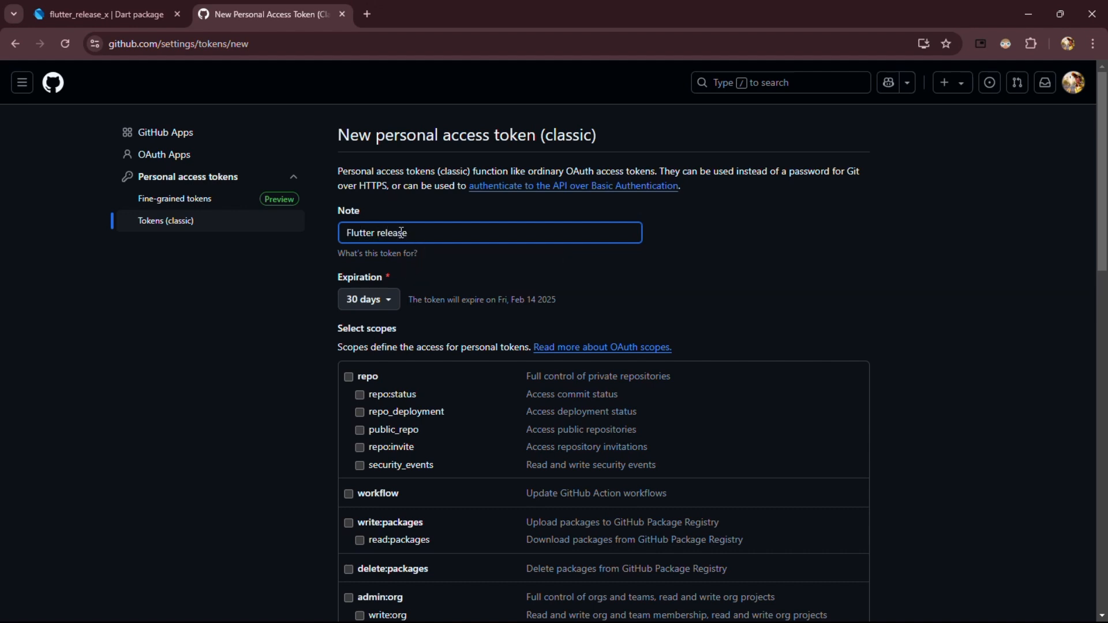
{"action": "type", "text": "X"}
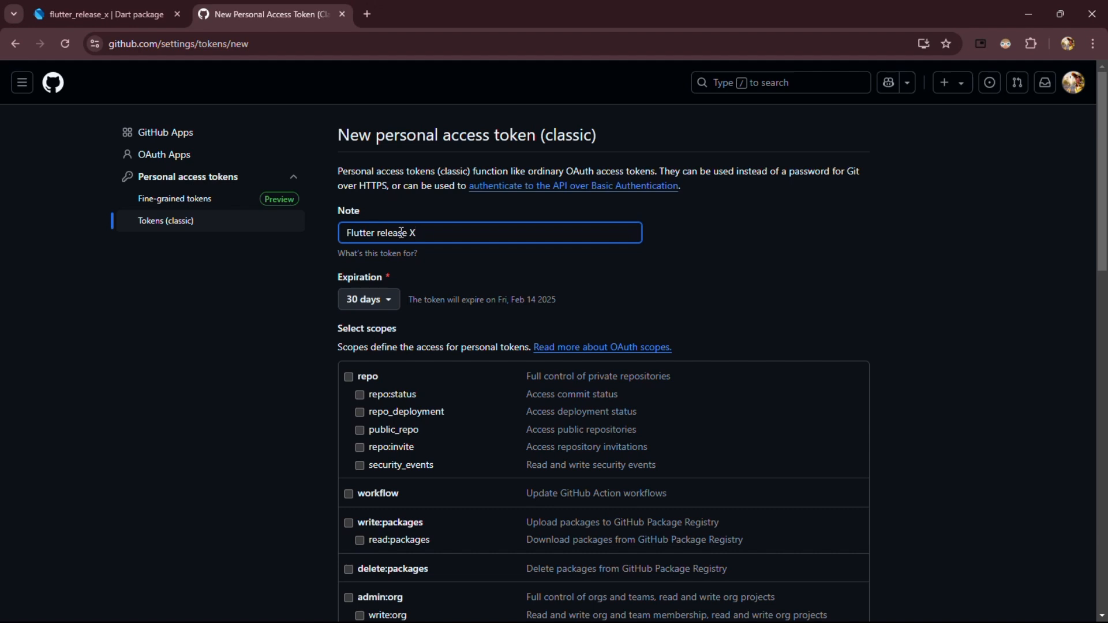
{"action": "left_click", "coordinate": [368, 299]}
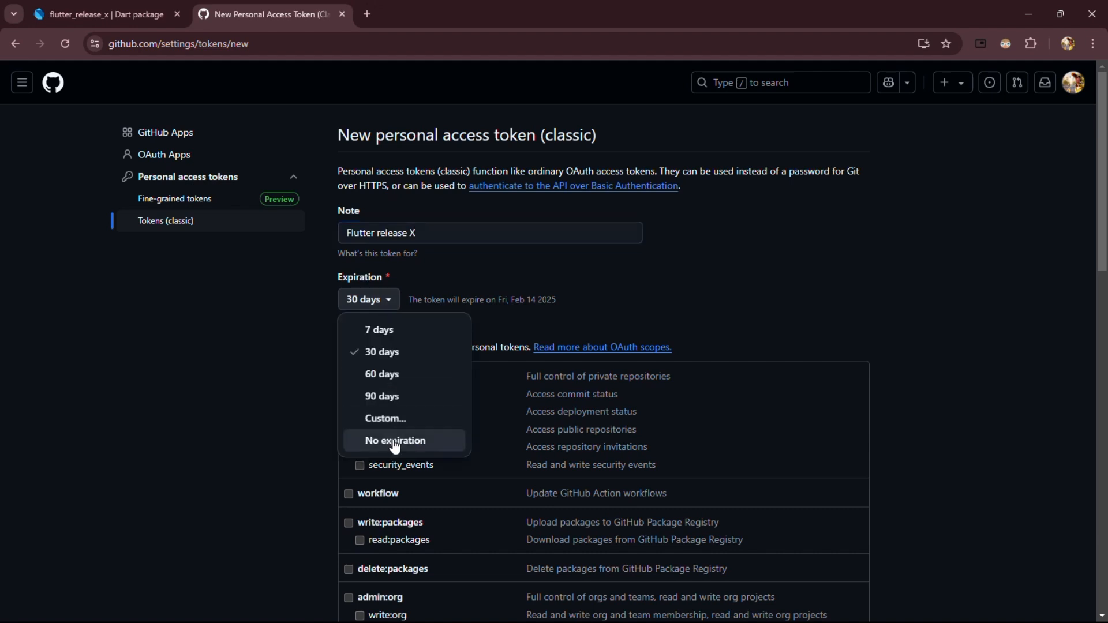
{"action": "left_click", "coordinate": [394, 440]}
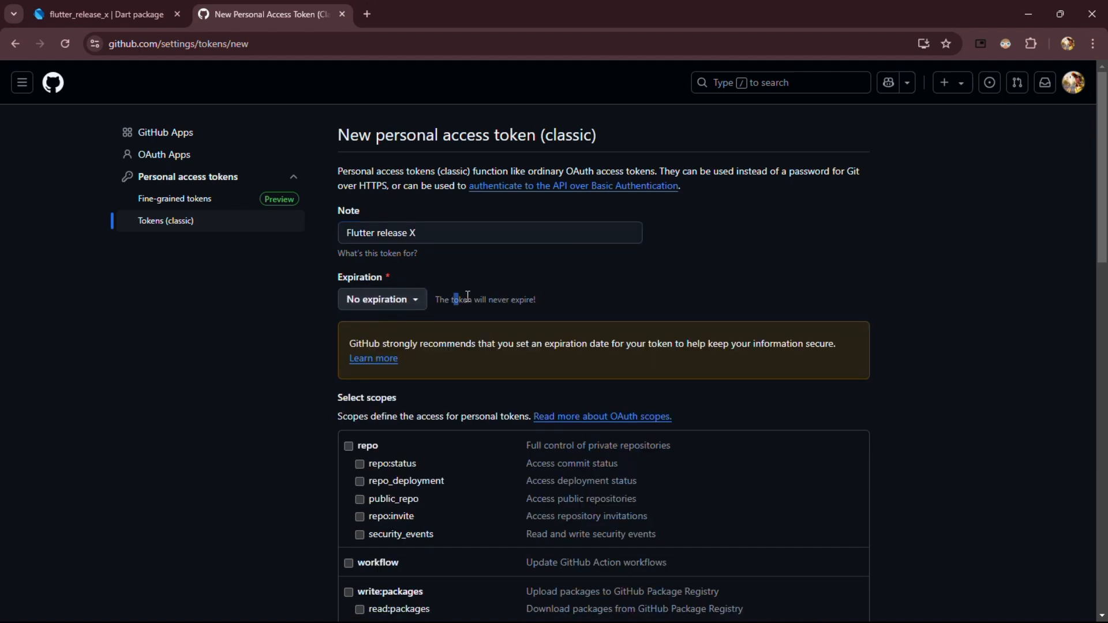
{"action": "left_click", "coordinate": [382, 300]}
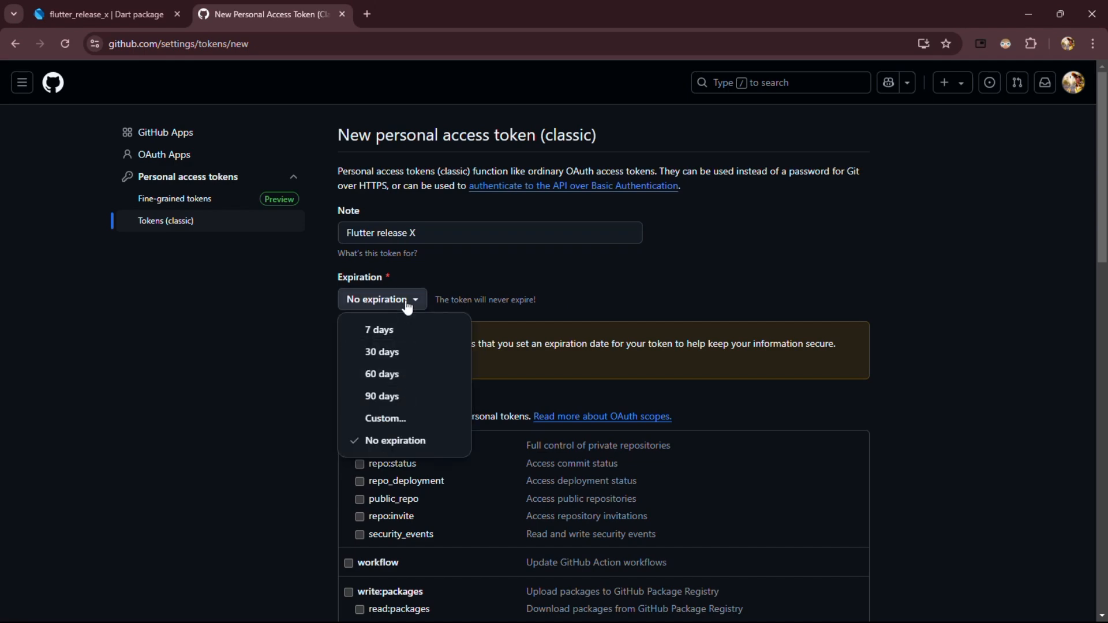
{"action": "scroll", "scroll_direction": "down", "scroll_amount": 3}
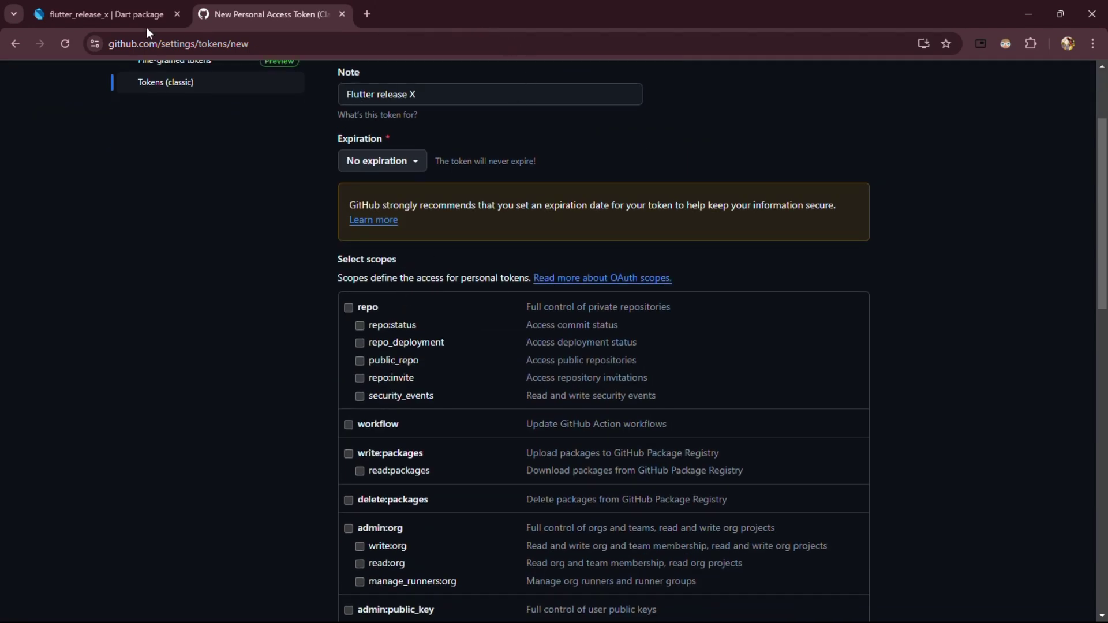
Step: Check the pub.dev guide's suggested token name and required repo scope, then return to GitHub
{"action": "left_click", "coordinate": [104, 15]}
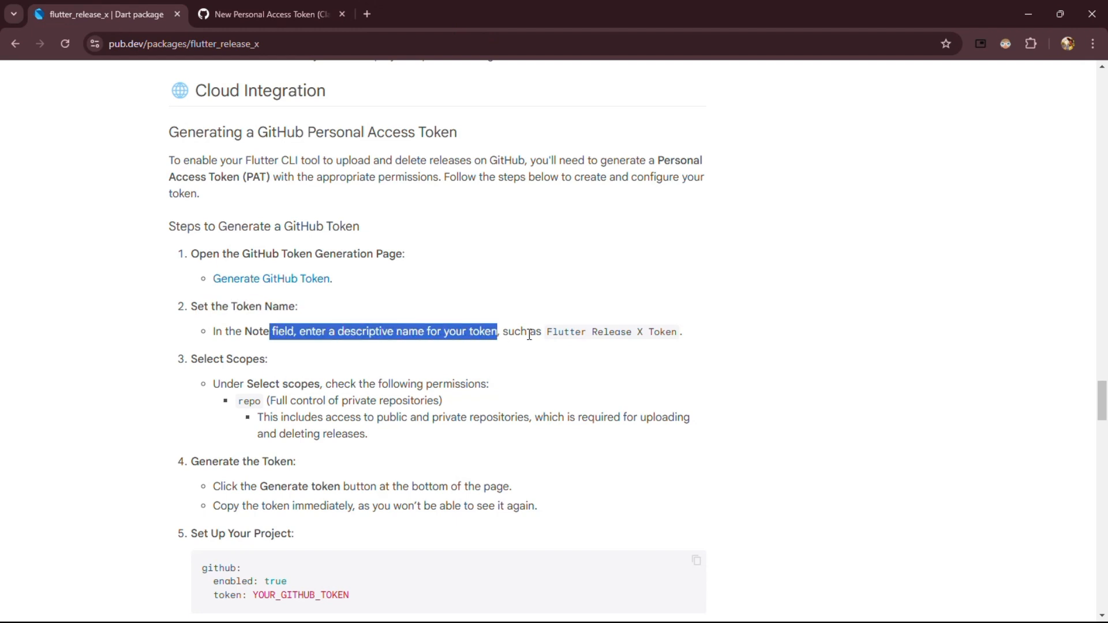
{"action": "scroll", "scroll_direction": "down", "scroll_amount": 3}
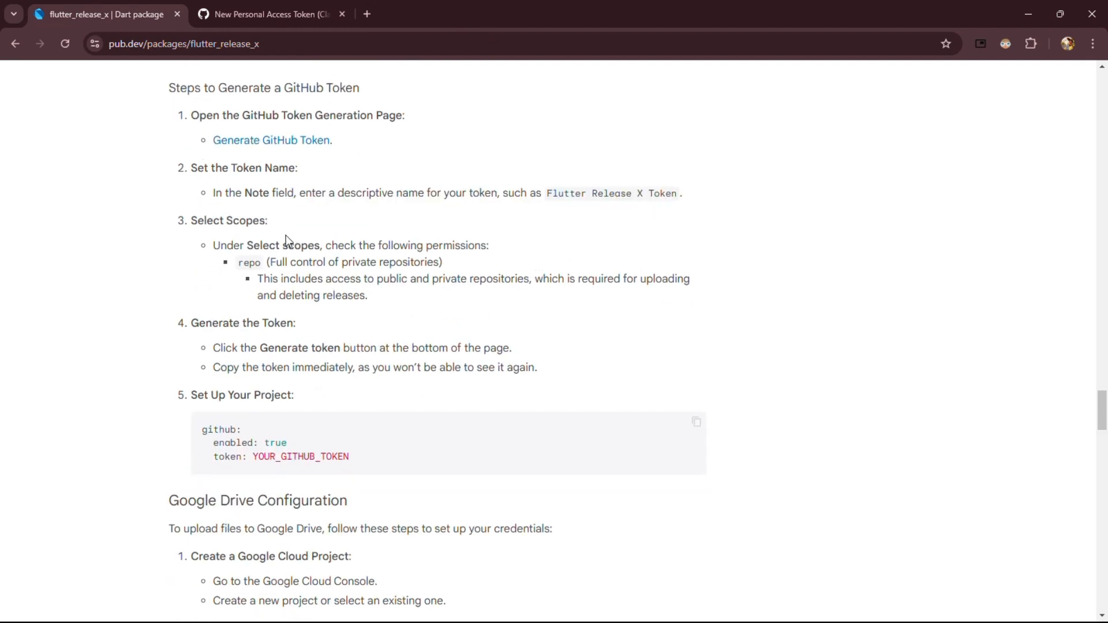
{"action": "double_click", "coordinate": [249, 263]}
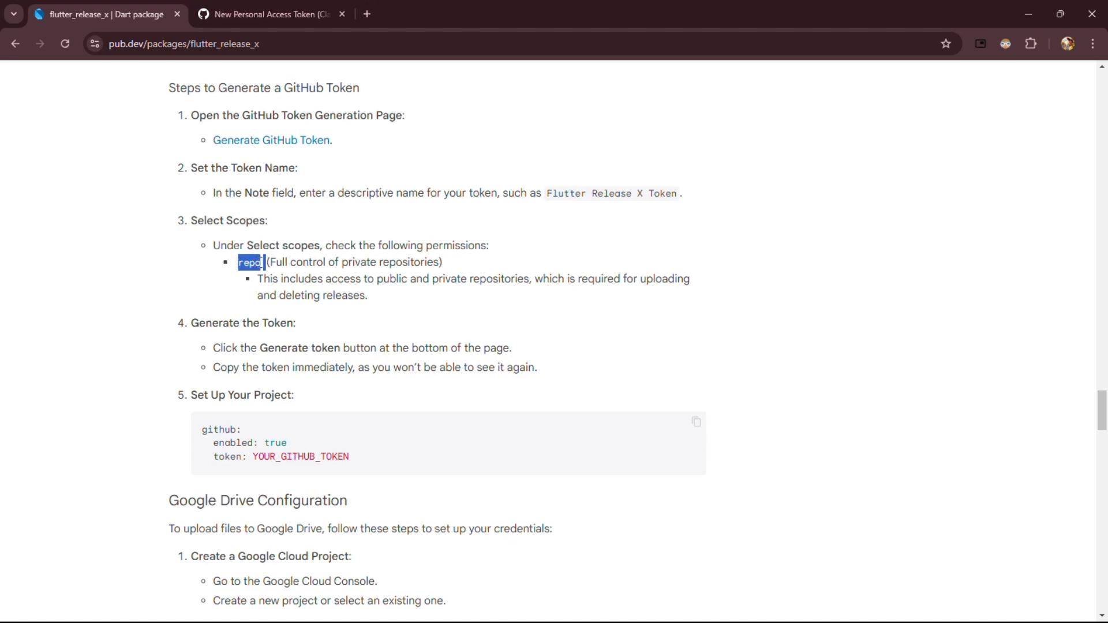
{"action": "double_click", "coordinate": [340, 278]}
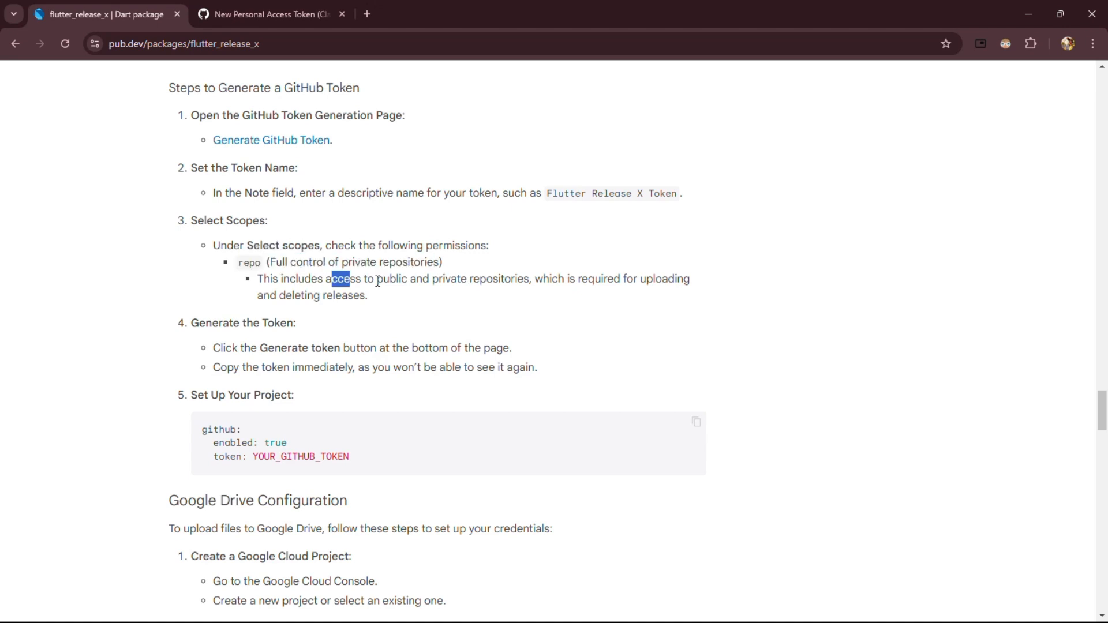
{"action": "left_click", "coordinate": [272, 15]}
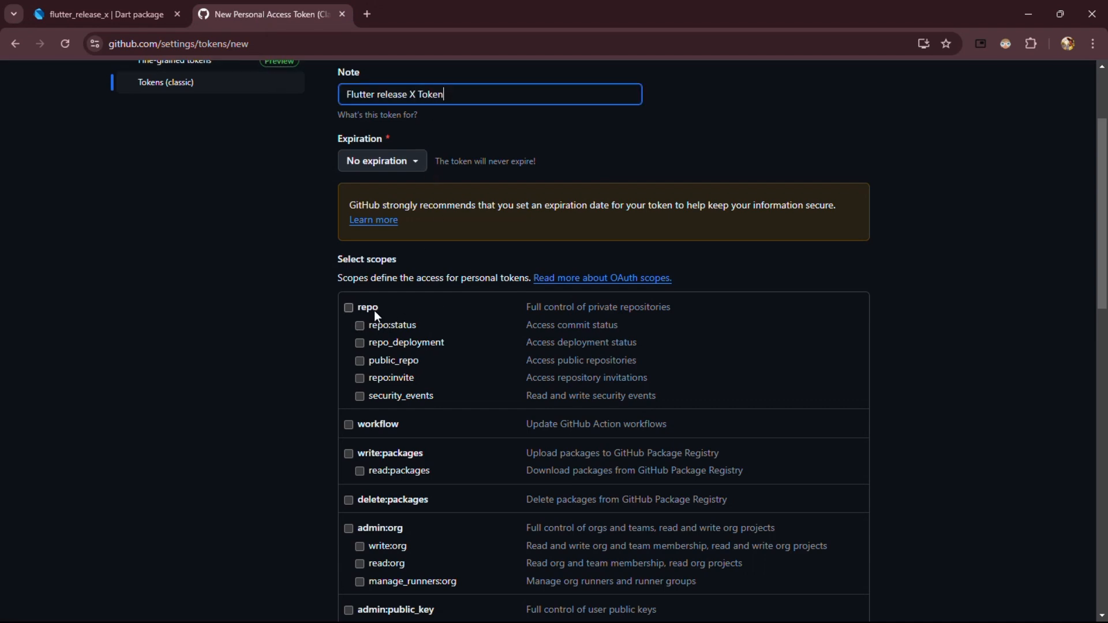
Step: Generate the 'Flutter release X Token', fill config.yaml's GitHub values and open .gitignore
{"action": "scroll", "scroll_direction": "down", "scroll_amount": 3}
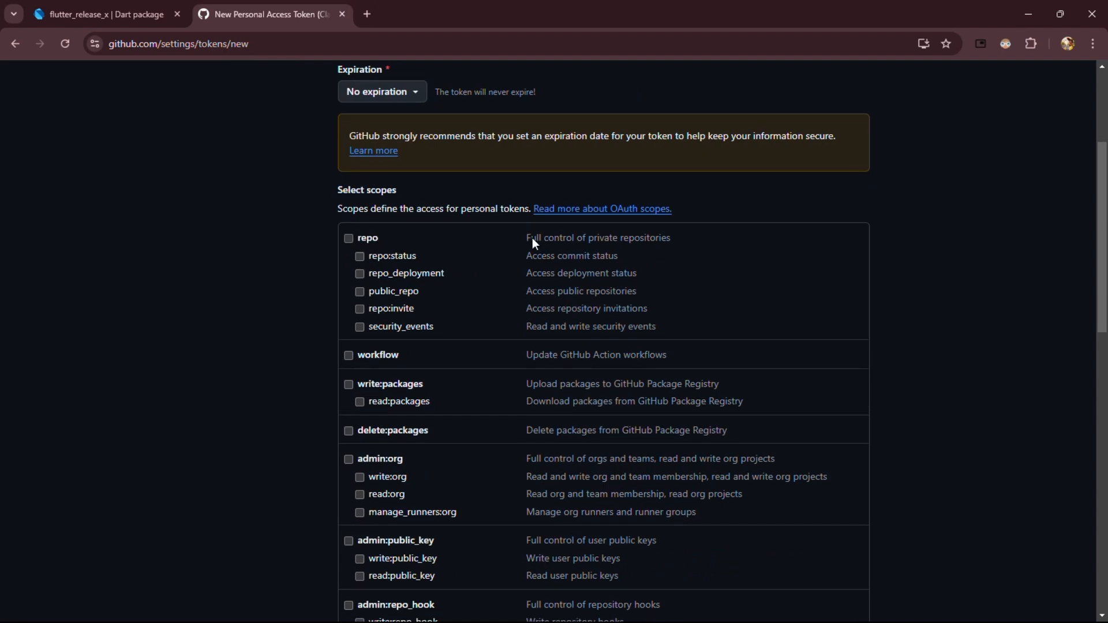
{"action": "scroll", "scroll_direction": "down", "scroll_amount": 3}
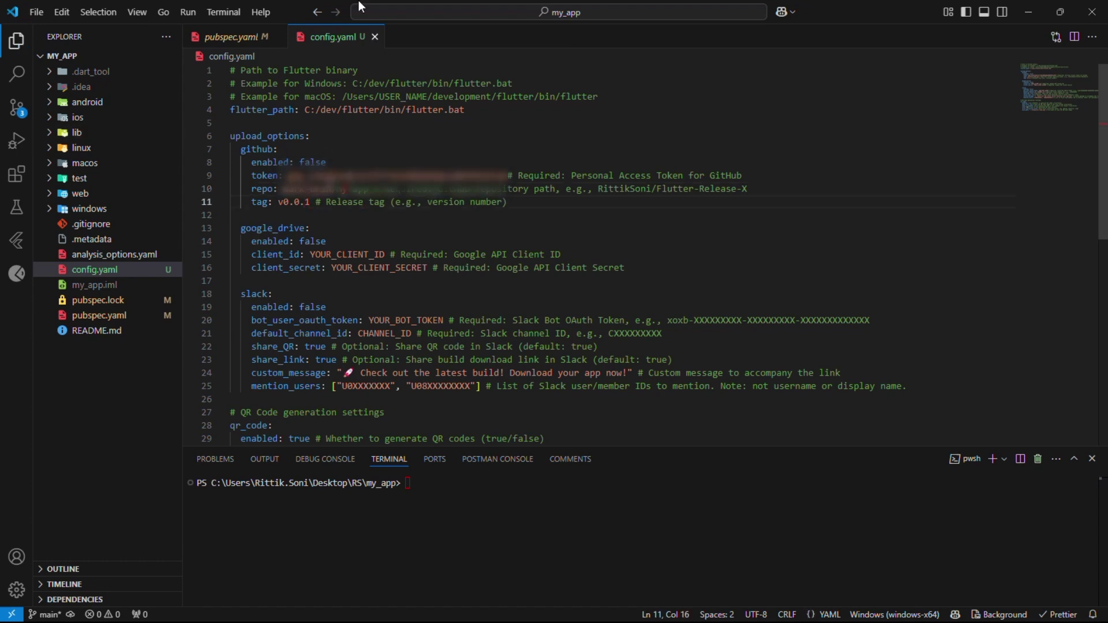
{"action": "left_click", "coordinate": [90, 224]}
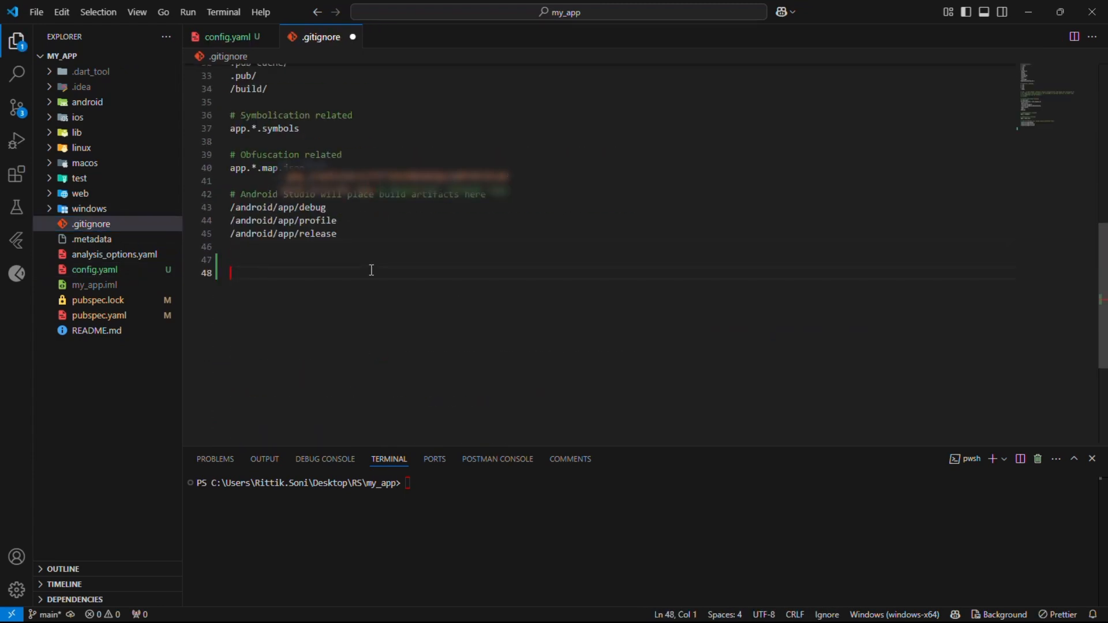
Step: Add '# Flutter Release' and 'config.yaml' to .gitignore, then return to config.yaml
{"action": "type", "text": "# Flu"}
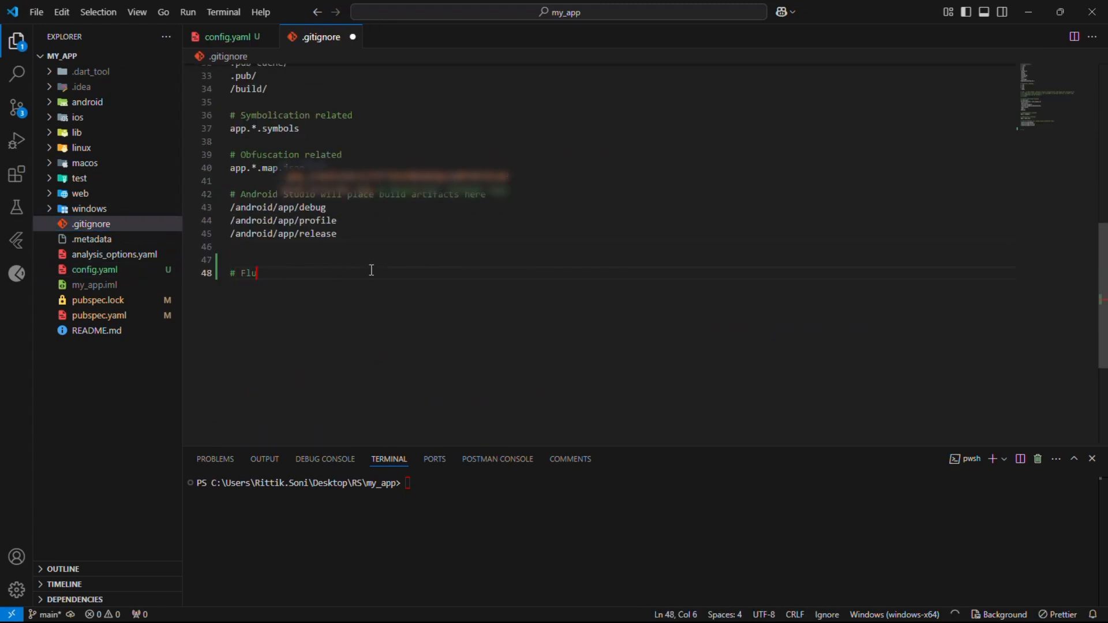
{"action": "type", "text": "tter Release X"}
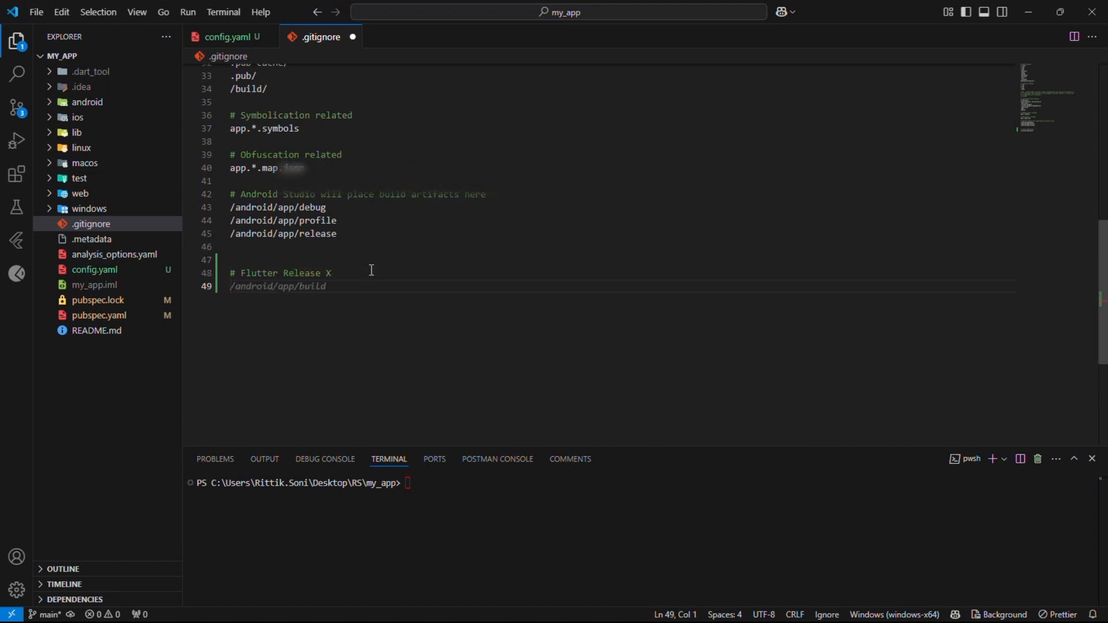
{"action": "type", "text": "config"}
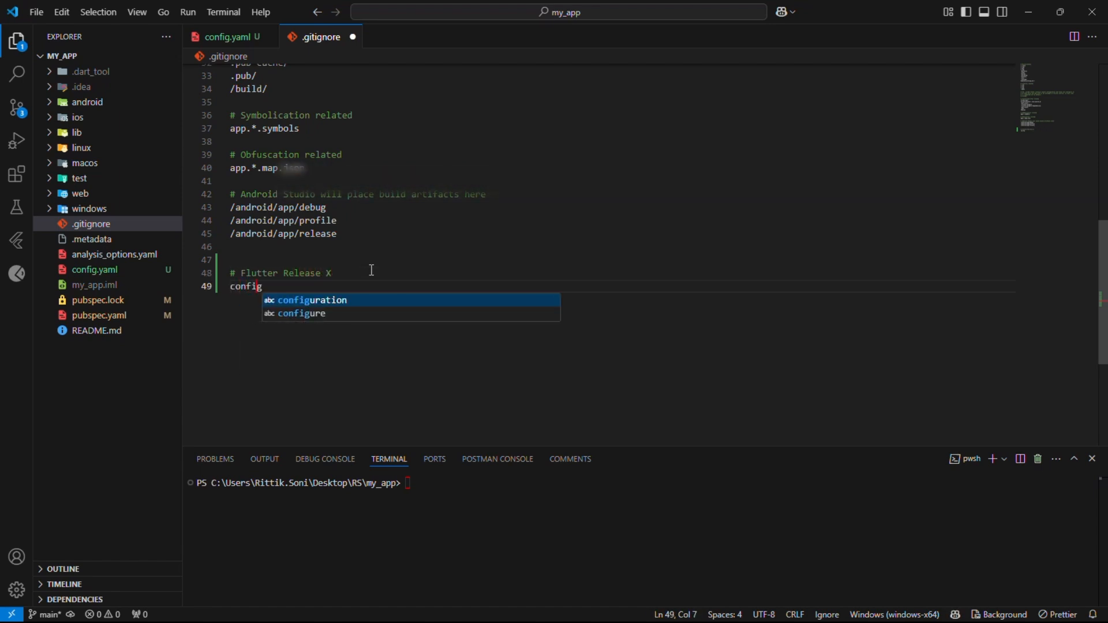
{"action": "type", "text": ".yaml"}
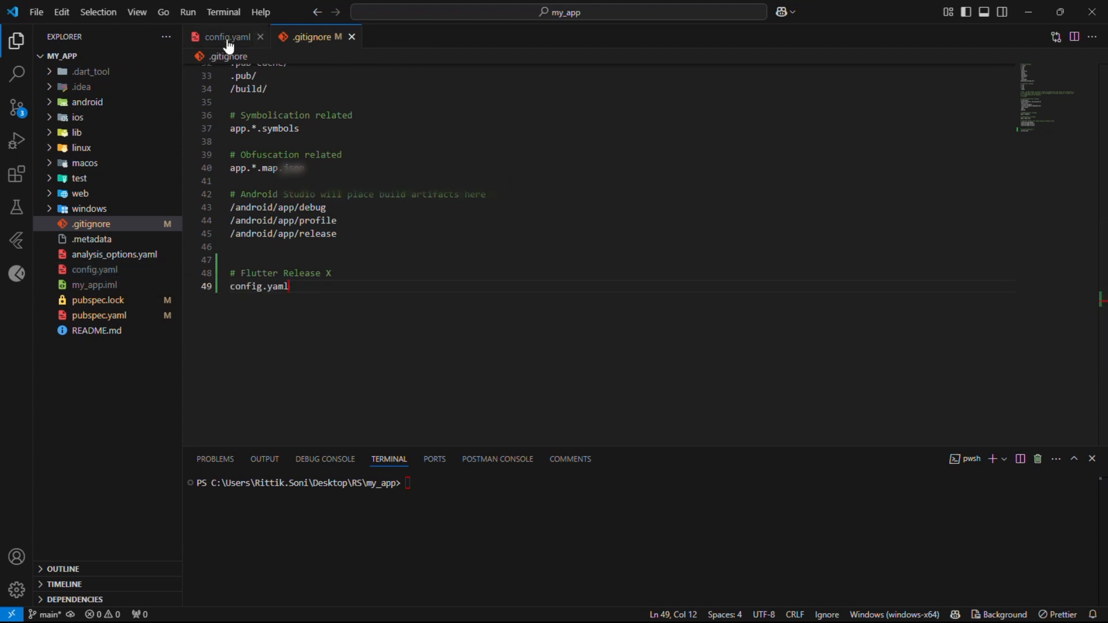
{"action": "left_click", "coordinate": [224, 36]}
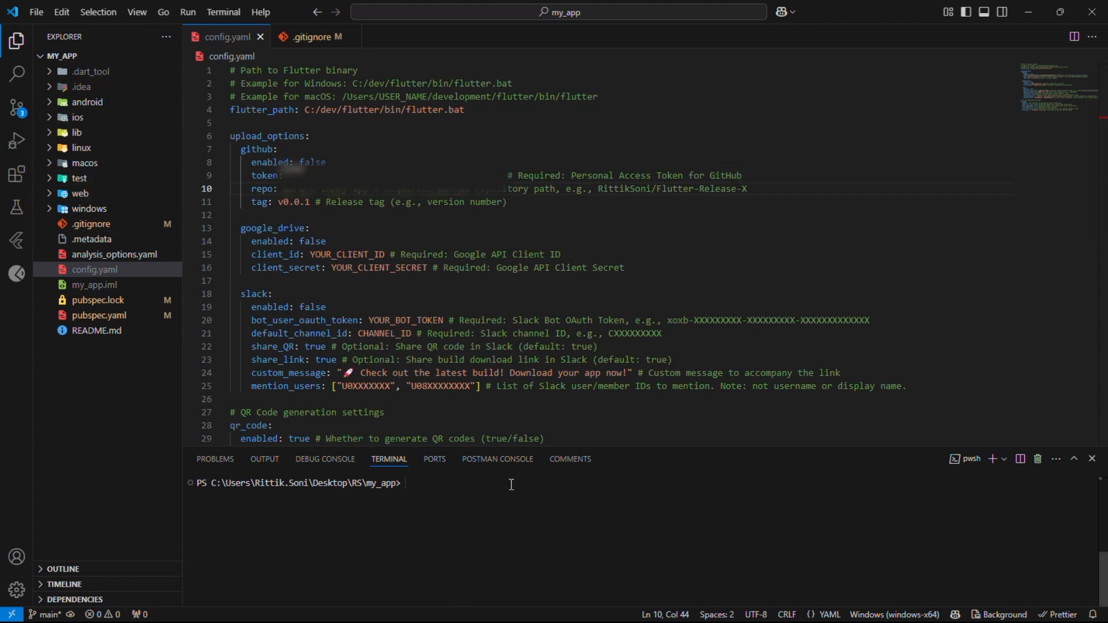
Step: Run 'frx build -s' in the terminal and open the built app-release.apk
{"action": "type", "text": "frx build -s"}
{"action": "left_click", "coordinate": [620, 162]}
{"action": "type", "text": "tru"}
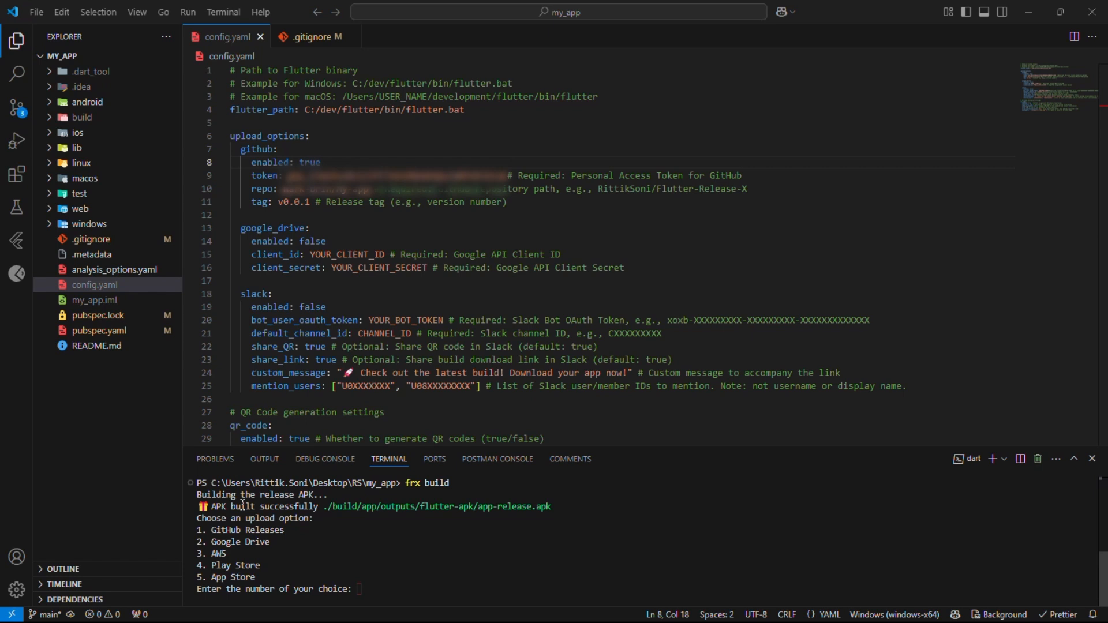
{"action": "double_click", "coordinate": [288, 507]}
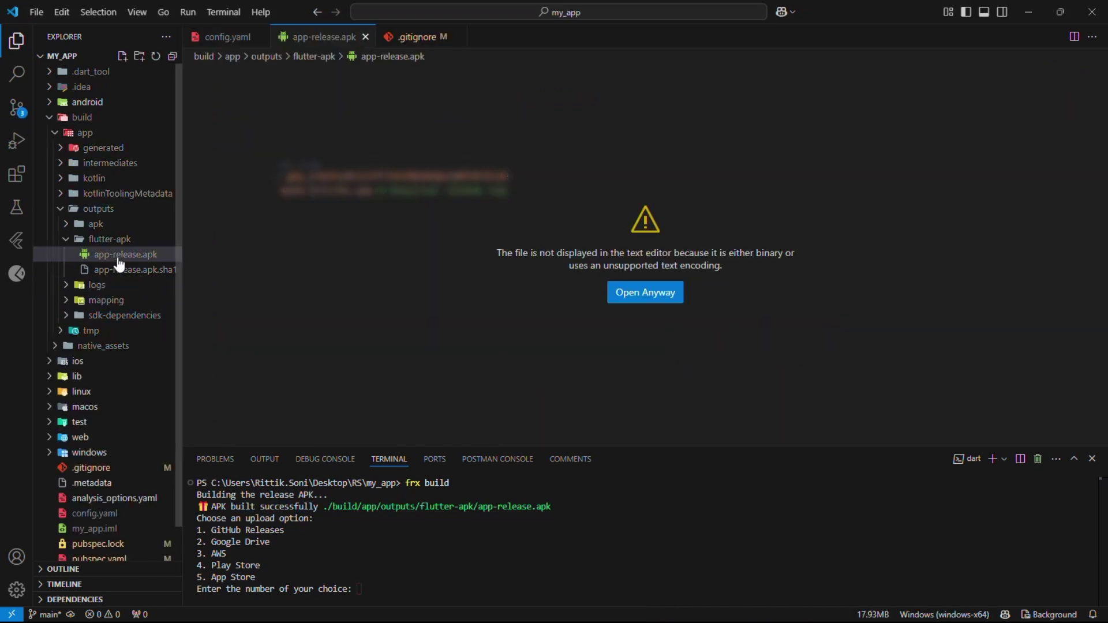
Step: Complete the upload so release-qr-code.png is generated, then view the QR image
{"action": "left_click", "coordinate": [224, 35]}
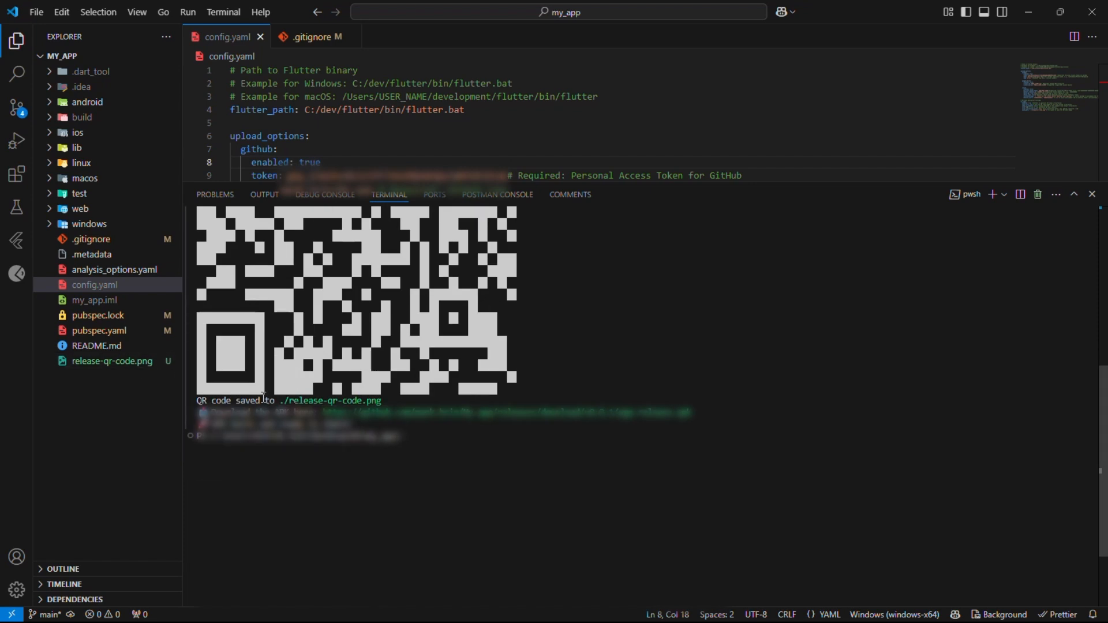
{"action": "double_click", "coordinate": [111, 360]}
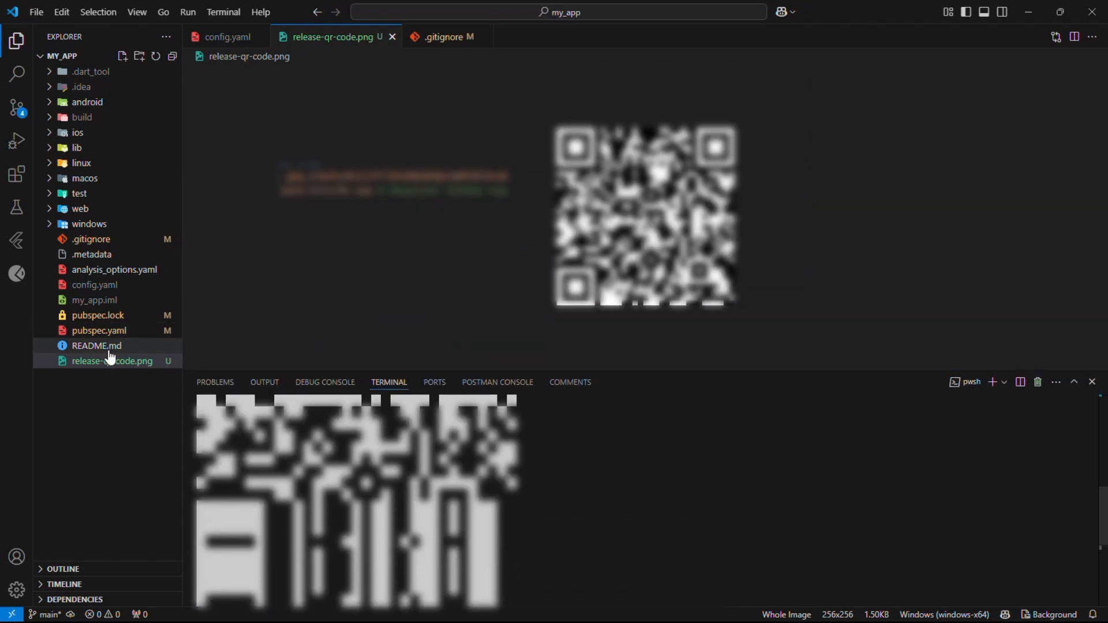
{"action": "left_click", "coordinate": [110, 360]}
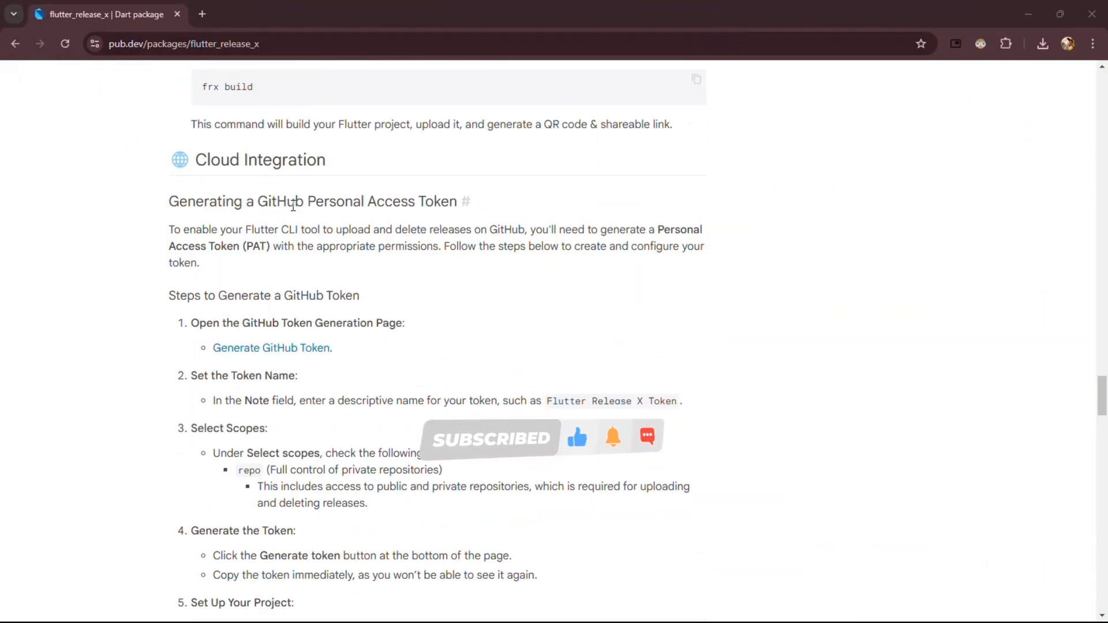
Step: Locate the Google Drive Configuration steps and follow the Google Cloud Console link in a new tab
{"action": "scroll", "scroll_direction": "down", "scroll_amount": 3}
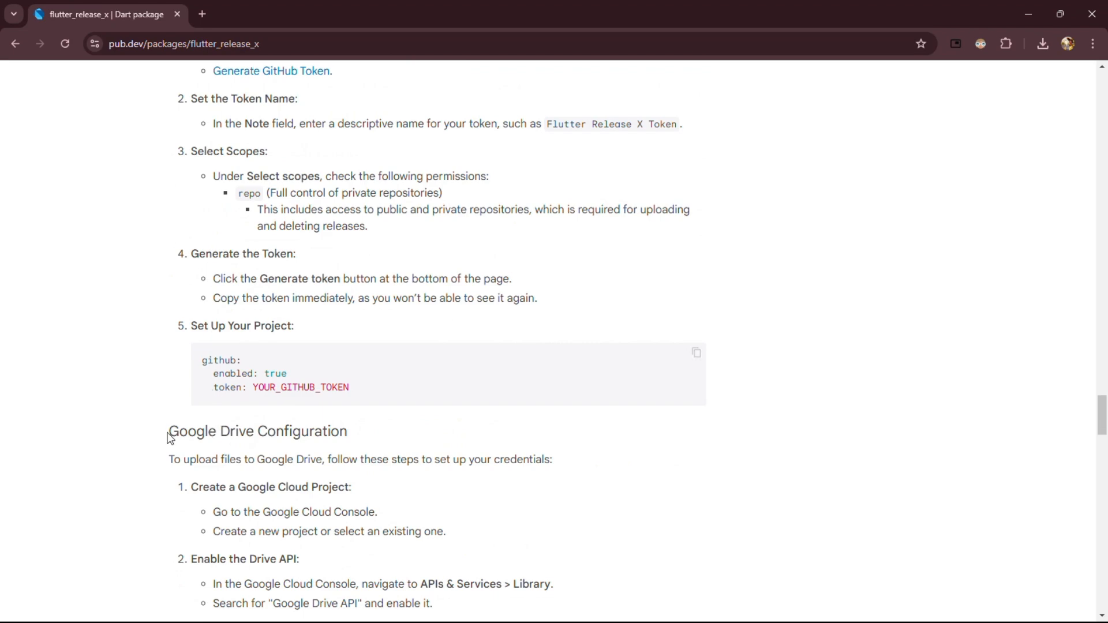
{"action": "double_click", "coordinate": [201, 432]}
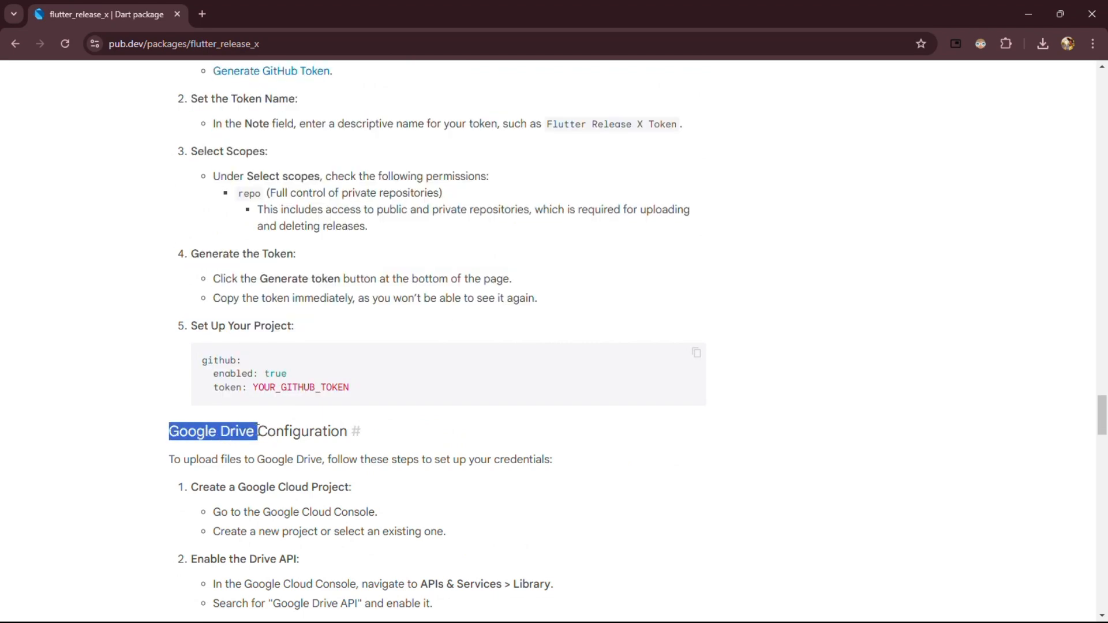
{"action": "scroll", "scroll_direction": "down", "scroll_amount": 3}
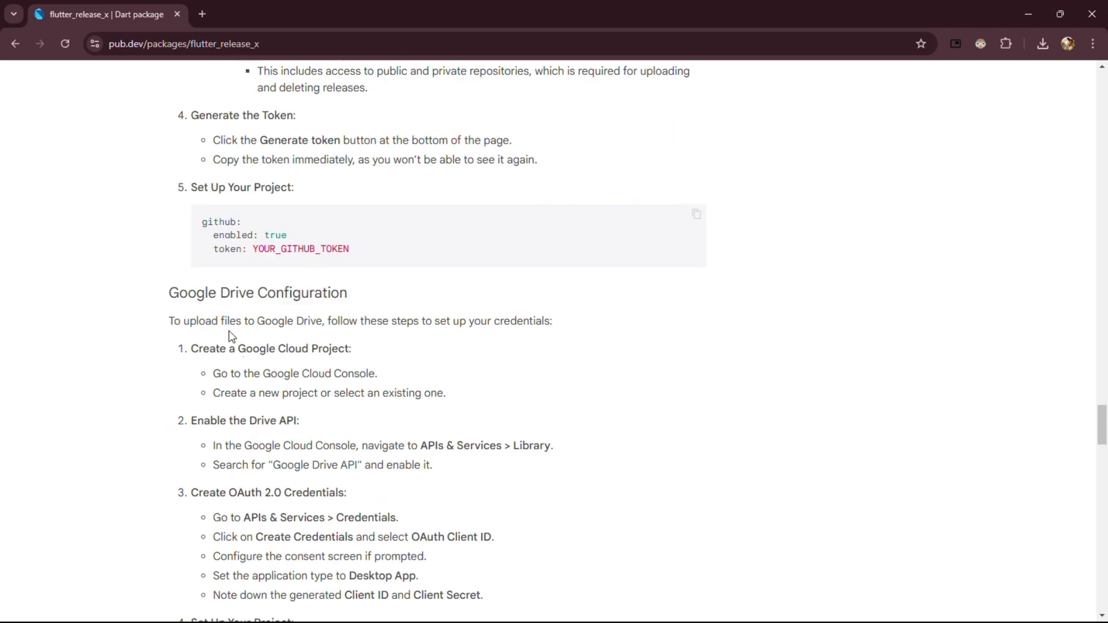
{"action": "mouse_move", "coordinate": [320, 378]}
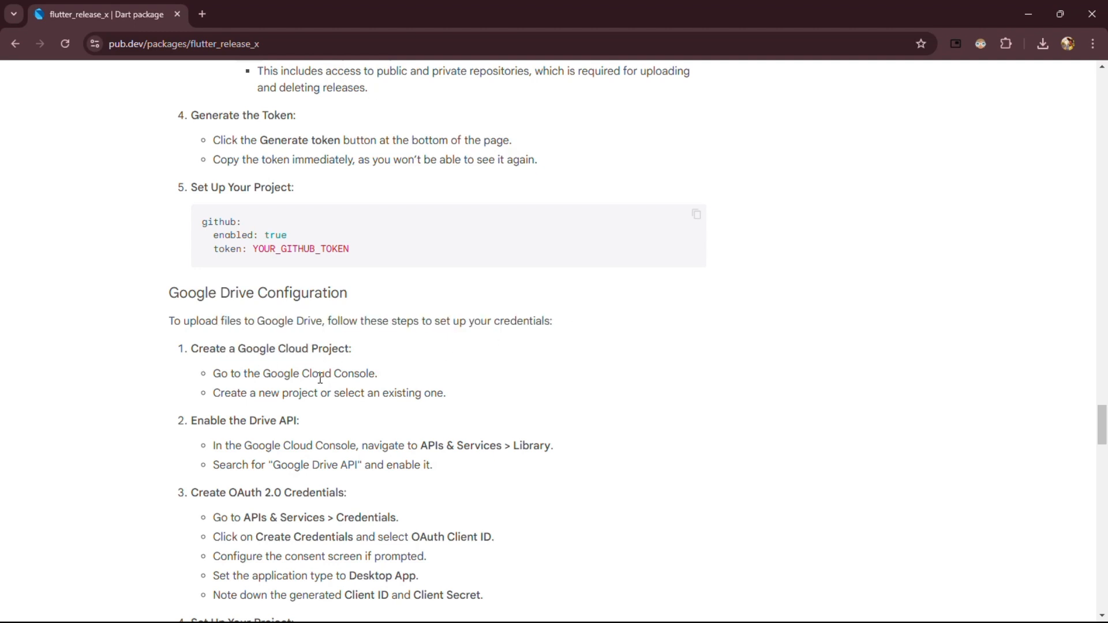
{"action": "left_click_drag", "start_coordinate": [270, 373], "coordinate": [378, 372]}
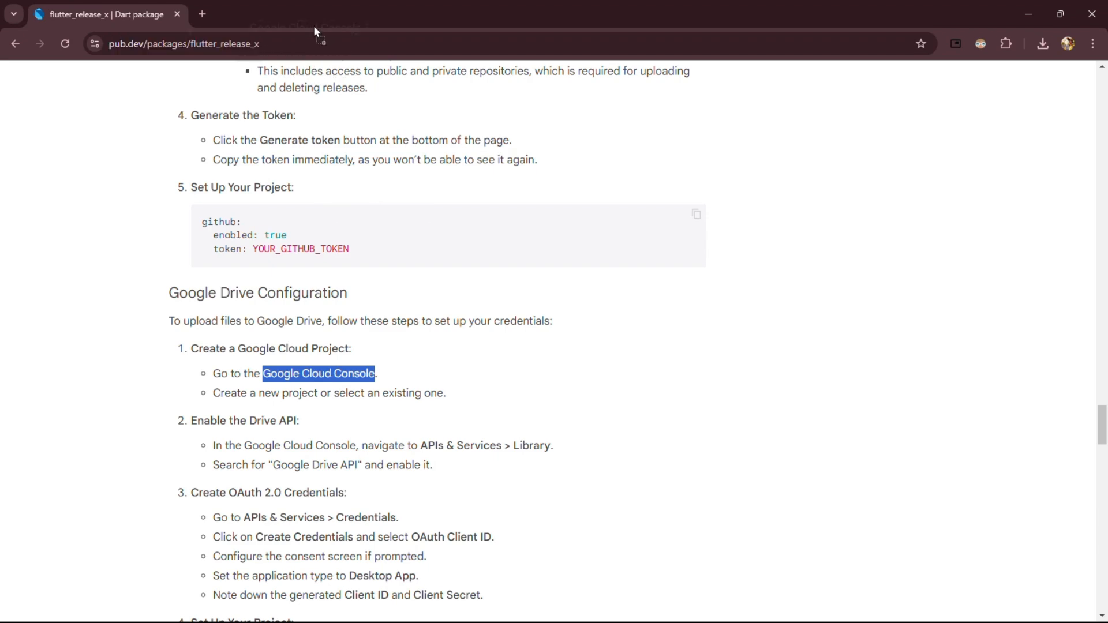
{"action": "left_click", "coordinate": [319, 374]}
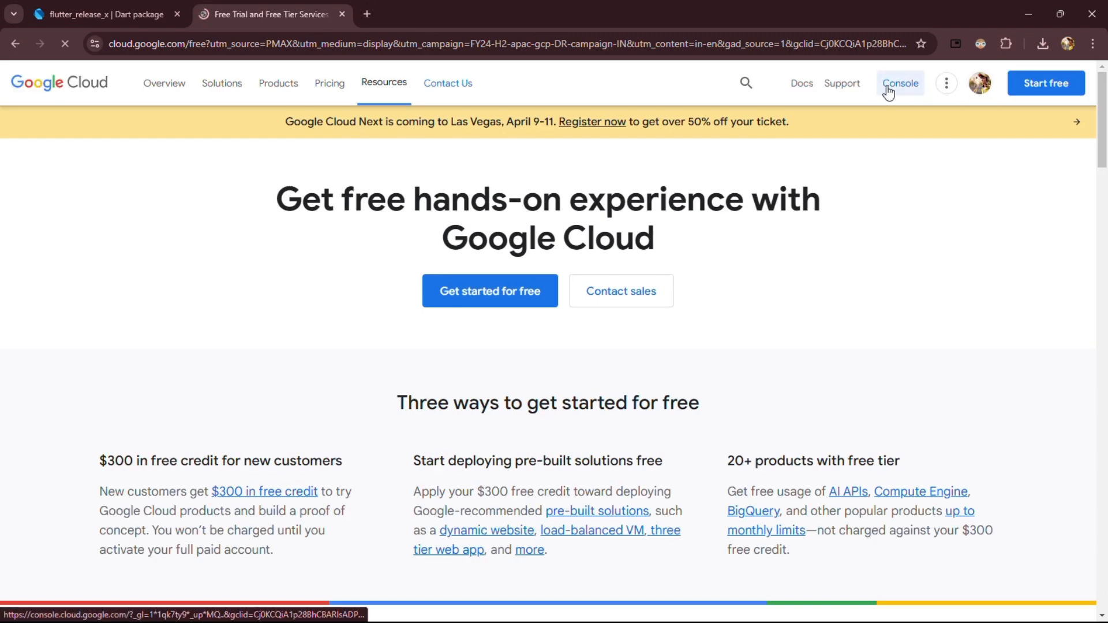
Step: Create a new project named 'Demo project' in the console and select it as active
{"action": "left_click", "coordinate": [900, 83]}
{"action": "type", "text": "D"}
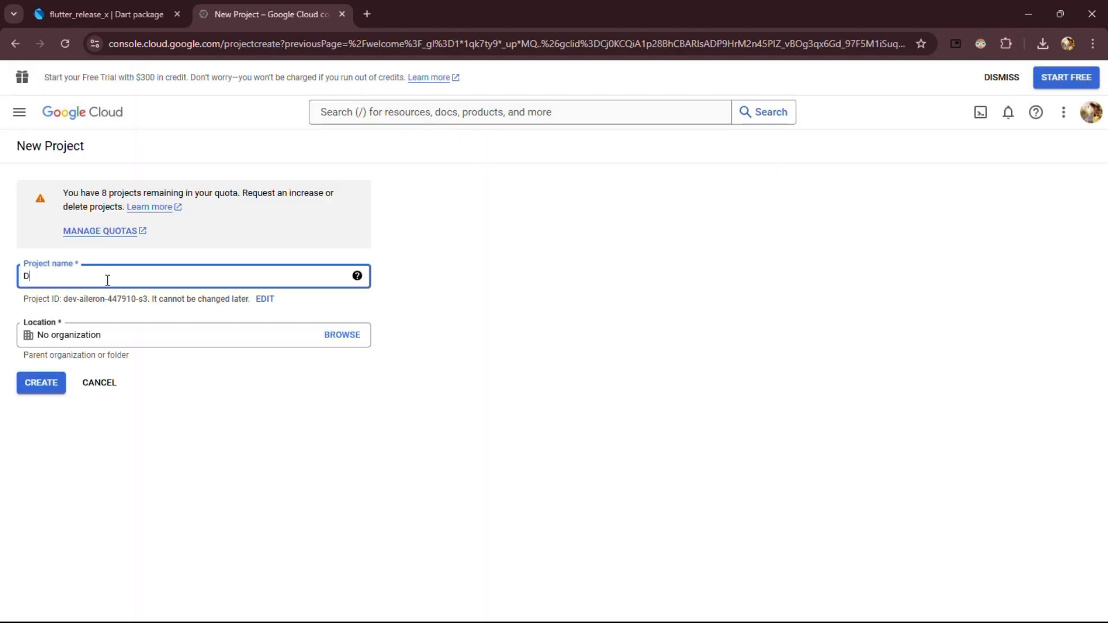
{"action": "type", "text": "emo project"}
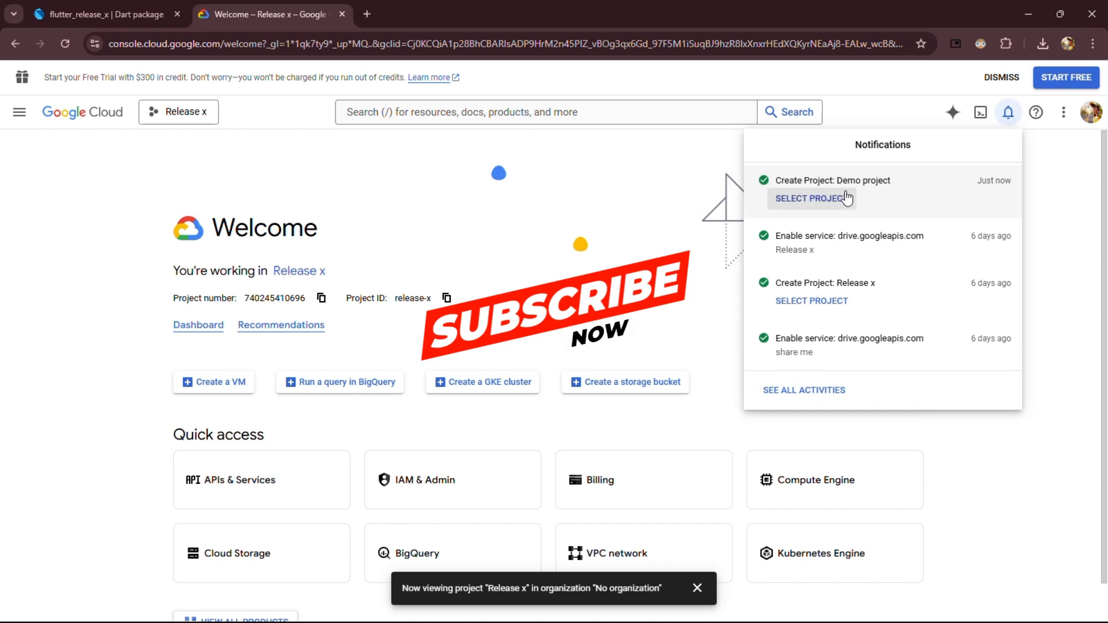
{"action": "left_click", "coordinate": [811, 198]}
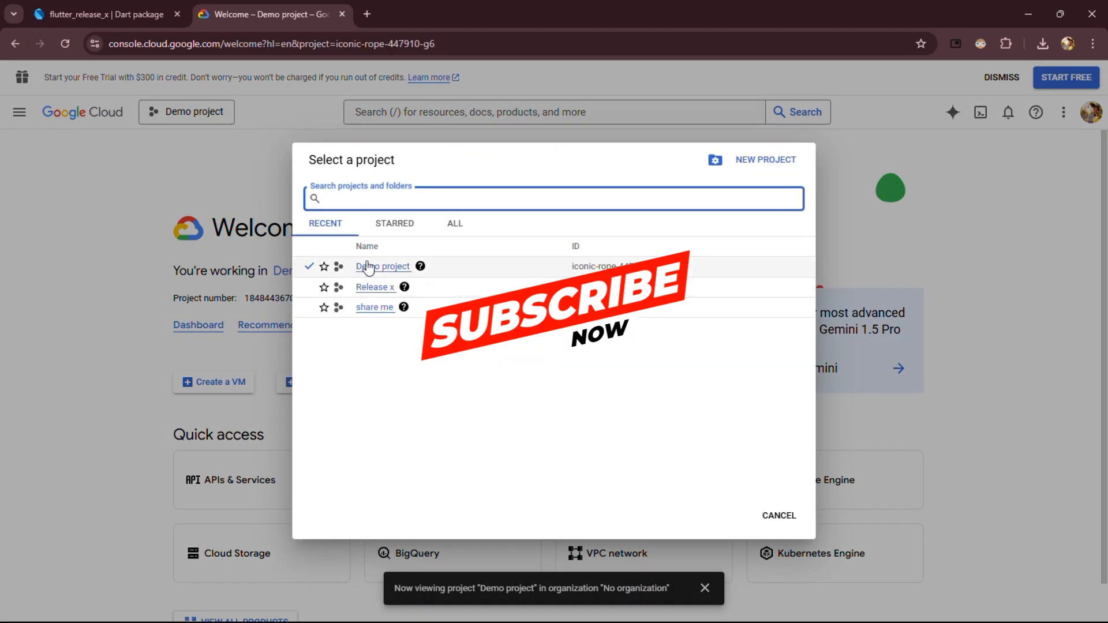
Step: Search 'google drive' in the console and enable the Google Drive API for Demo project
{"action": "left_click", "coordinate": [104, 15]}
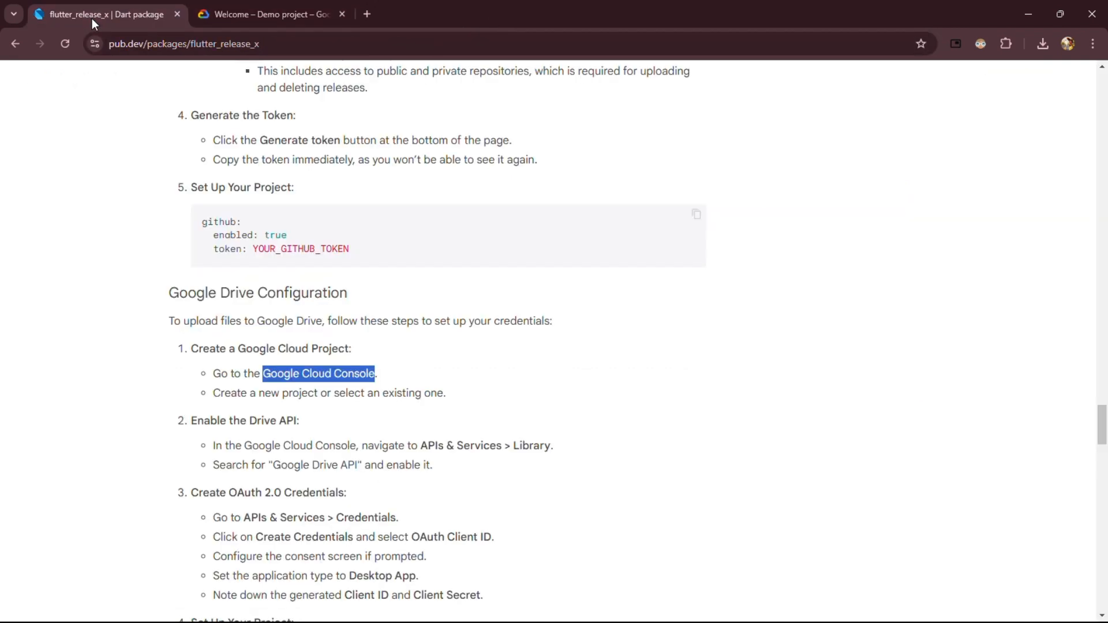
{"action": "left_click", "coordinate": [233, 427]}
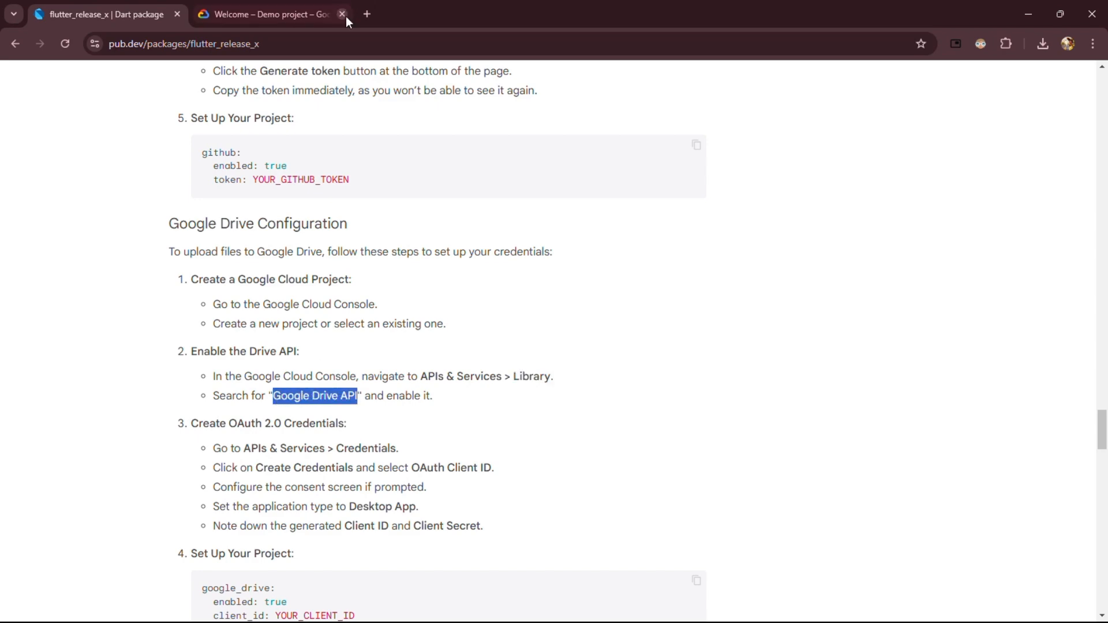
{"action": "left_click", "coordinate": [267, 15]}
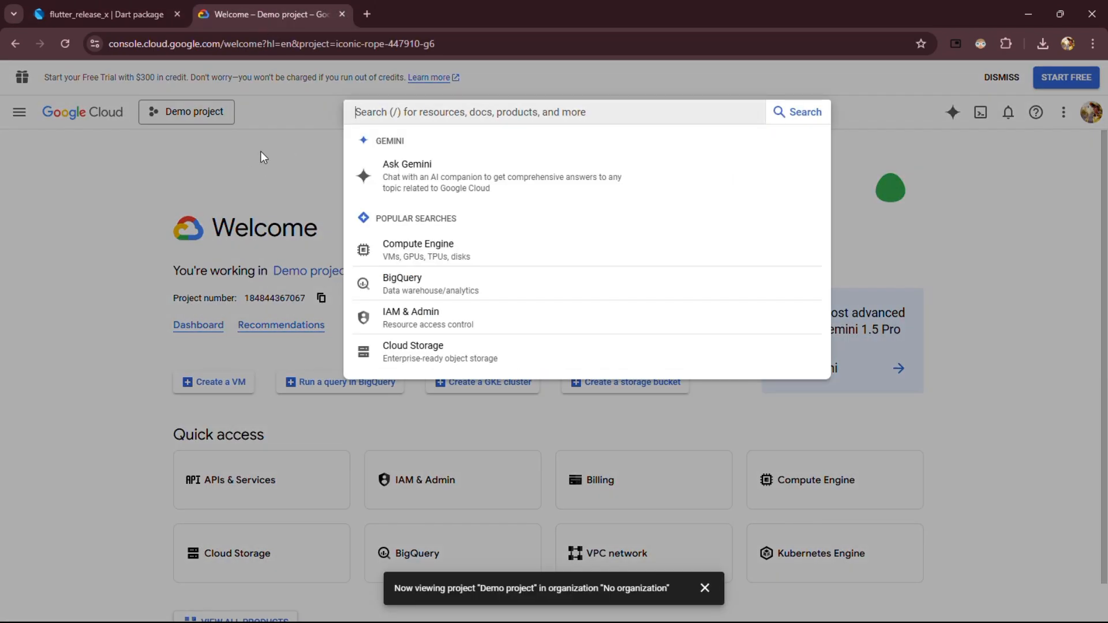
{"action": "type", "text": "google drive"}
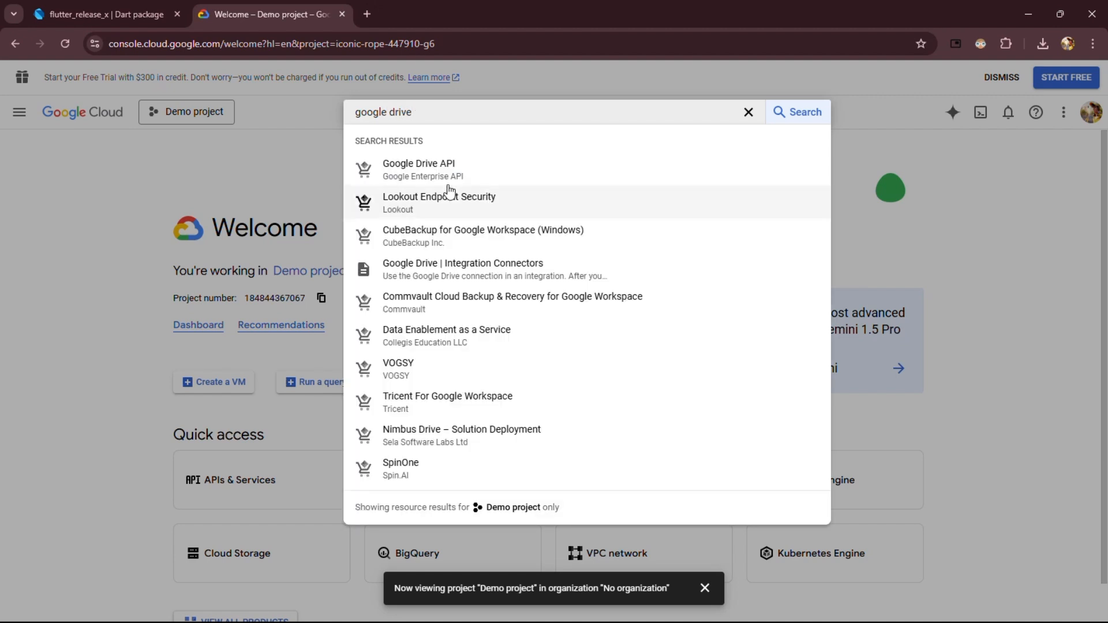
{"action": "left_click", "coordinate": [417, 164]}
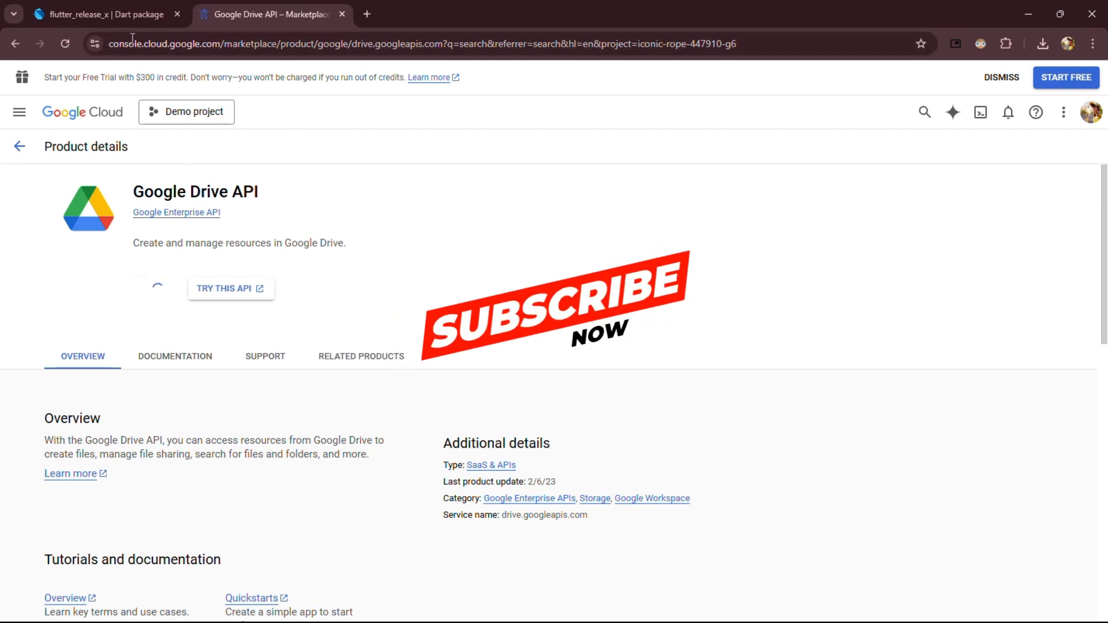
{"action": "left_click", "coordinate": [104, 15]}
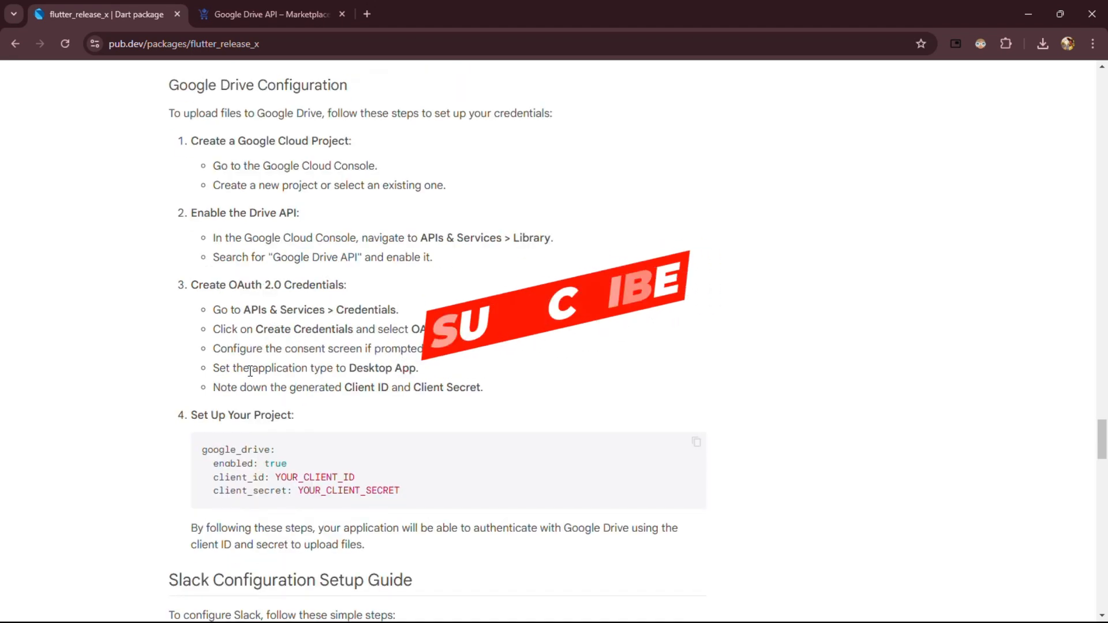
Step: Start creating Drive API credentials, reloading the setup after it failed
{"action": "double_click", "coordinate": [360, 388]}
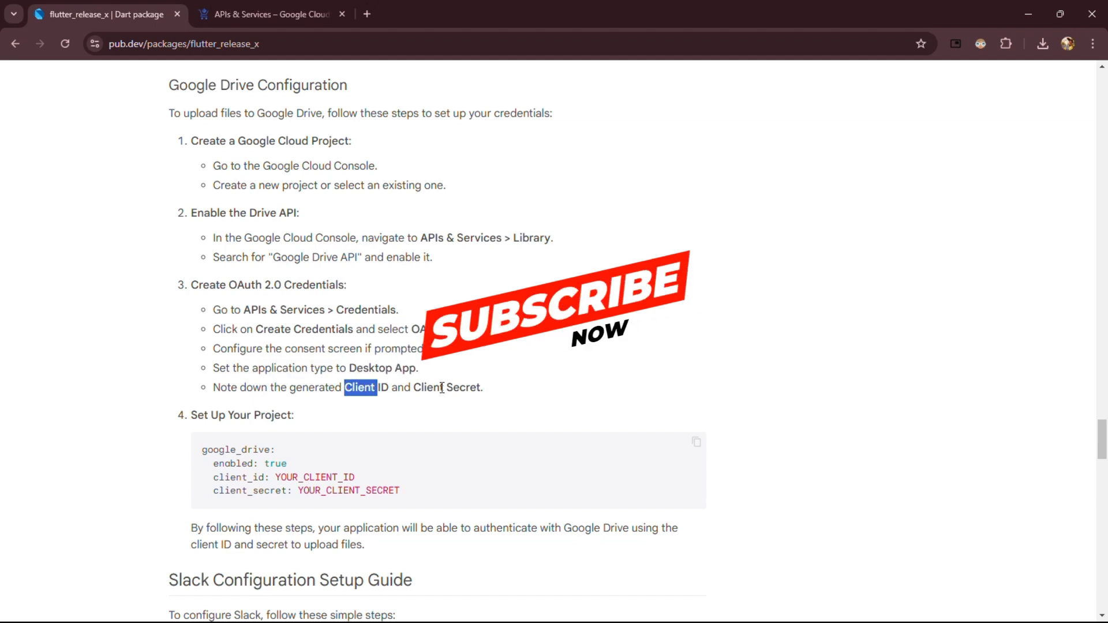
{"action": "left_click", "coordinate": [268, 15]}
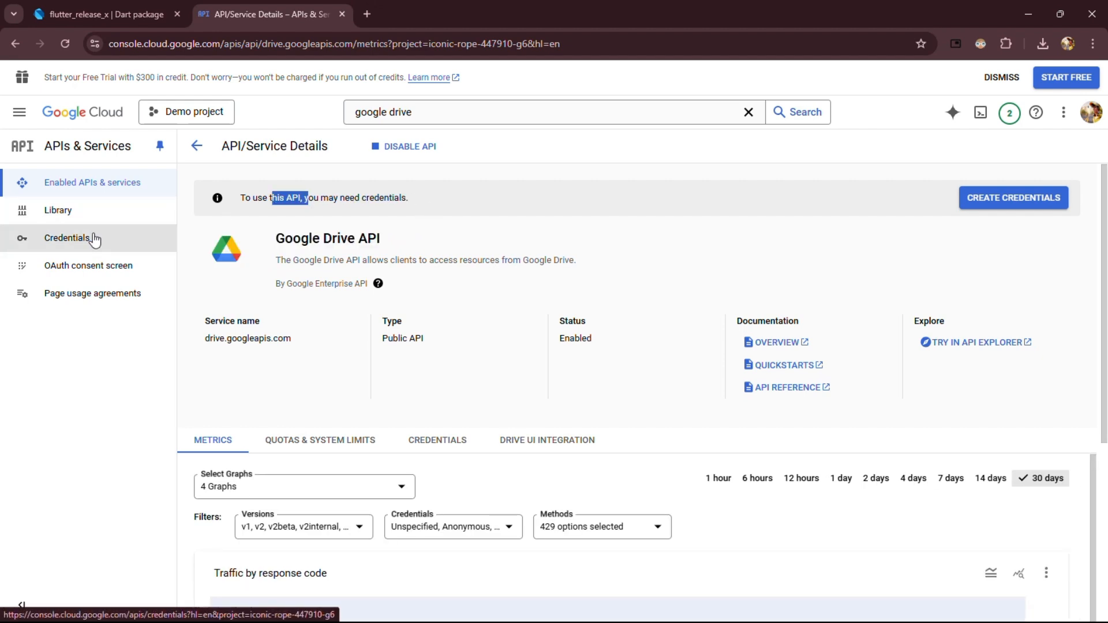
{"action": "left_click", "coordinate": [1013, 197]}
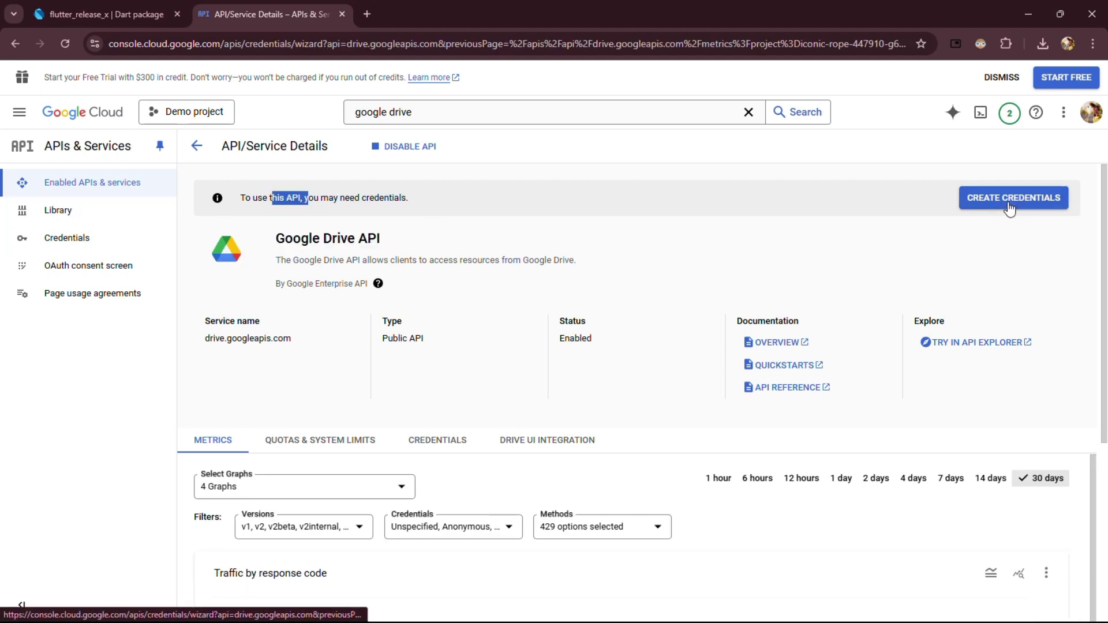
{"action": "left_click", "coordinate": [1014, 198]}
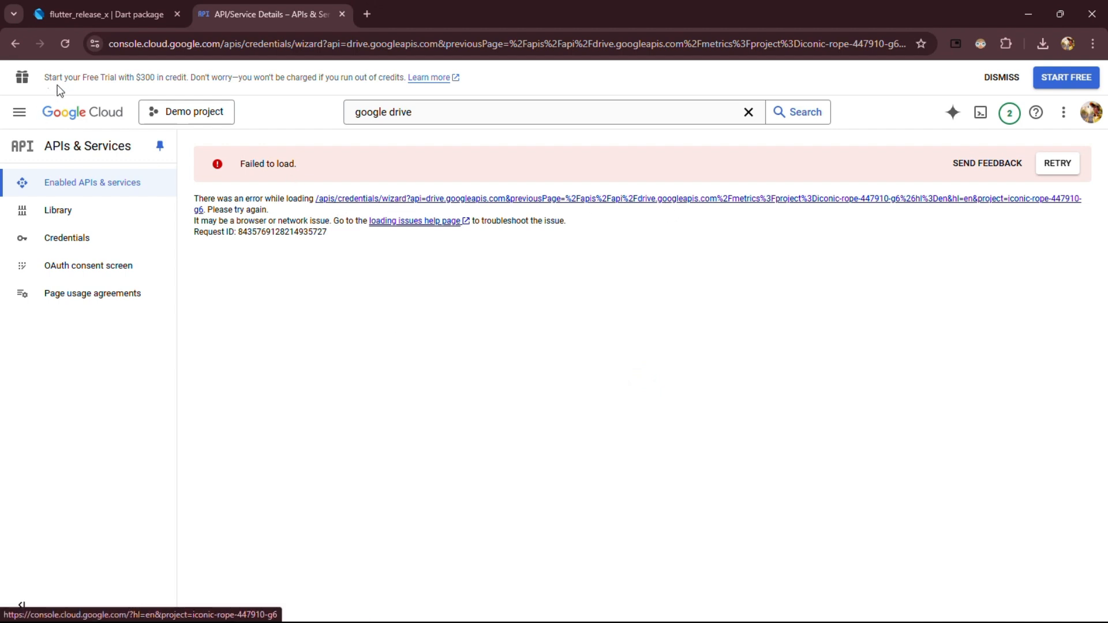
{"action": "left_click", "coordinate": [1057, 163]}
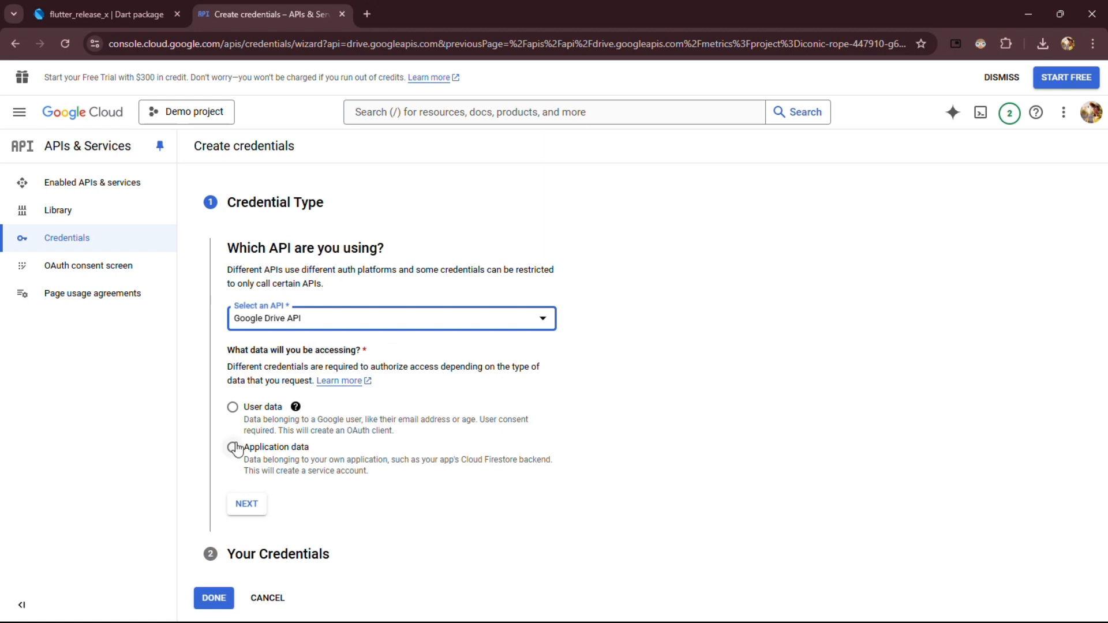
Step: Choose Application data credentials and bring up the OAuth consent screen setup
{"action": "left_click", "coordinate": [231, 448]}
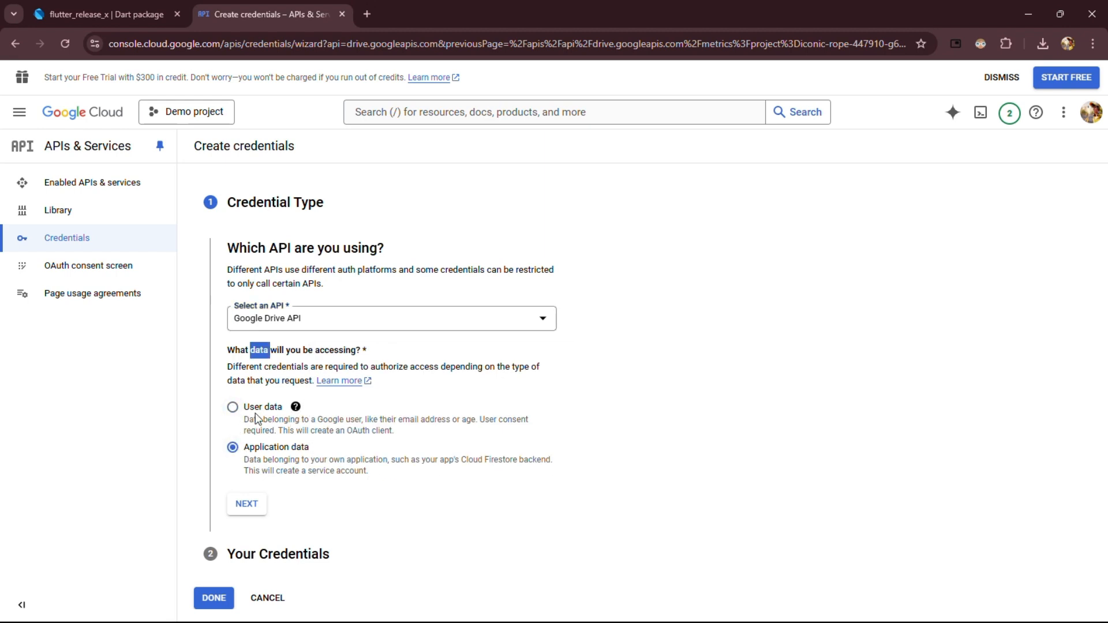
{"action": "left_click", "coordinate": [270, 614]}
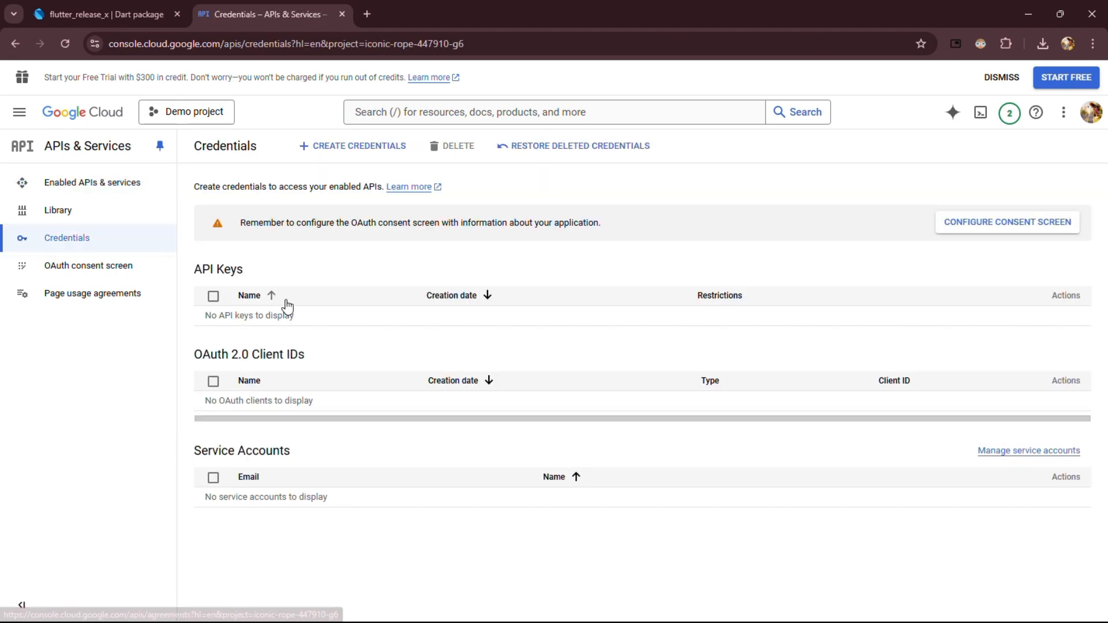
{"action": "left_click", "coordinate": [1008, 223]}
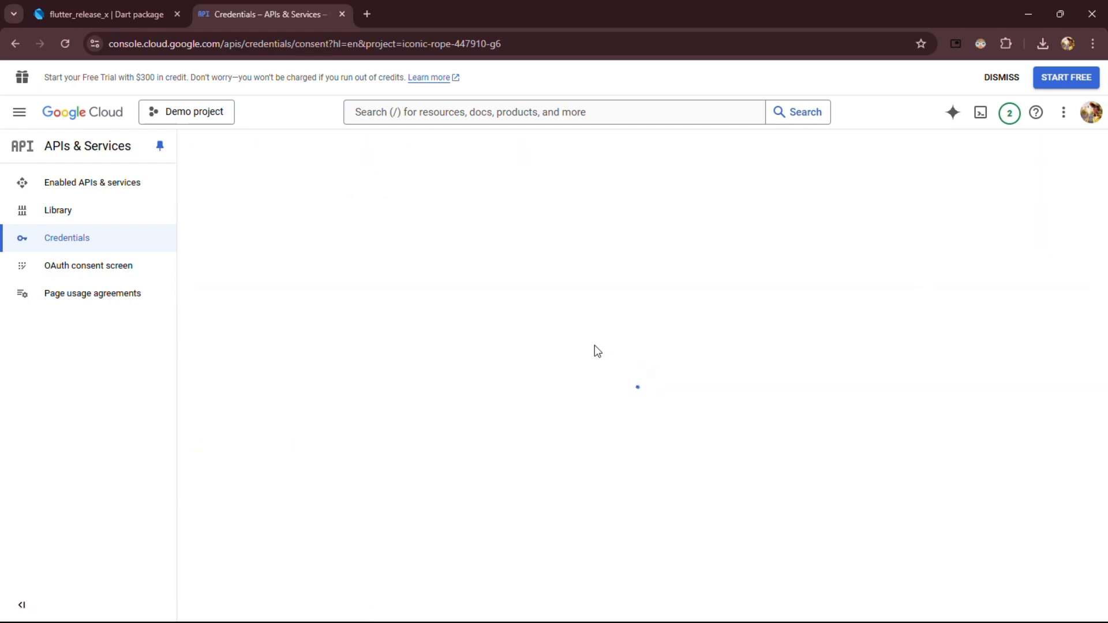
{"action": "left_click", "coordinate": [87, 265]}
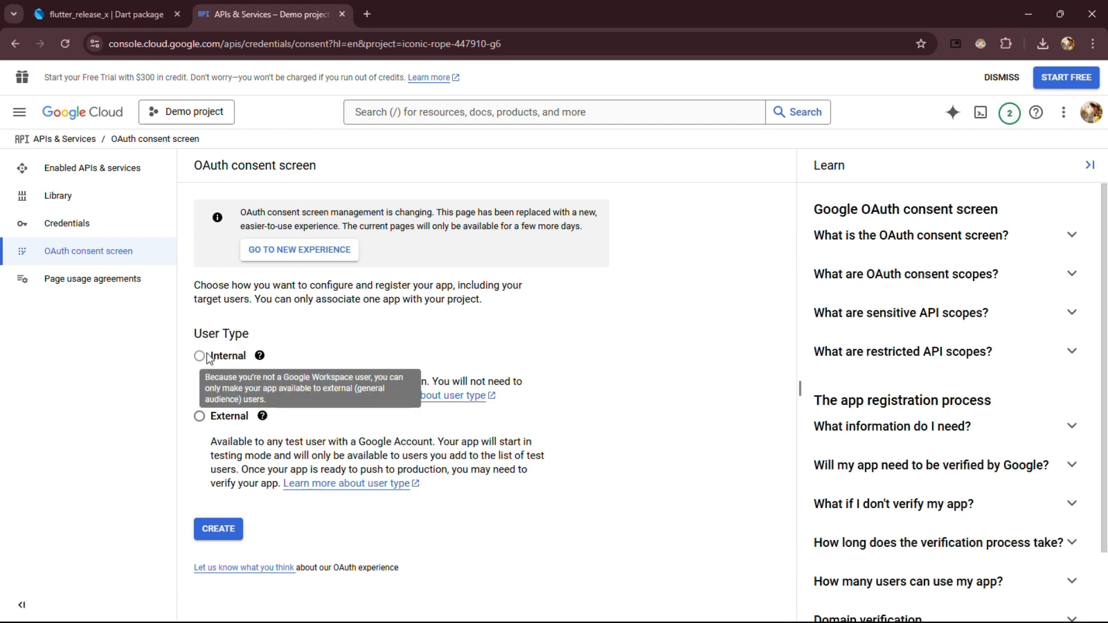
Step: Register an external consent screen with app name 'Flutter re...' and continue to the Scopes step
{"action": "left_click", "coordinate": [217, 528]}
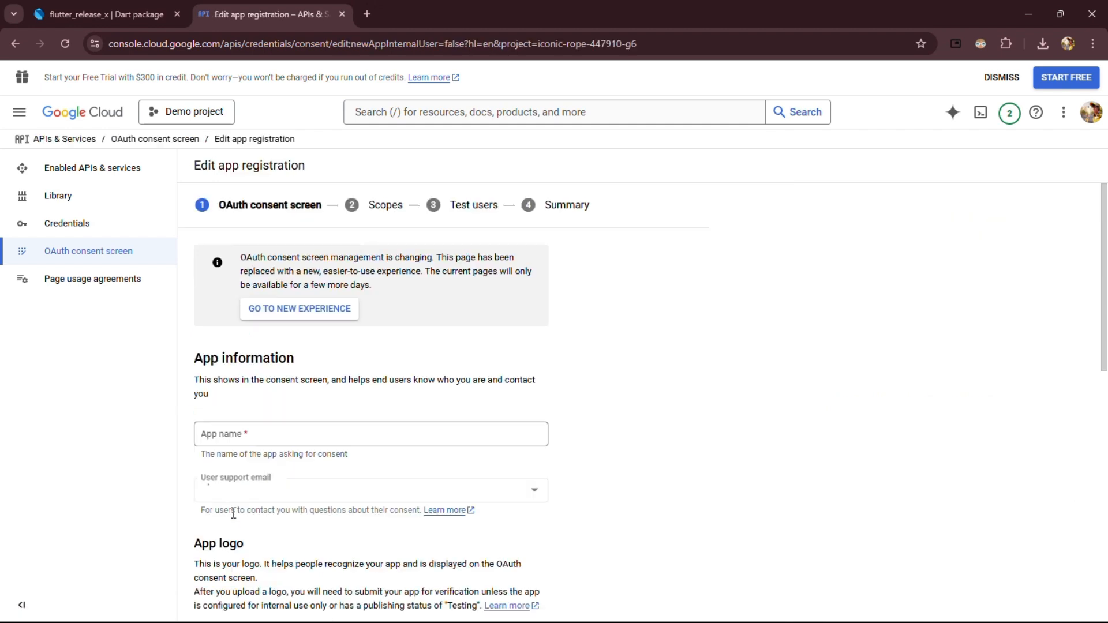
{"action": "left_click", "coordinate": [369, 434]}
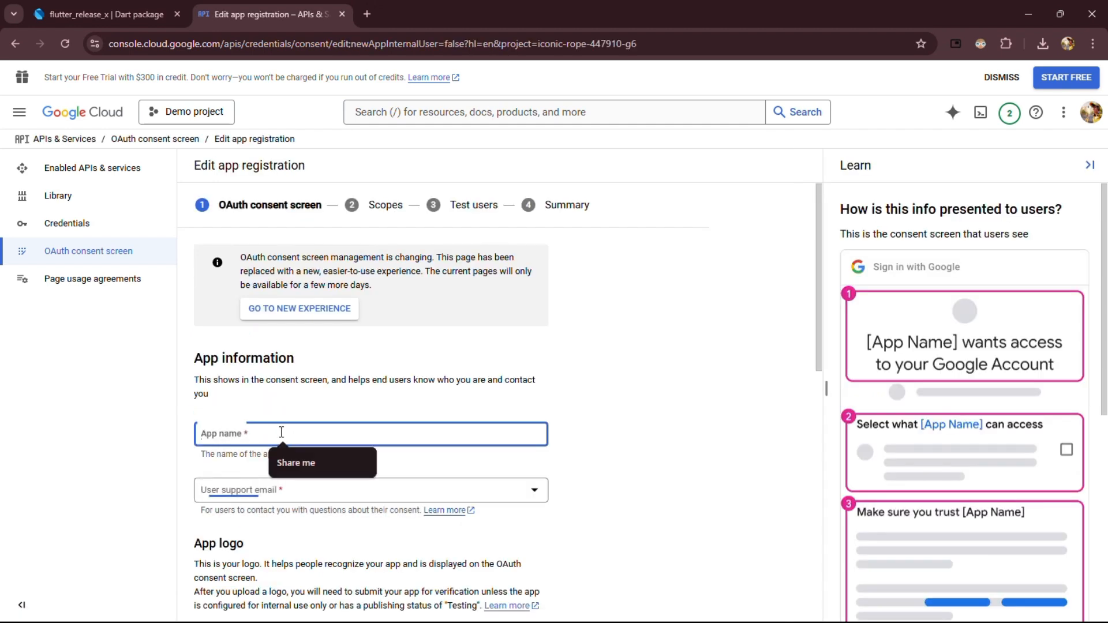
{"action": "type", "text": "FR"}
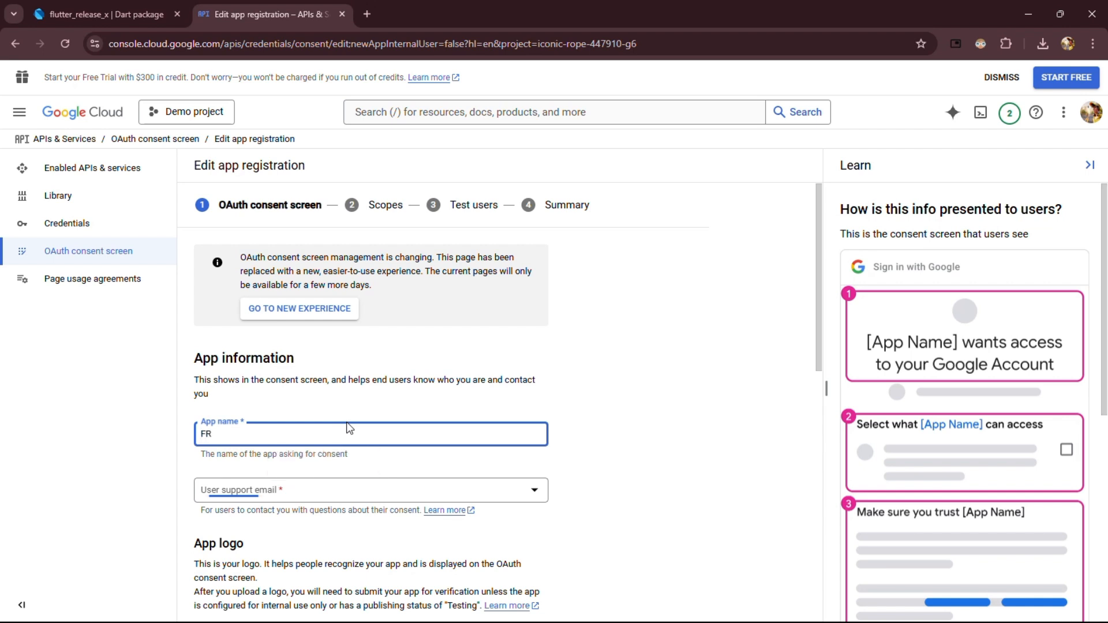
{"action": "type", "text": "Flutter re"}
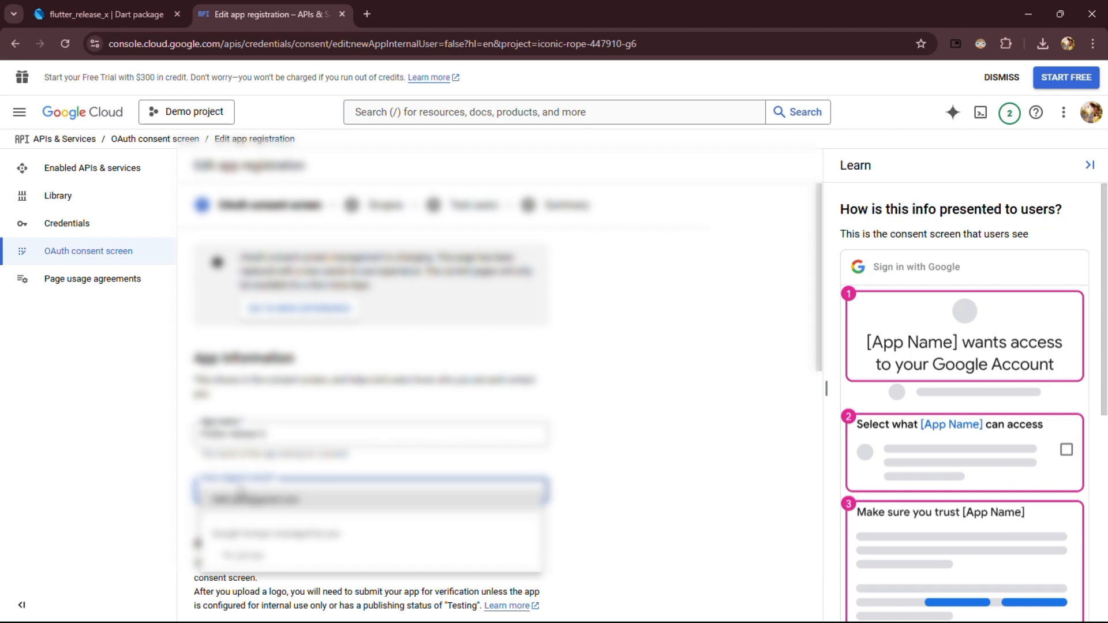
{"action": "scroll", "scroll_direction": "down", "scroll_amount": 3}
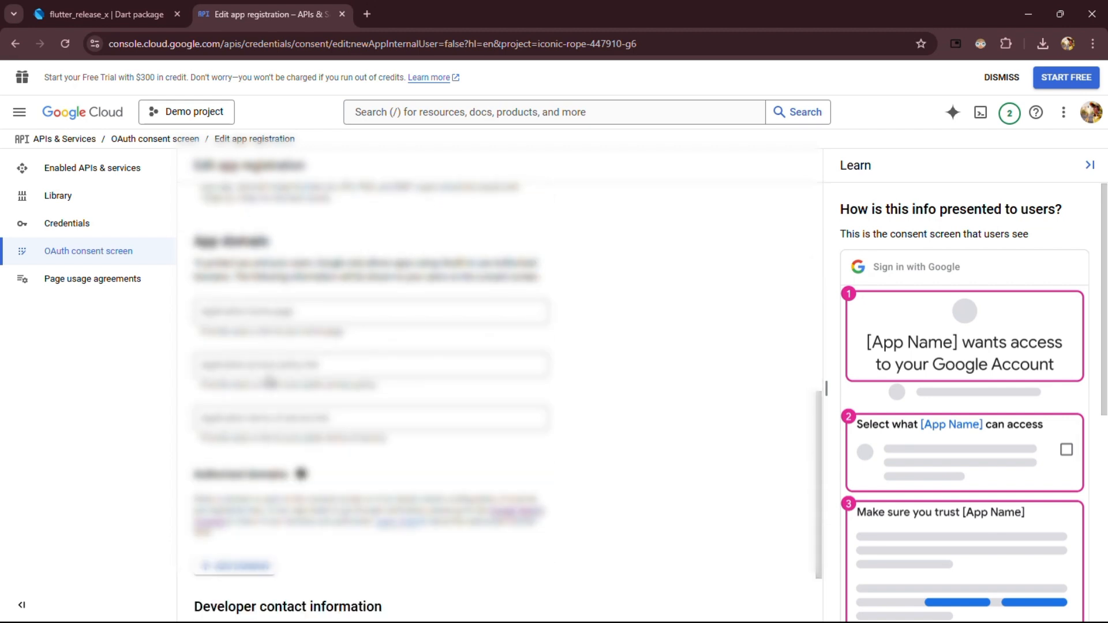
{"action": "scroll", "scroll_direction": "down", "scroll_amount": 3}
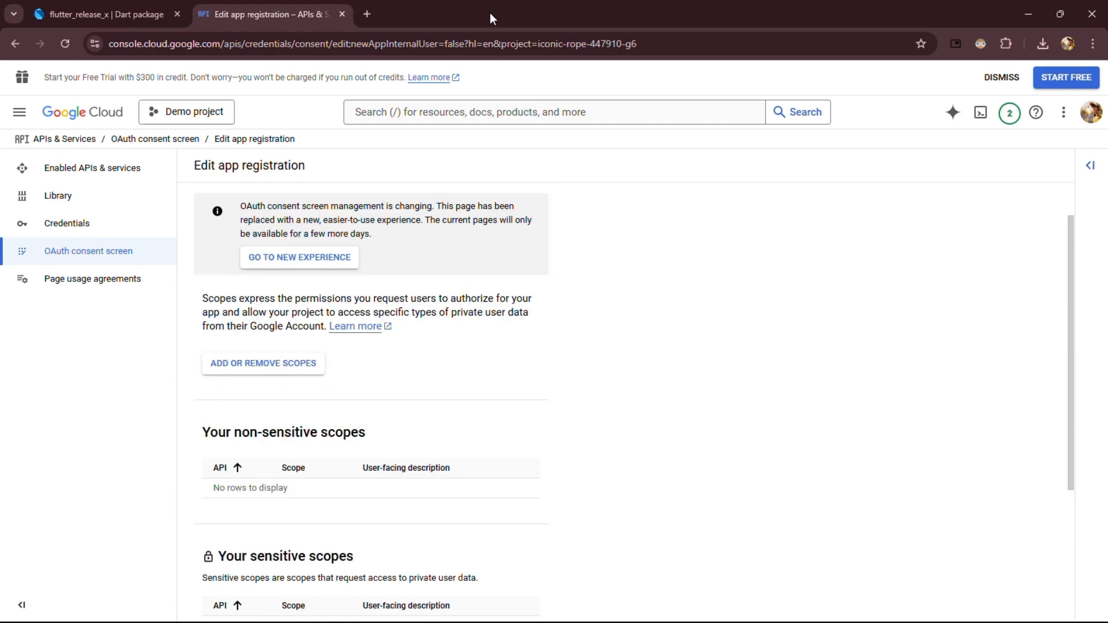
Step: Filter scopes to Google Drive API and select the full .../auth/drive scope
{"action": "left_click", "coordinate": [103, 15]}
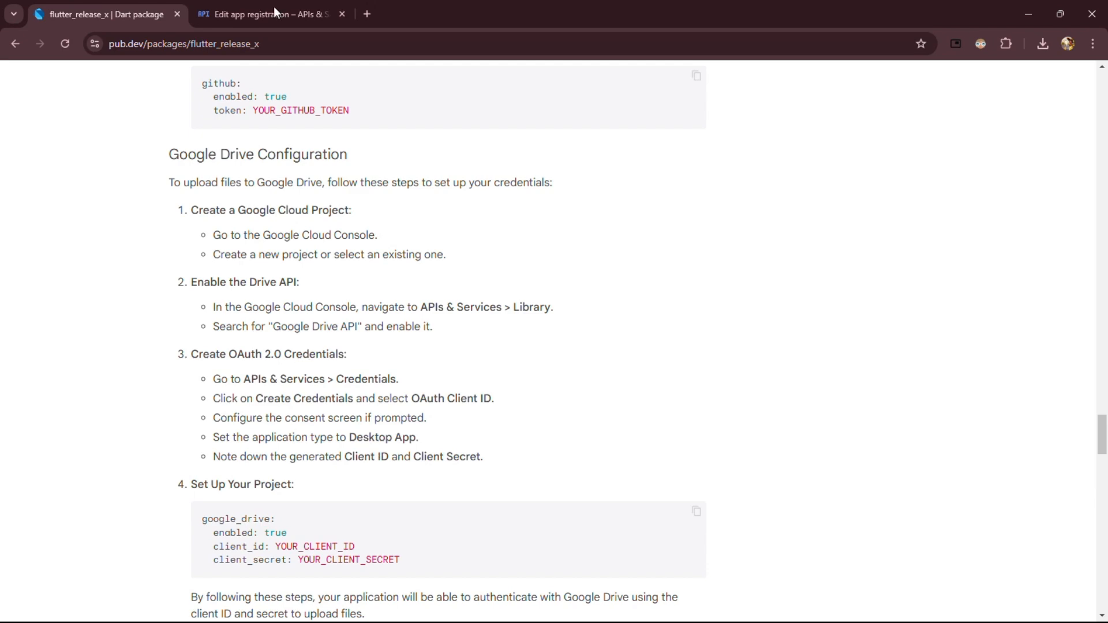
{"action": "left_click", "coordinate": [272, 15]}
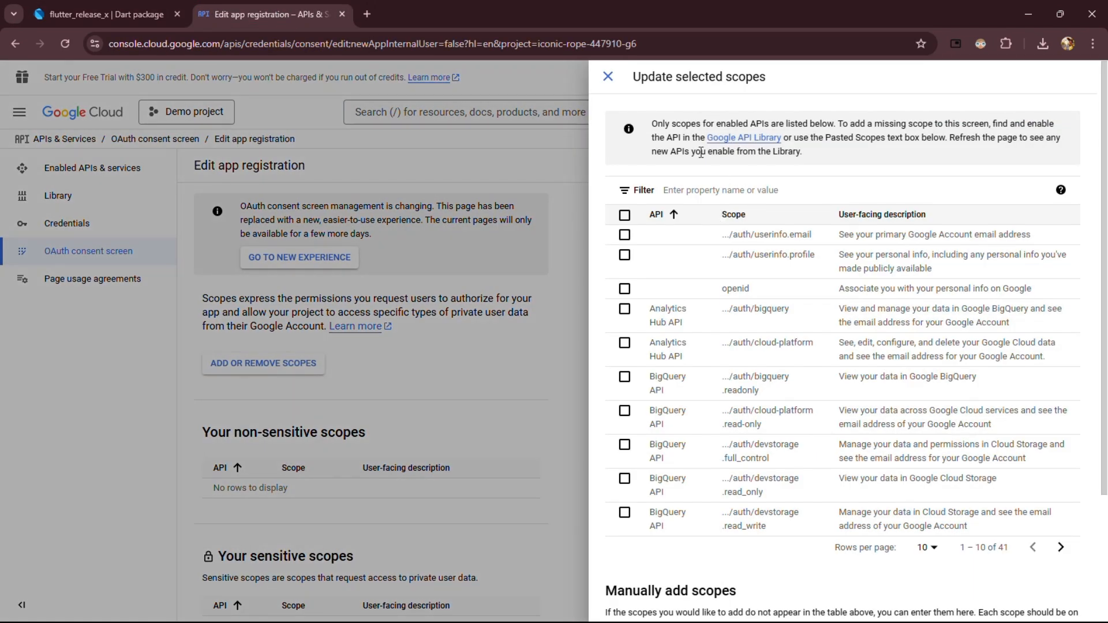
{"action": "type", "text": "google"}
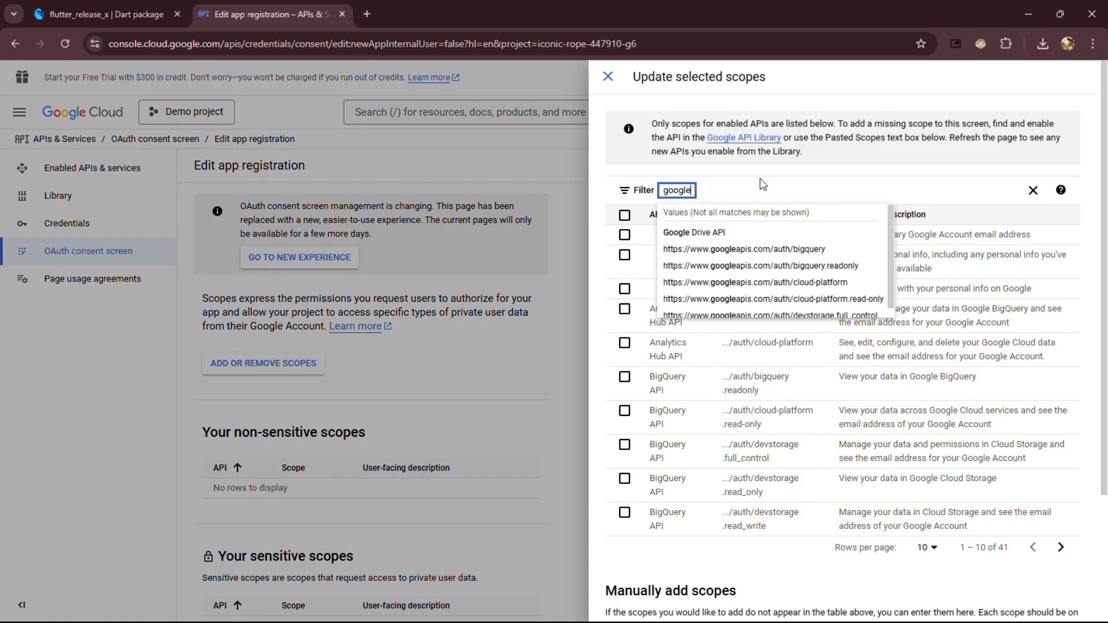
{"action": "left_click", "coordinate": [693, 232]}
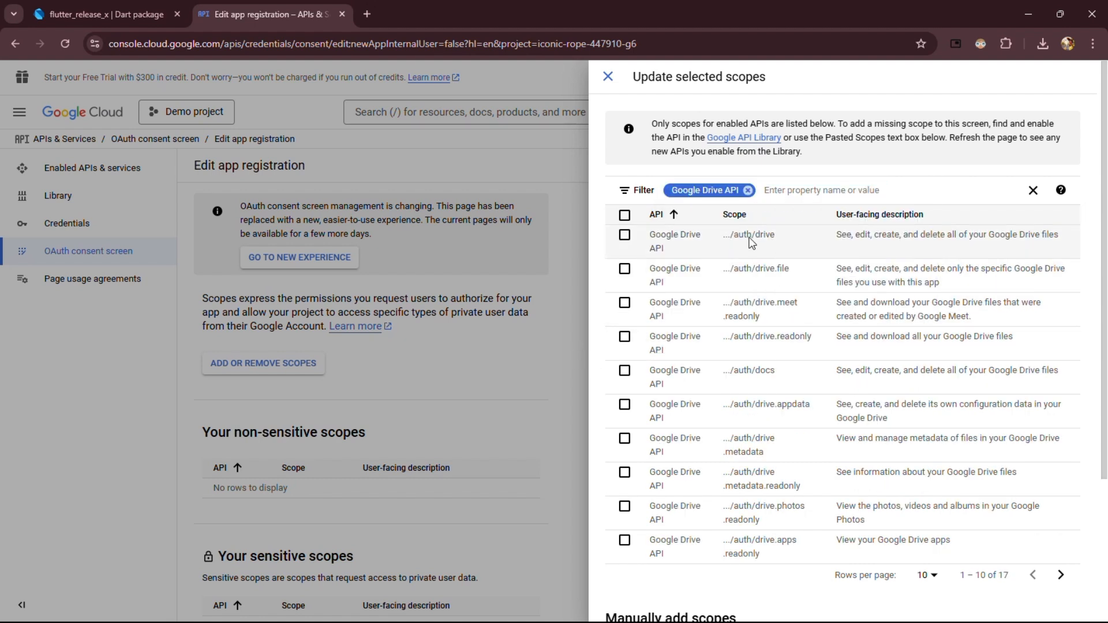
{"action": "mouse_move", "coordinate": [981, 245]}
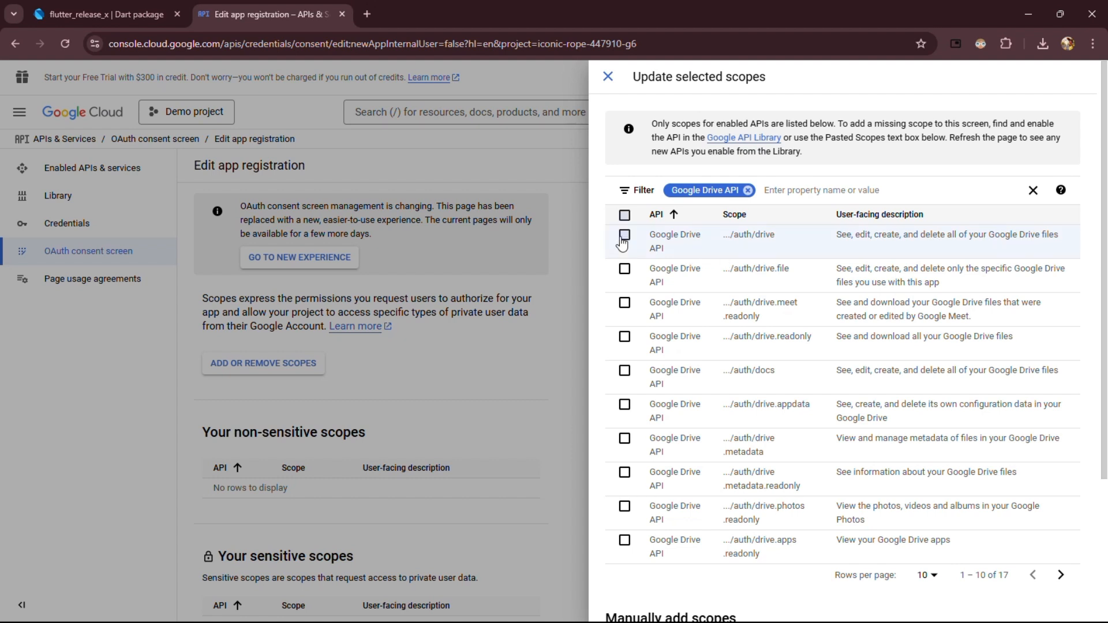
{"action": "left_click", "coordinate": [624, 235]}
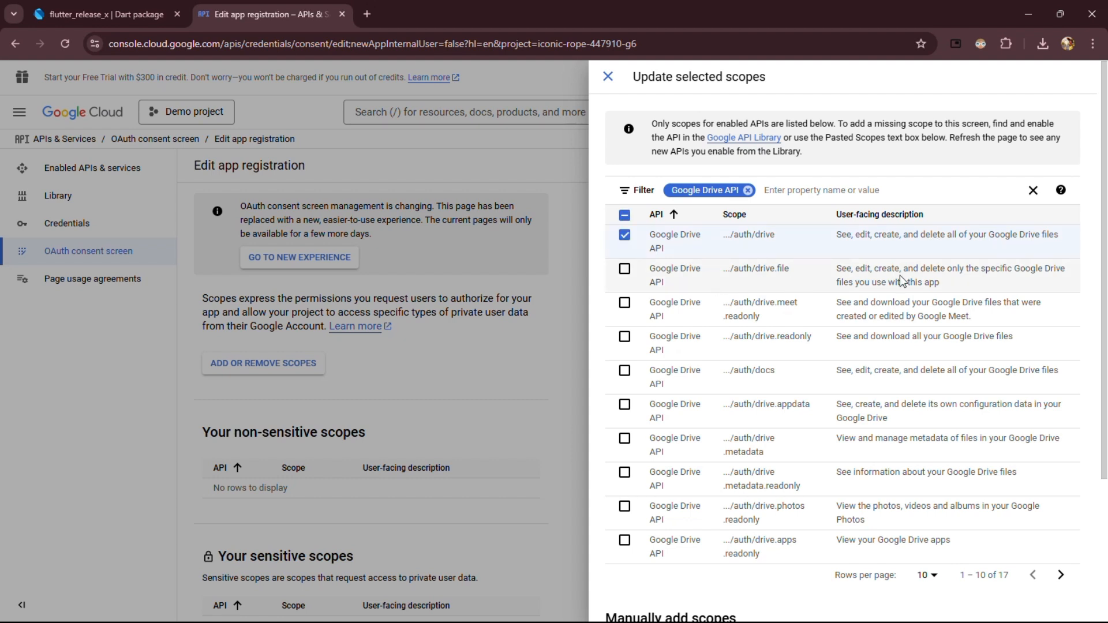
{"action": "mouse_move", "coordinate": [926, 332]}
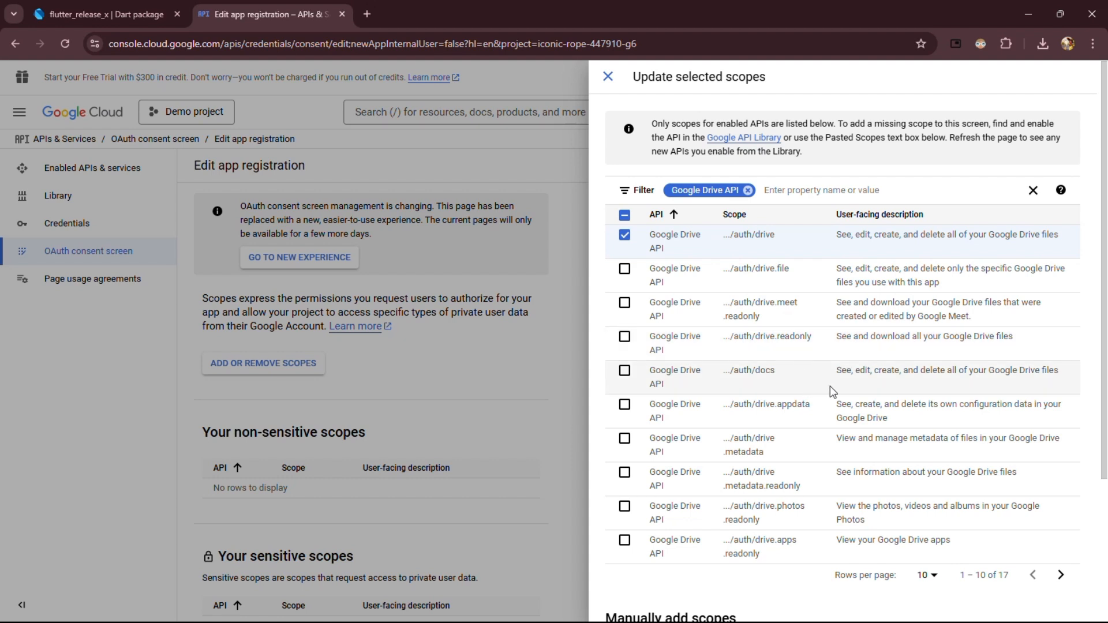
{"action": "mouse_move", "coordinate": [983, 385]}
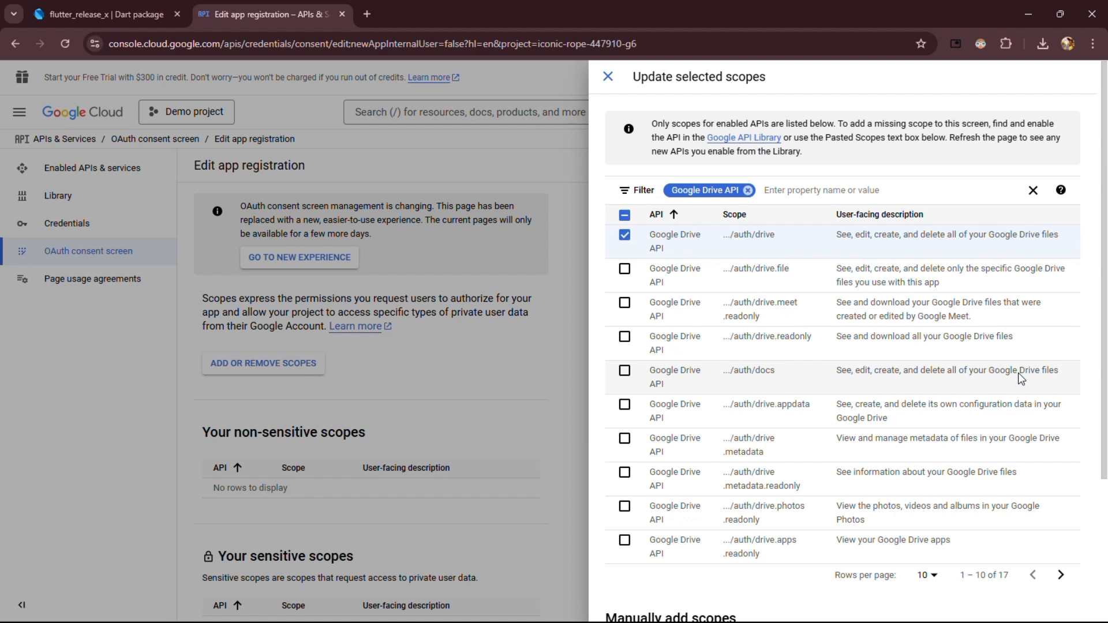
{"action": "double_click", "coordinate": [752, 235]}
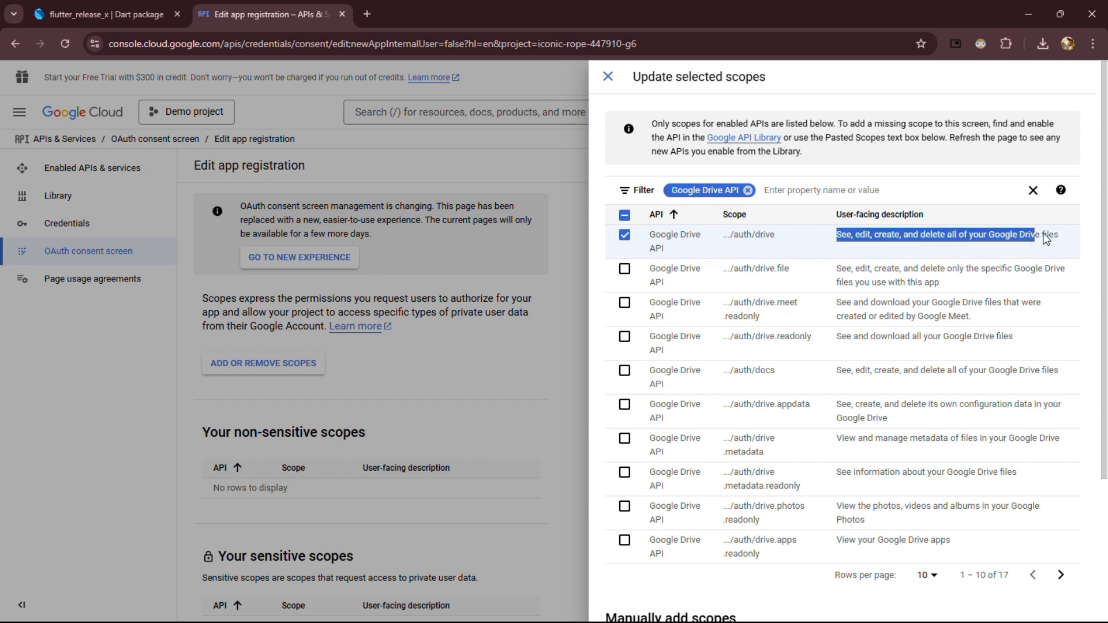
Step: Update the scopes and save through Test users to finish the consent screen setup
{"action": "scroll", "scroll_direction": "down", "scroll_amount": 3}
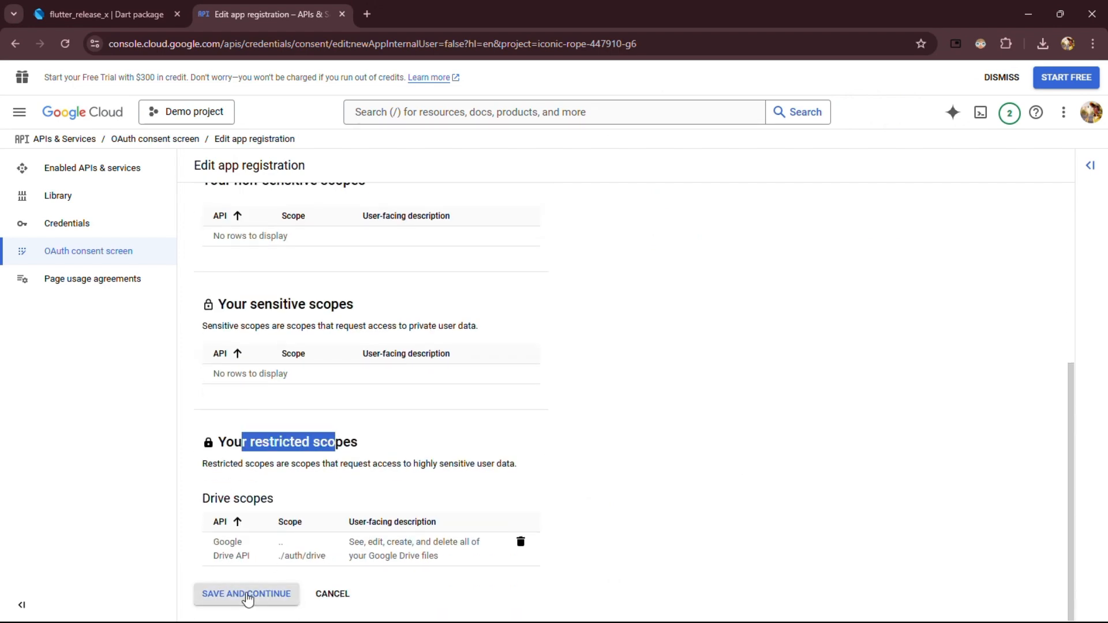
{"action": "left_click", "coordinate": [246, 593]}
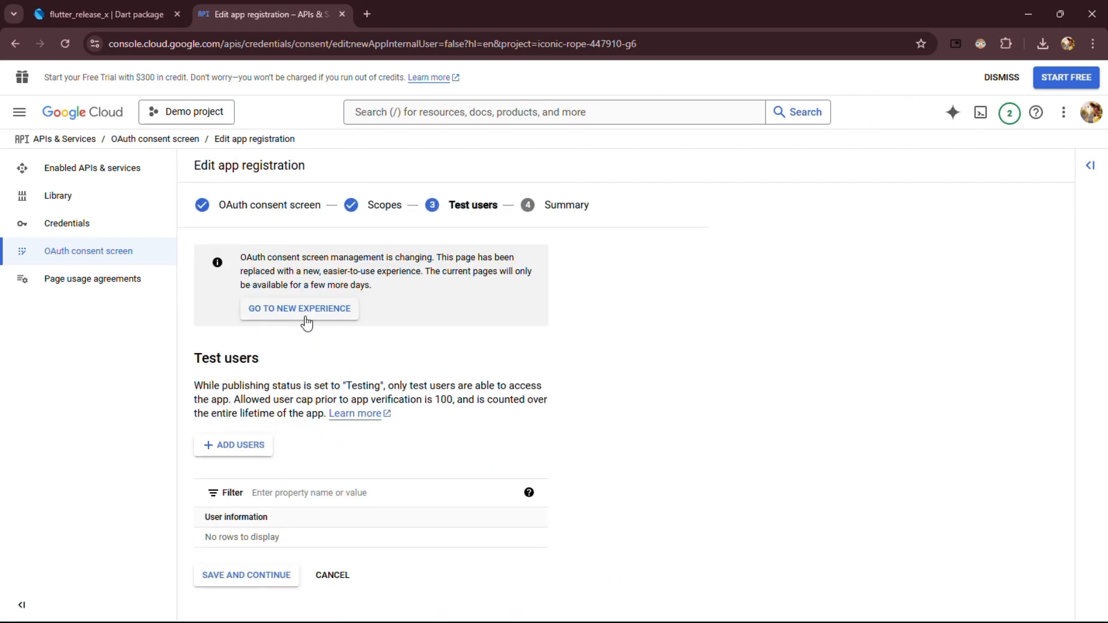
{"action": "left_click", "coordinate": [233, 446]}
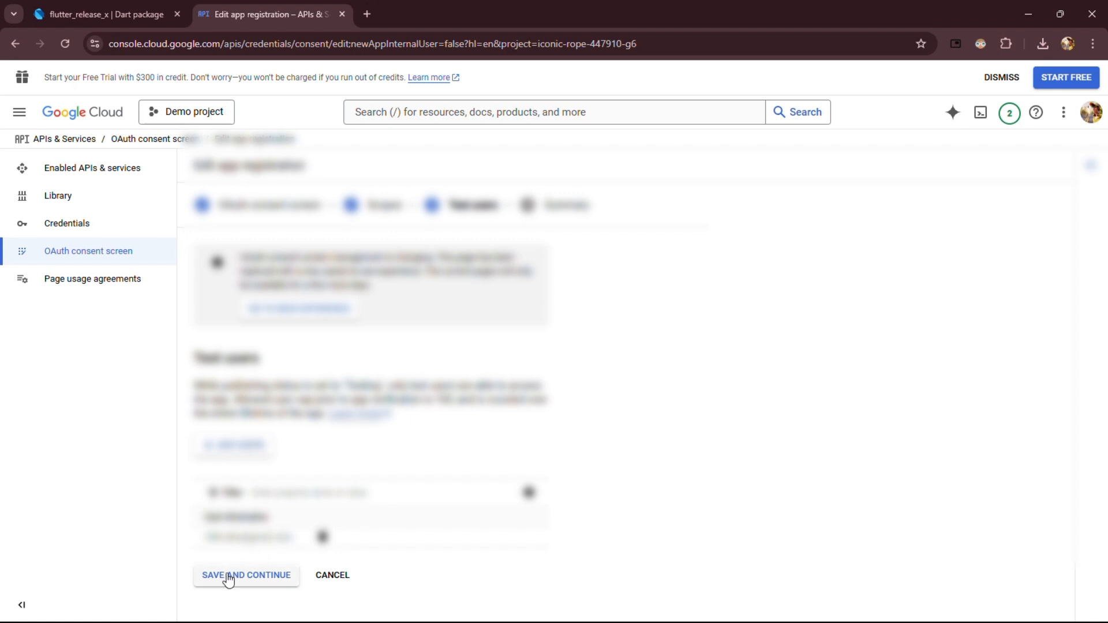
{"action": "left_click", "coordinate": [246, 574]}
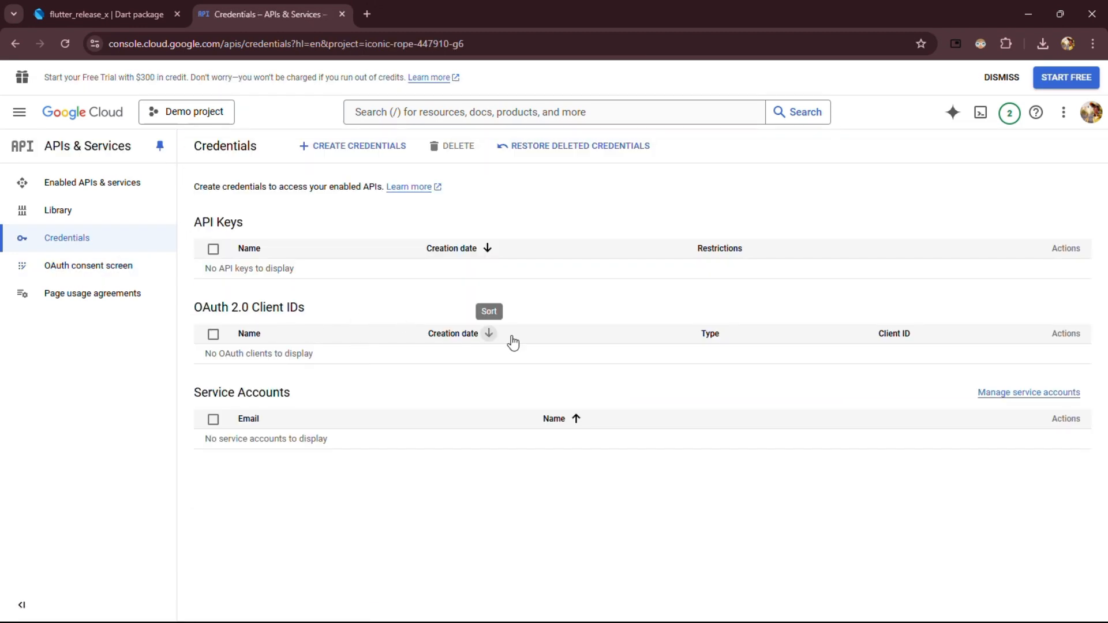
Step: Create a Desktop app OAuth client ID, keeping the name Desktop client 1
{"action": "left_click", "coordinate": [358, 147]}
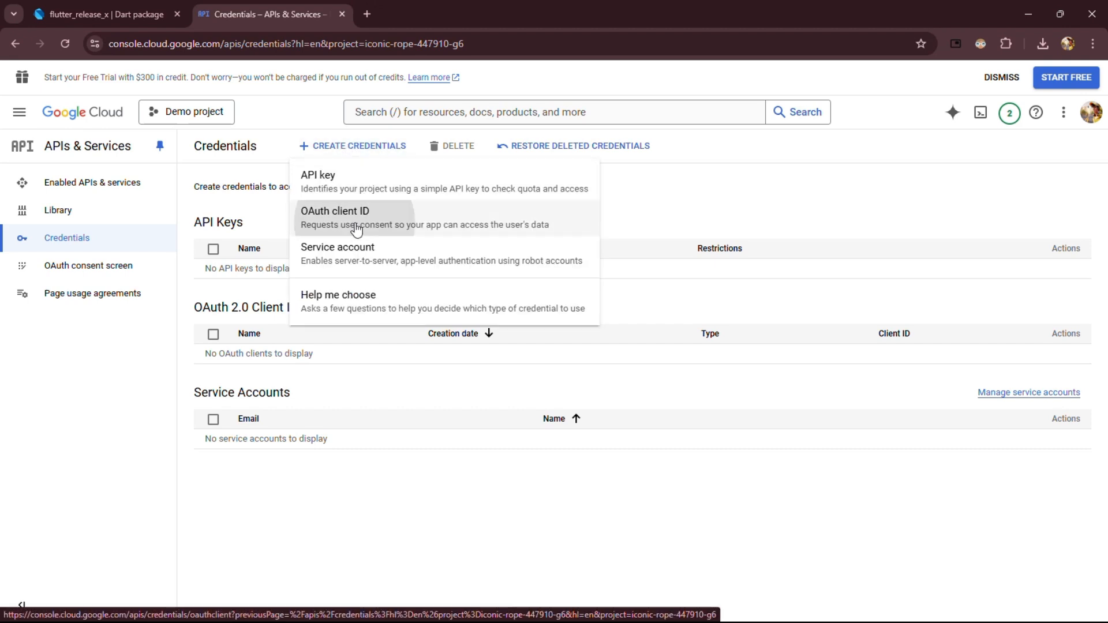
{"action": "left_click", "coordinate": [335, 210]}
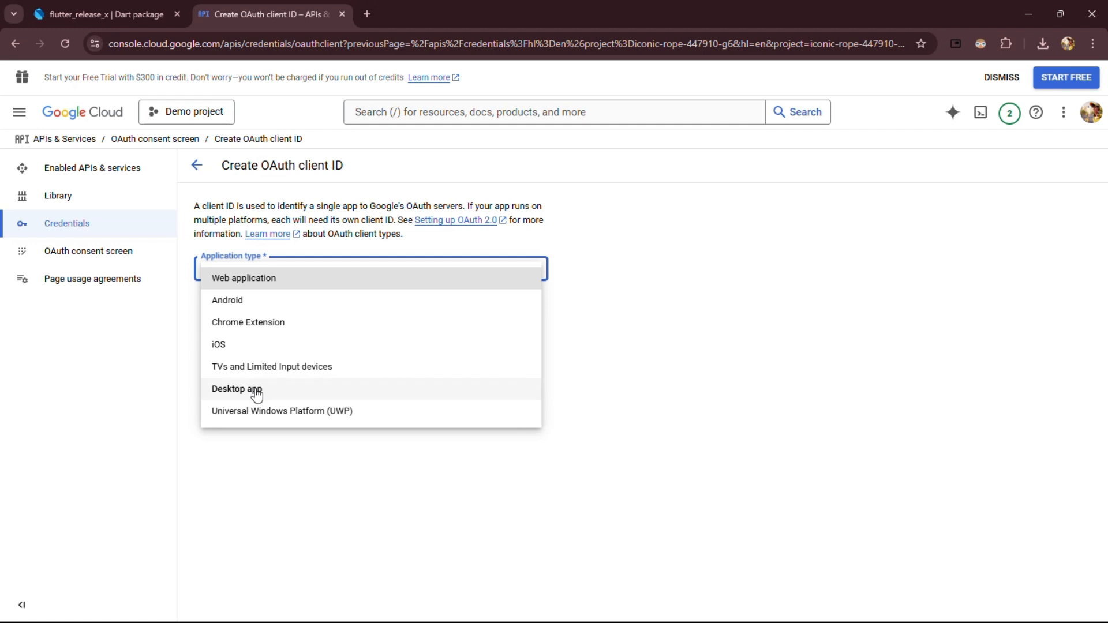
{"action": "left_click", "coordinate": [238, 387]}
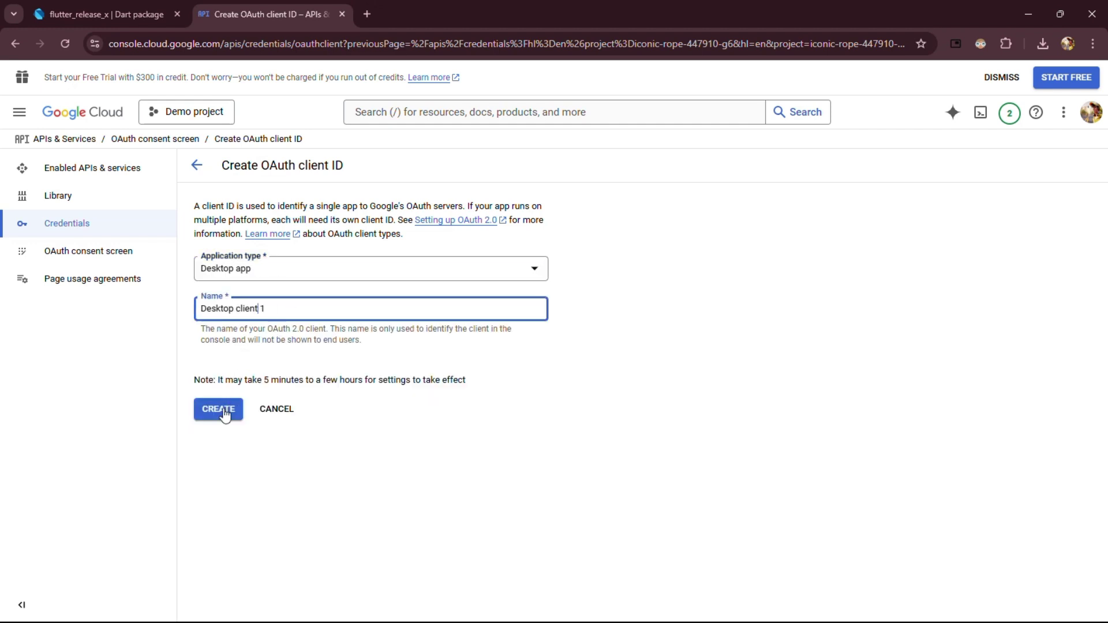
{"action": "left_click", "coordinate": [218, 408]}
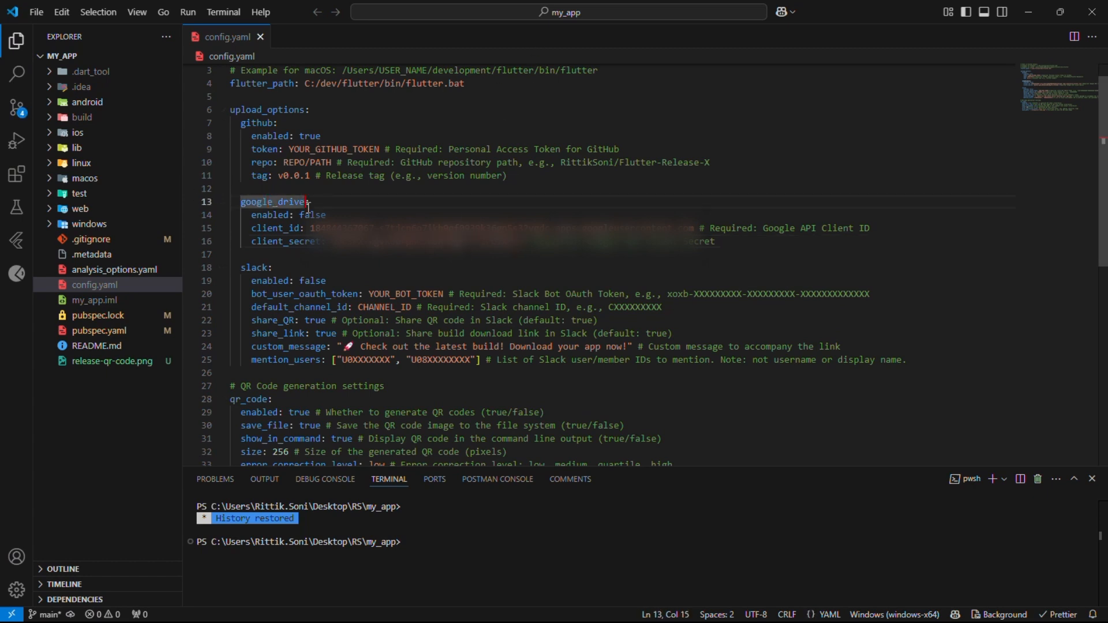
Step: Bring up the browser tab showing Google Drive's still-empty My Drive
{"action": "double_click", "coordinate": [313, 214]}
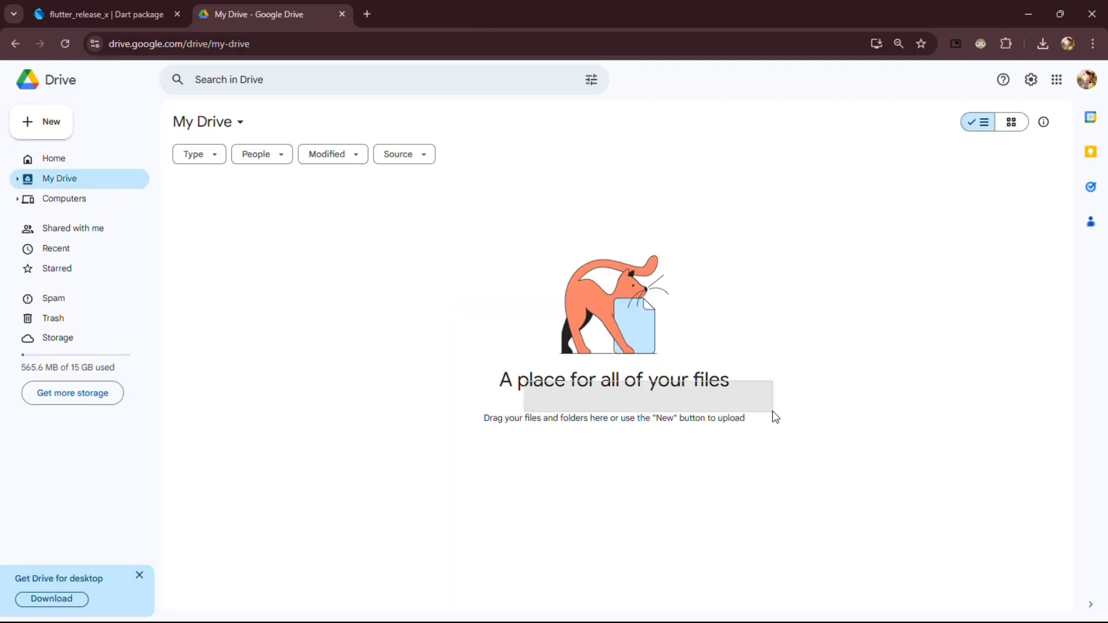
Step: Switch back to the editor to enable Drive upload and start the release's Google authentication
{"action": "key", "text": "alt+tab"}
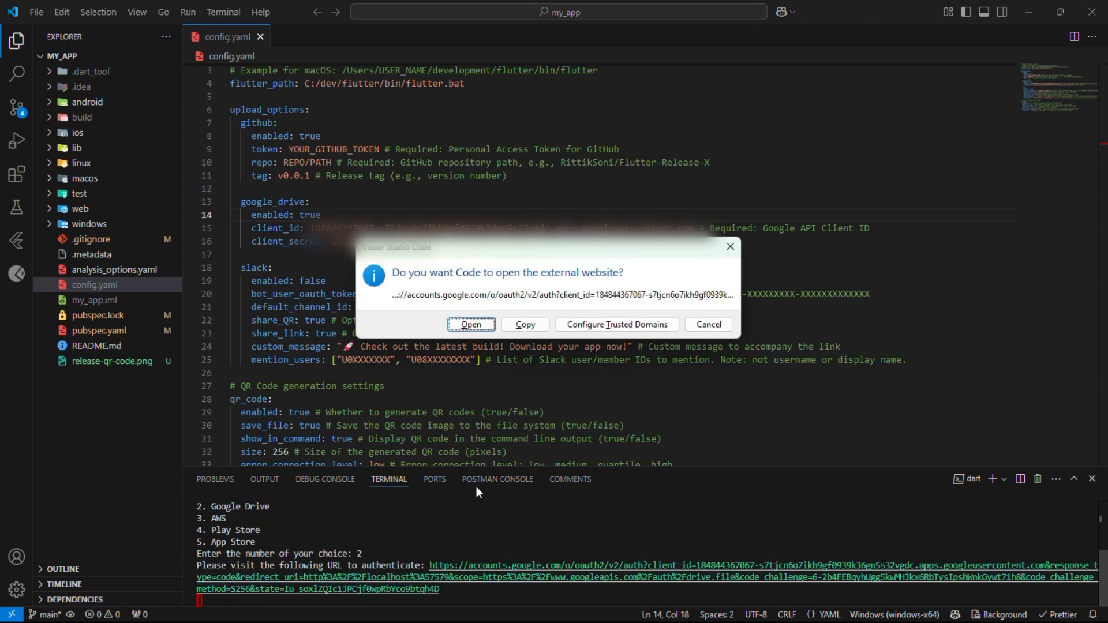
Step: Approve the release tool's Google access on the consent page so credentials are saved
{"action": "left_click", "coordinate": [471, 324]}
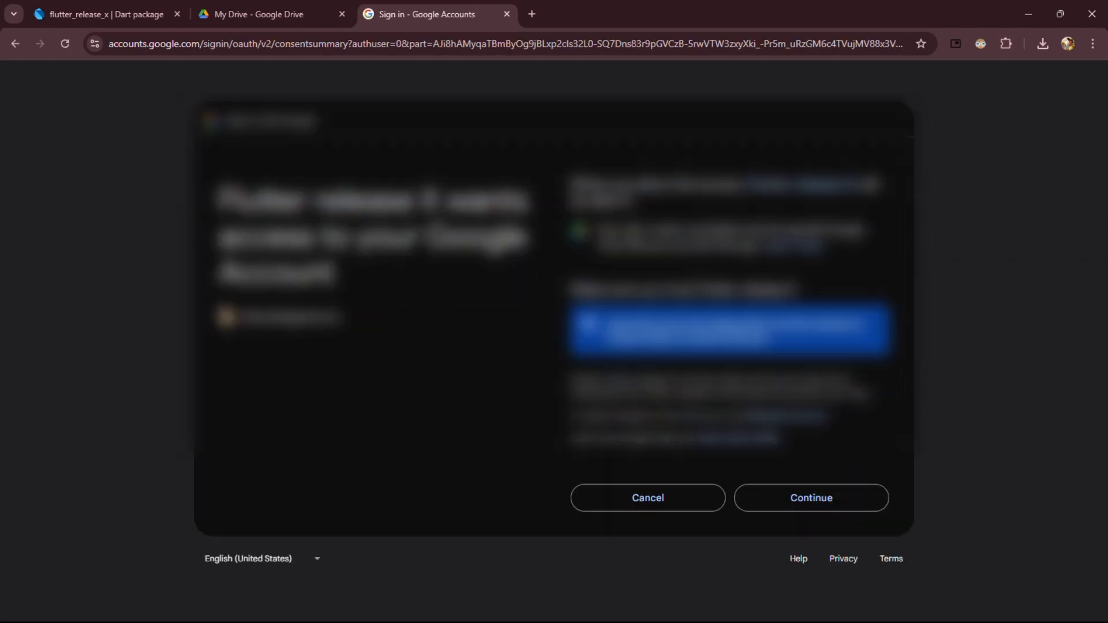
{"action": "left_click", "coordinate": [812, 498]}
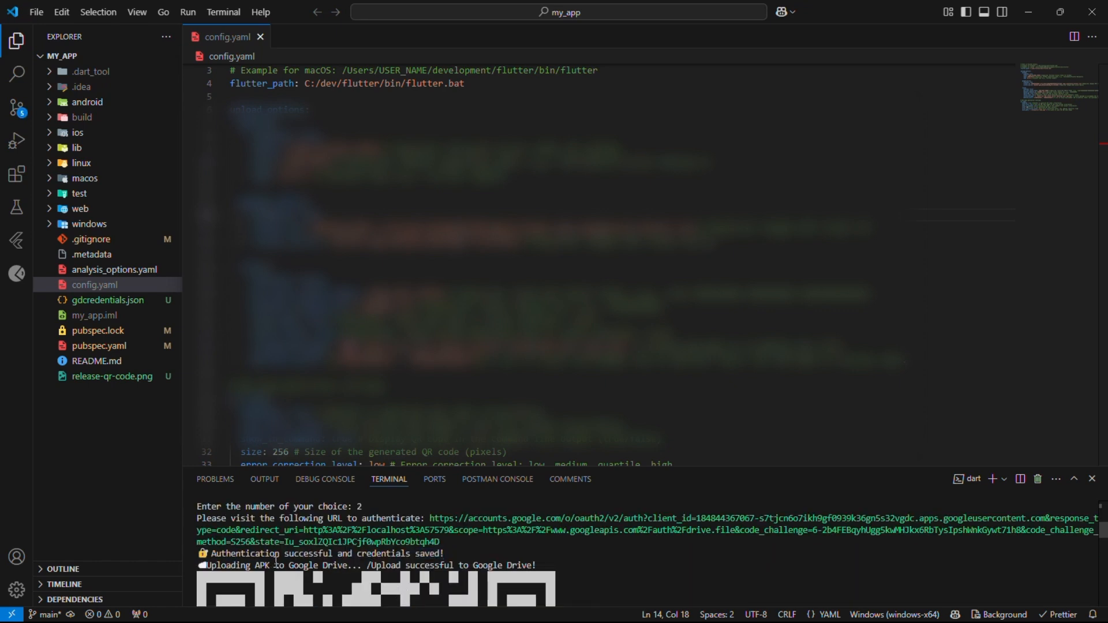
Step: Exclude gdcredentials.json from version control via the Flutter Release X section of .gitignore
{"action": "left_click", "coordinate": [95, 284]}
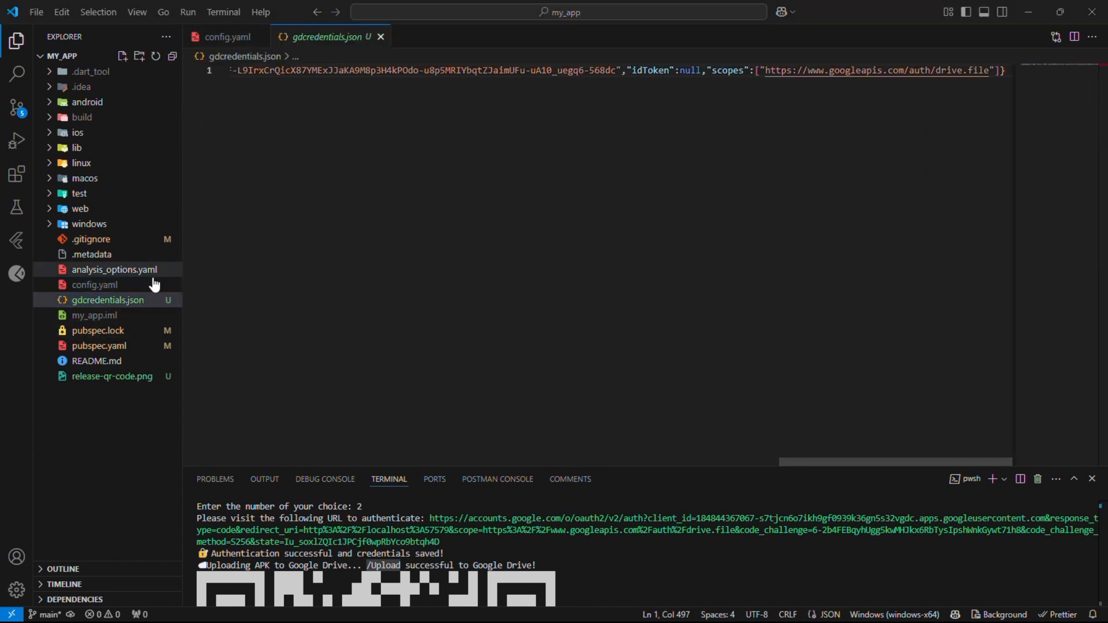
{"action": "right_click", "coordinate": [109, 300]}
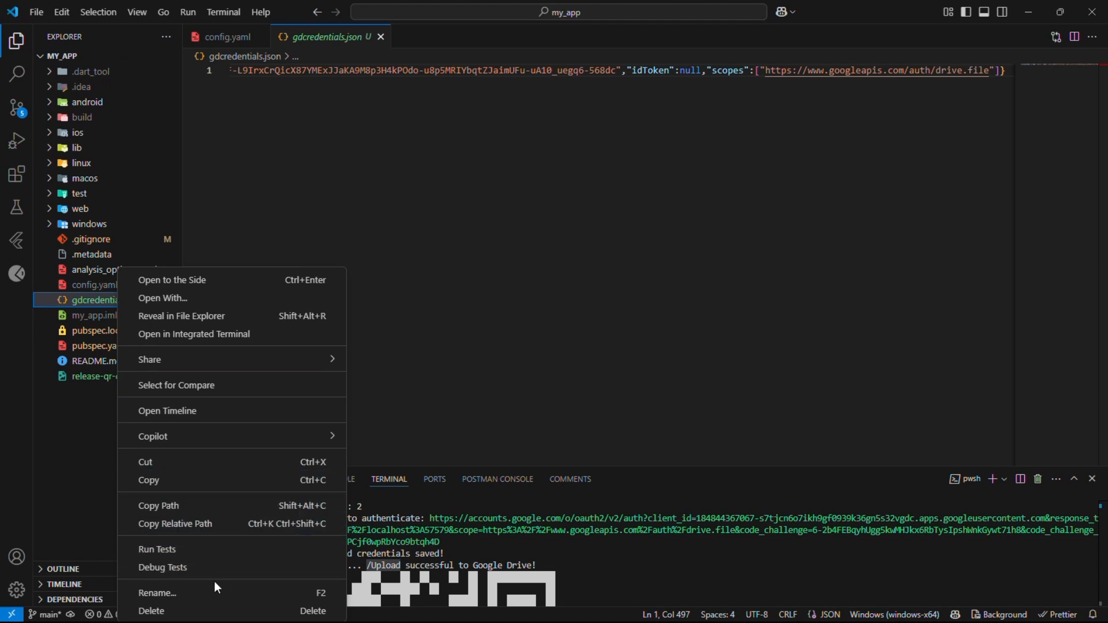
{"action": "left_click", "coordinate": [89, 238]}
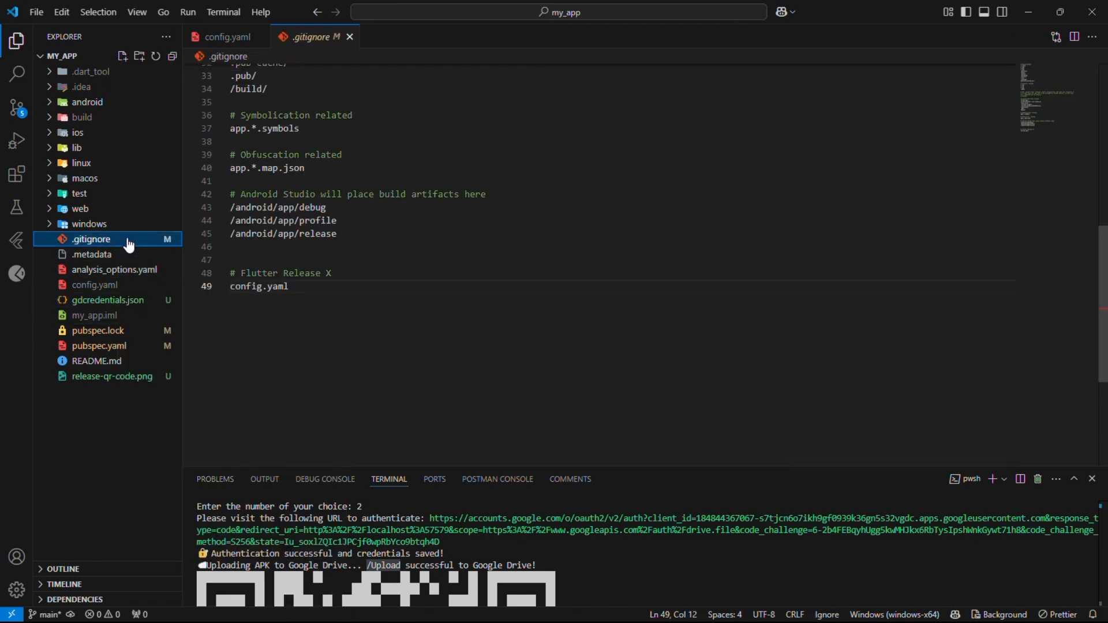
{"action": "type", "text": "gdcredentials"}
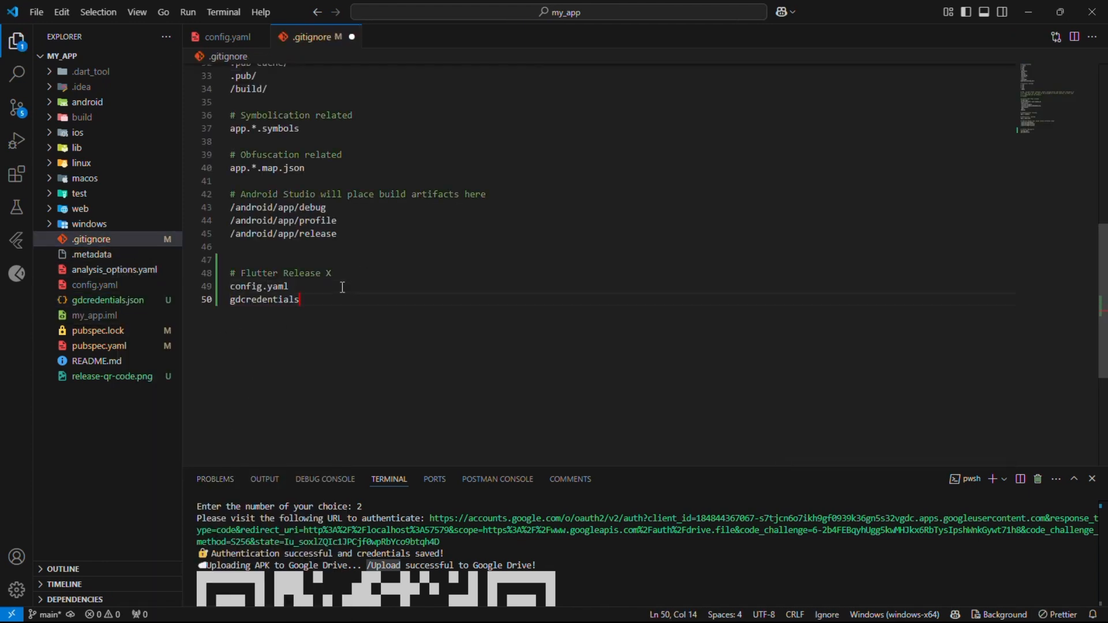
{"action": "type", "text": ".json"}
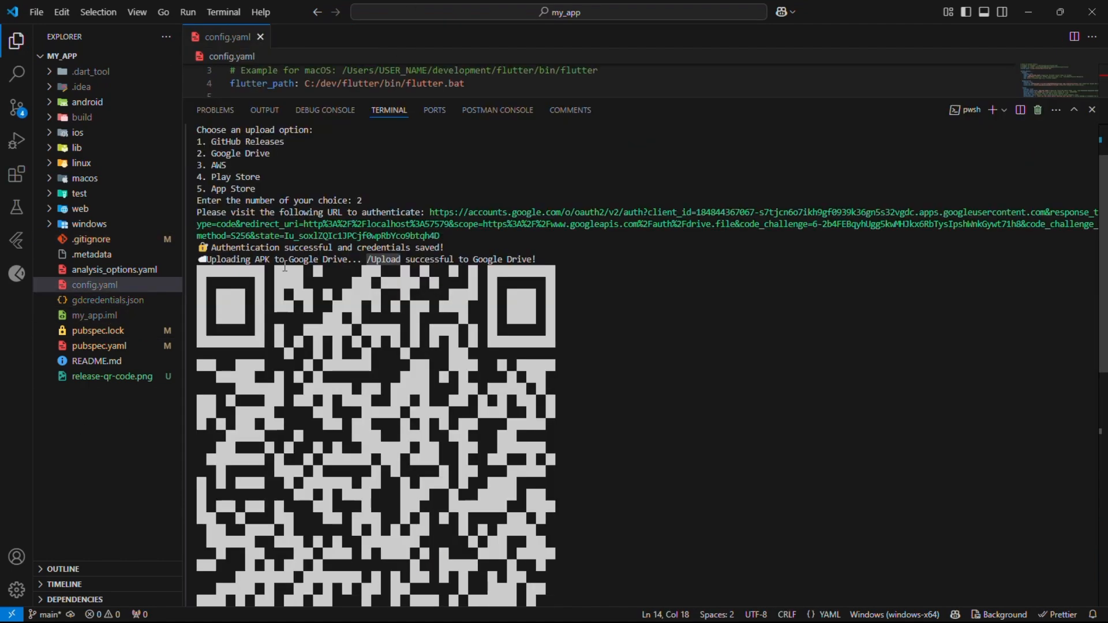
{"action": "scroll", "scroll_direction": "down", "scroll_amount": 3}
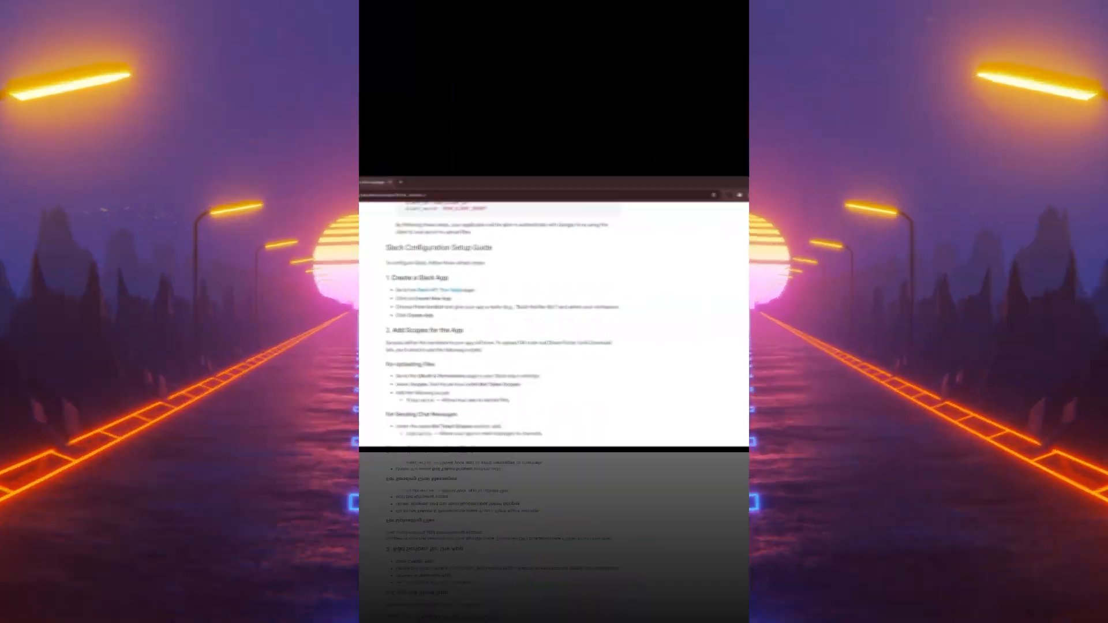
Step: Follow the guide's 'Slack API: Your Apps' link to reach api.slack.com/apps
{"action": "double_click", "coordinate": [264, 164]}
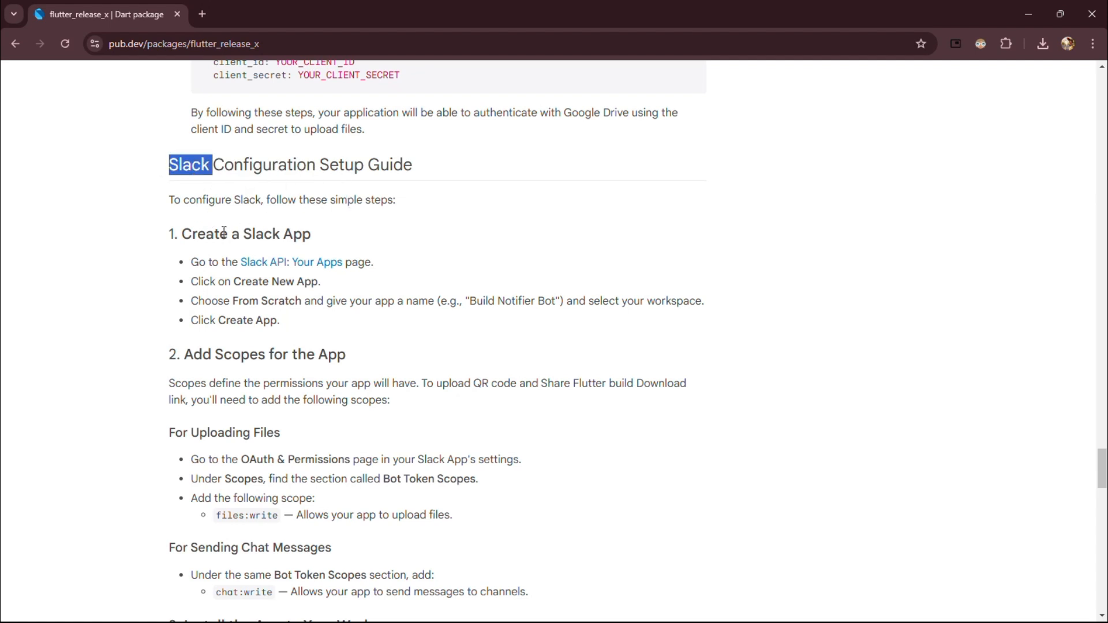
{"action": "mouse_move", "coordinate": [266, 265]}
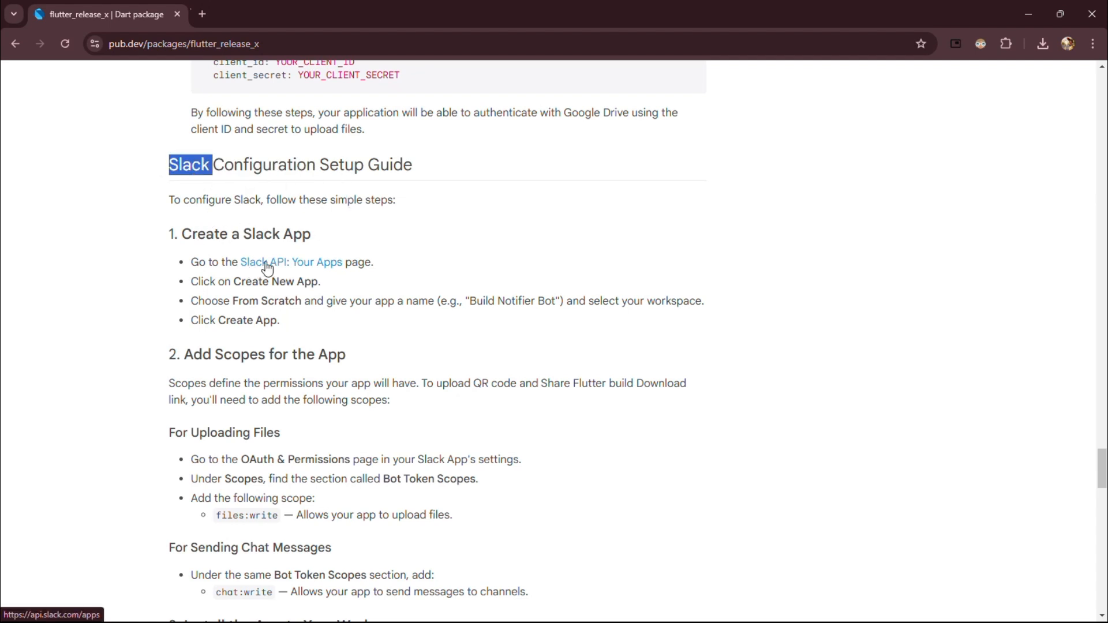
{"action": "left_click", "coordinate": [282, 262]}
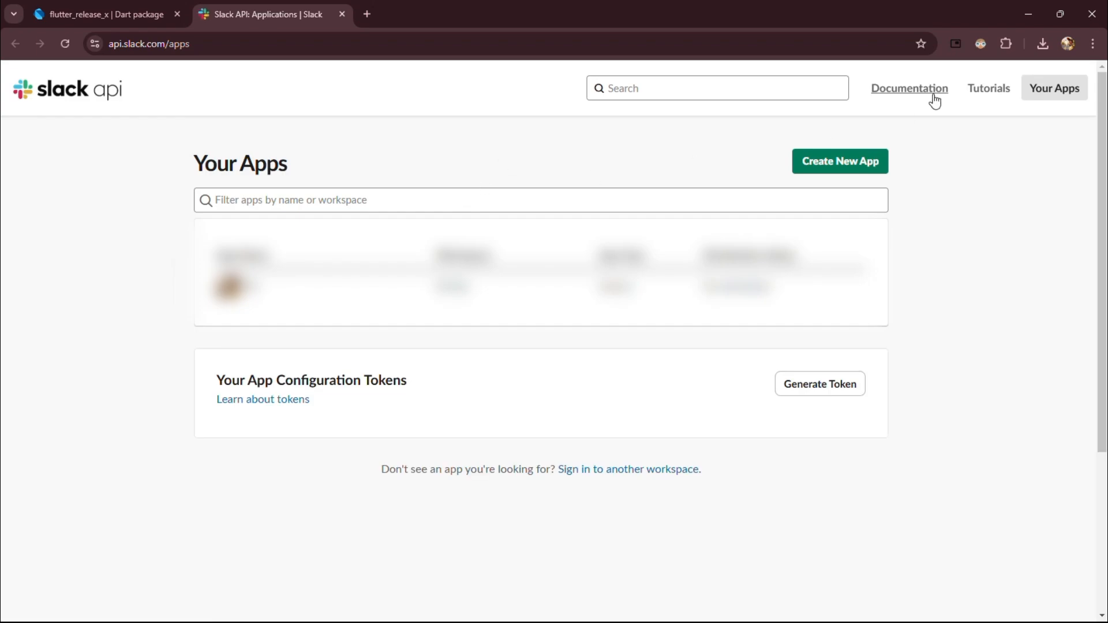
{"action": "mouse_move", "coordinate": [831, 171]}
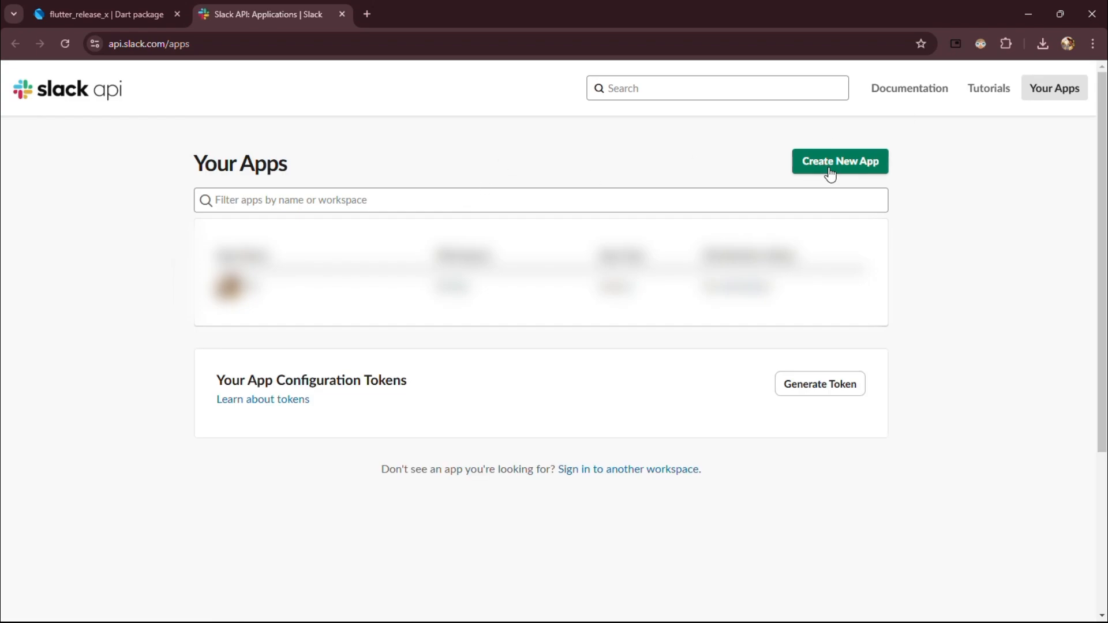
Step: Create a Slack app named 'Flutter Release X' in the chosen workspace
{"action": "left_click", "coordinate": [840, 161]}
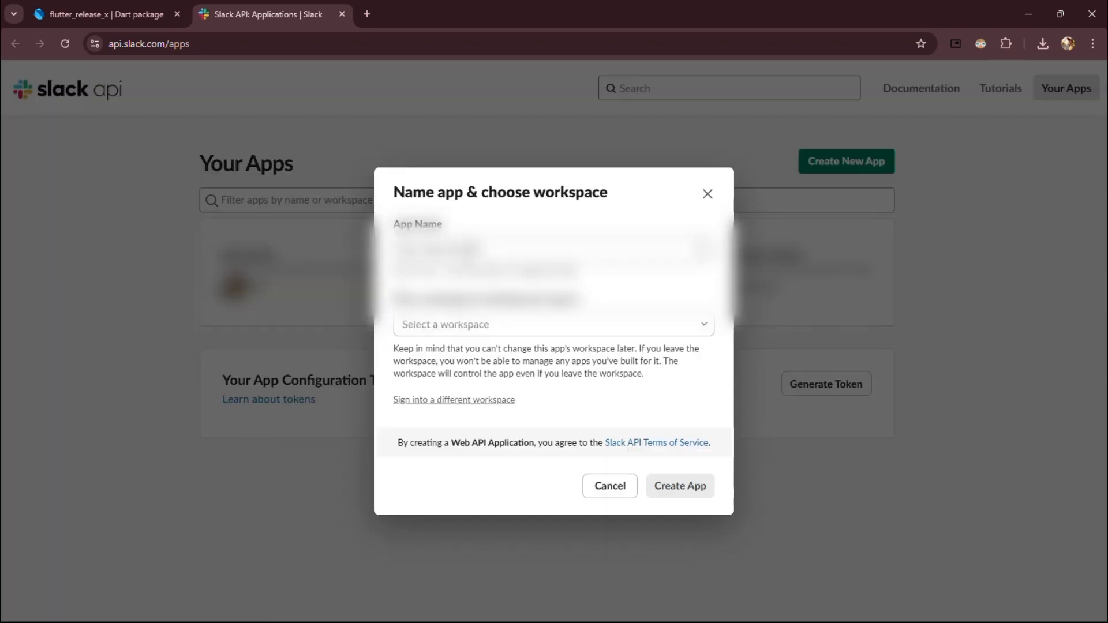
{"action": "type", "text": "Flutter Release X"}
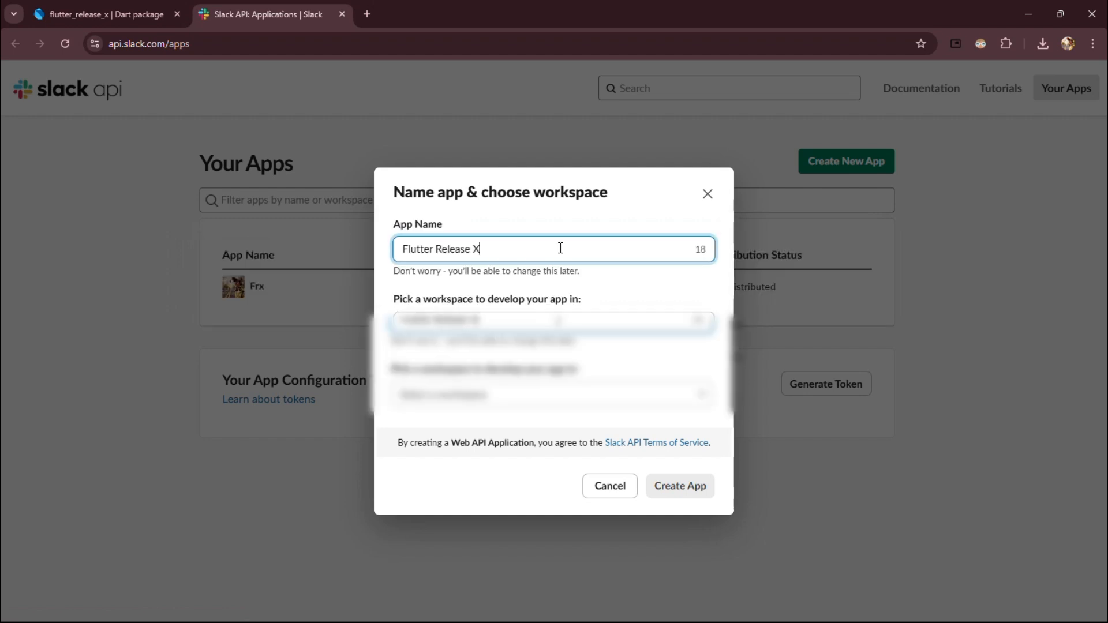
{"action": "left_click", "coordinate": [553, 395]}
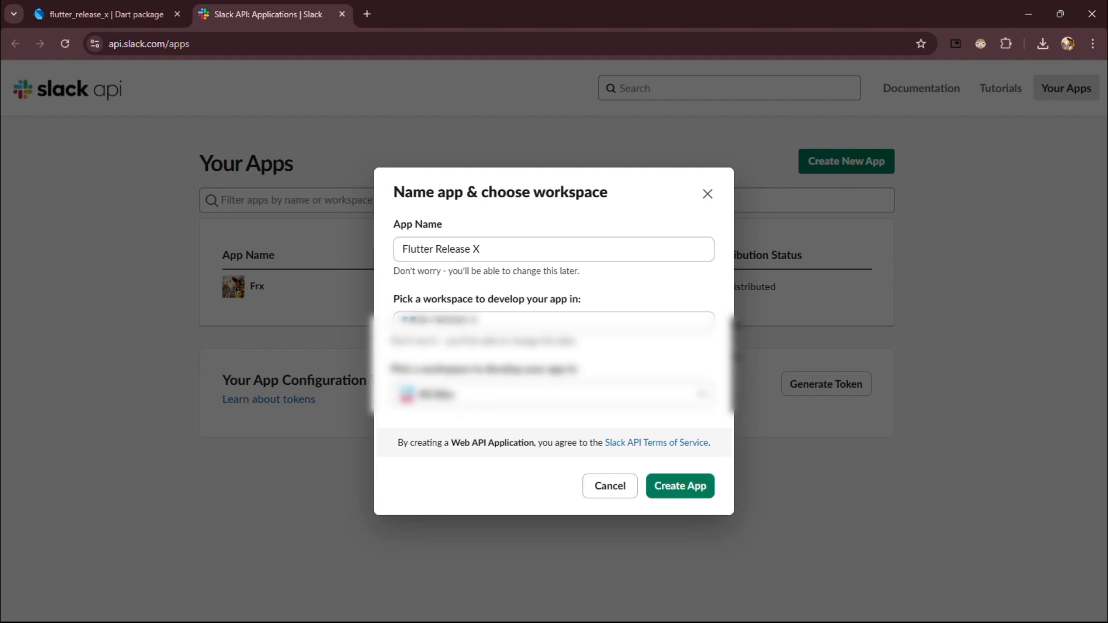
{"action": "left_click", "coordinate": [679, 486]}
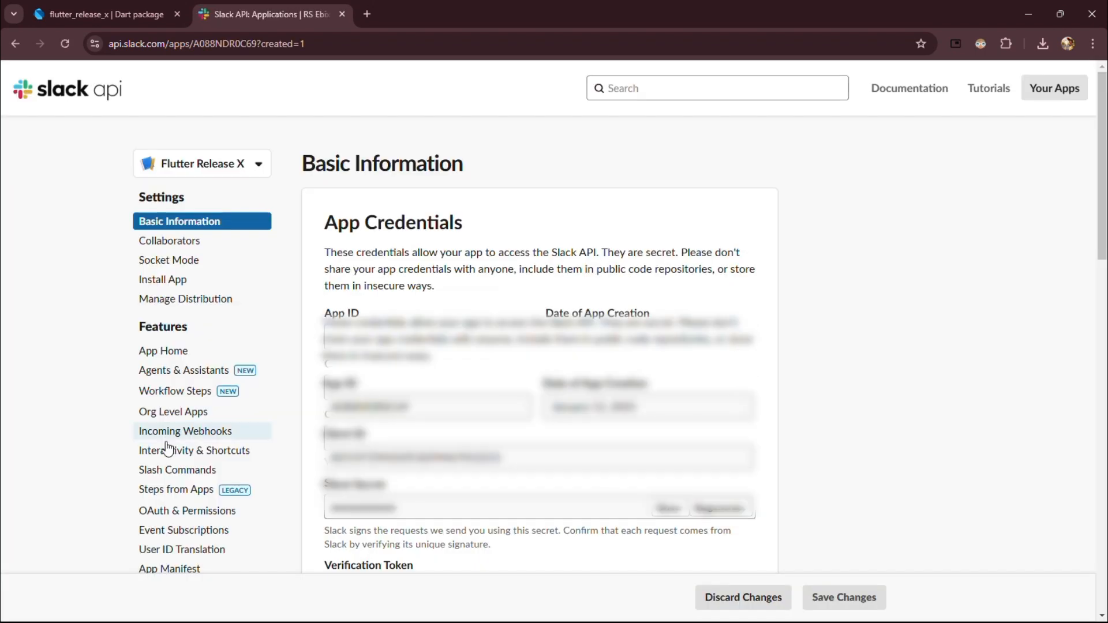
Step: Add the chat:write and files:write bot token scopes under OAuth & Permissions
{"action": "left_click", "coordinate": [187, 510]}
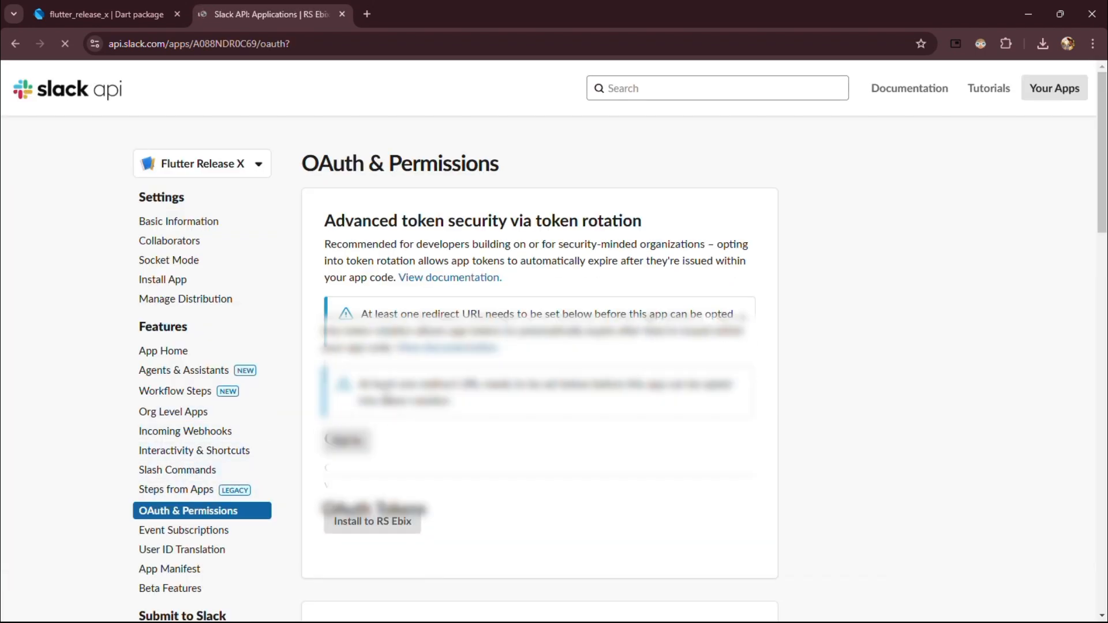
{"action": "scroll", "scroll_direction": "down", "scroll_amount": 3}
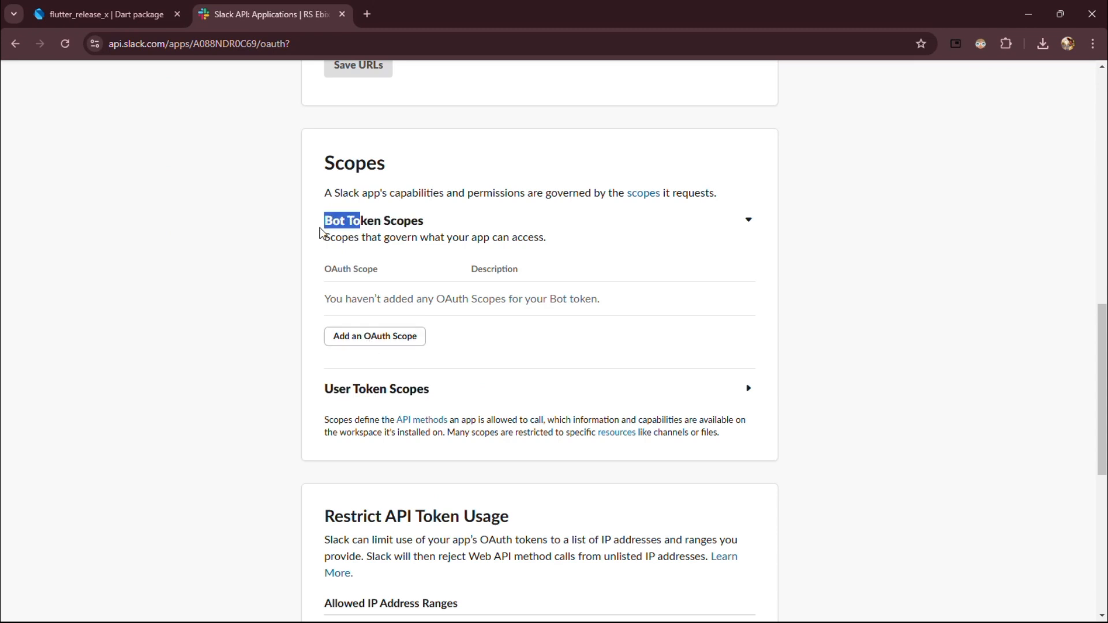
{"action": "type", "text": "chat"}
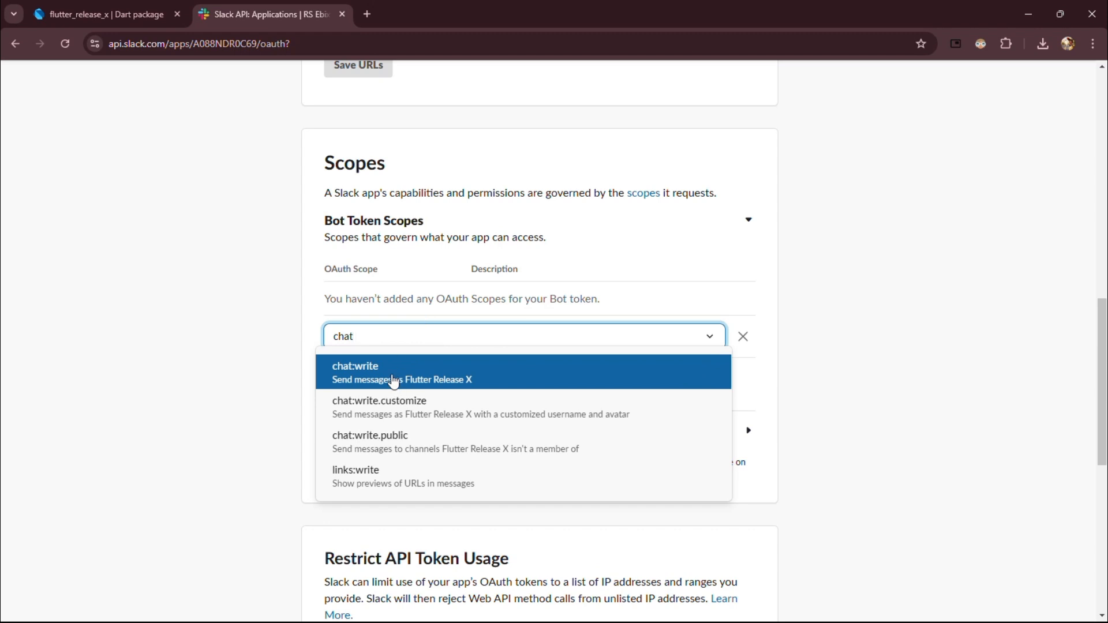
{"action": "left_click", "coordinate": [103, 15]}
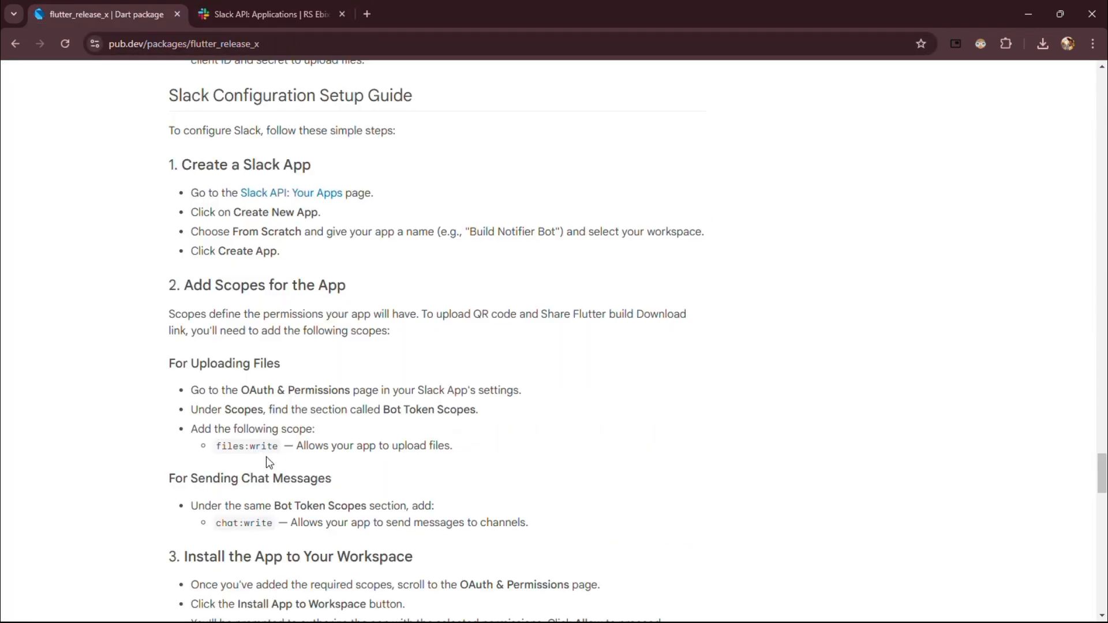
{"action": "double_click", "coordinate": [243, 524]}
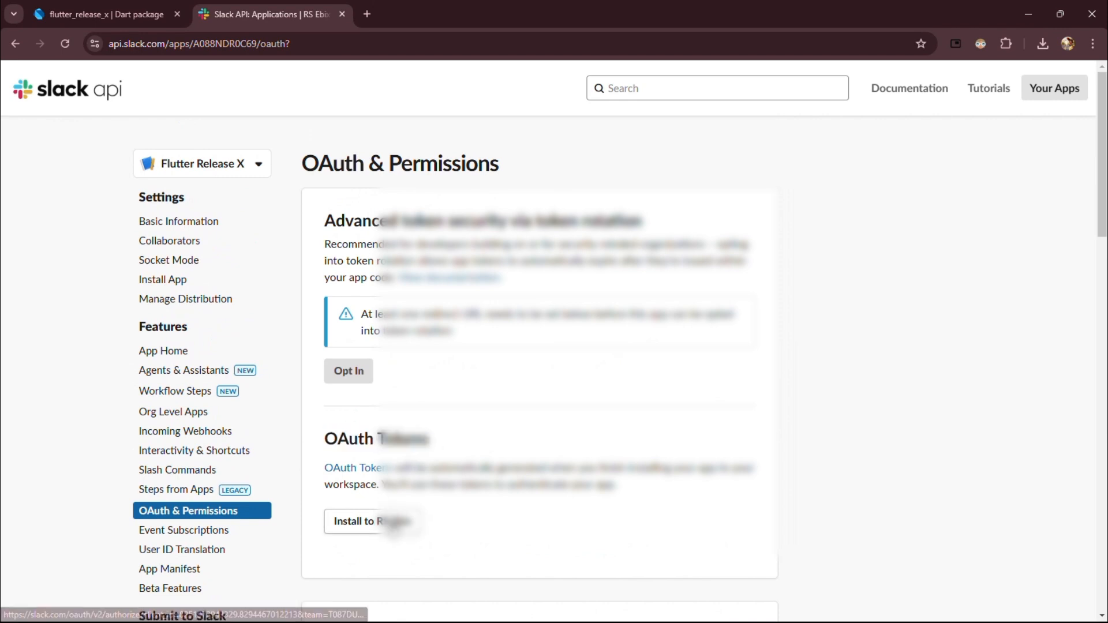
Step: Install the app to the workspace, allow its permissions, and copy the Bot User OAuth Token
{"action": "left_click", "coordinate": [369, 521]}
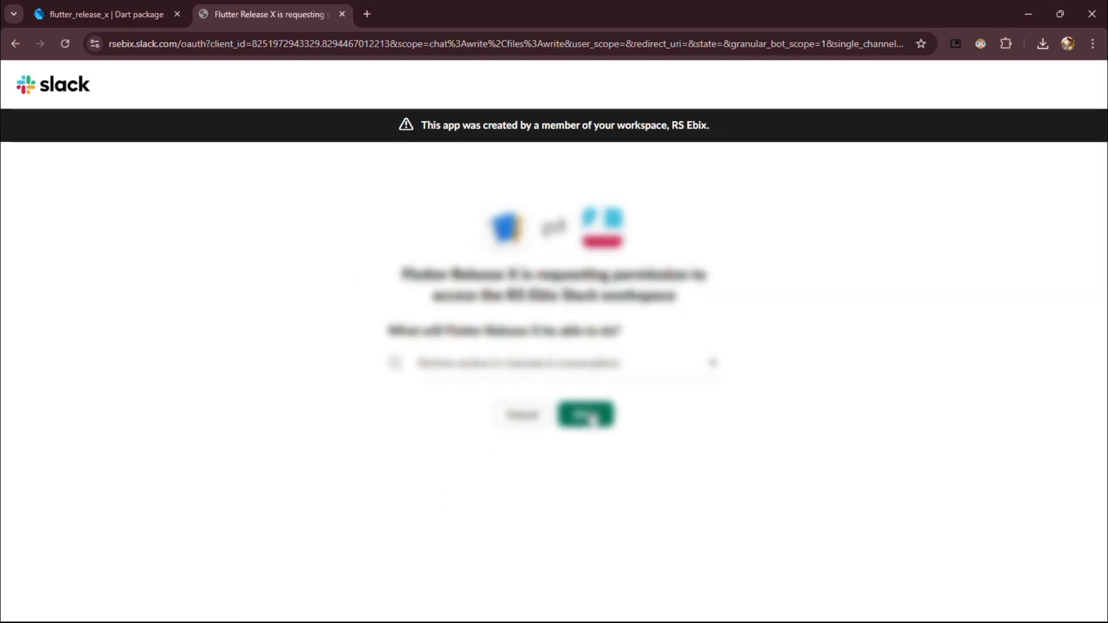
{"action": "left_click", "coordinate": [585, 414]}
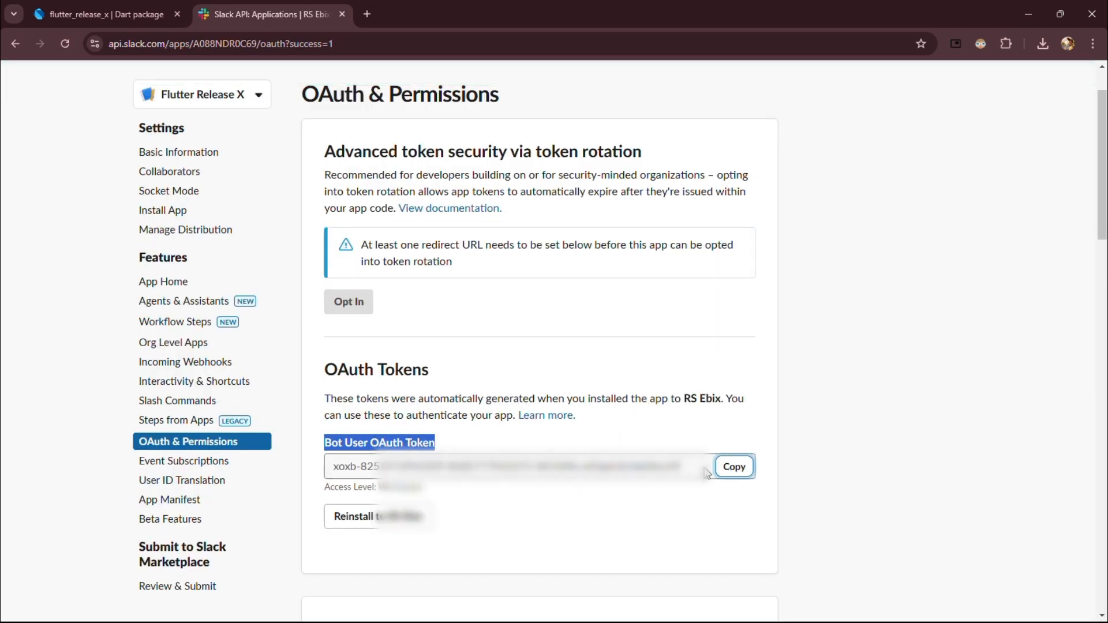
{"action": "left_click", "coordinate": [106, 15]}
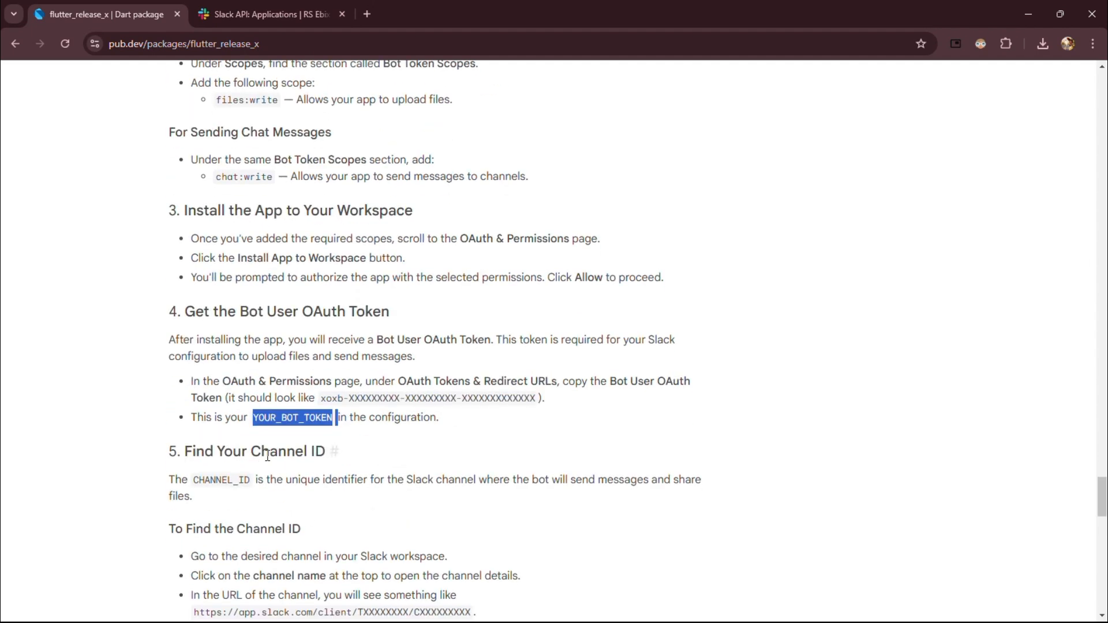
Step: Scroll the frx-release channel details to reveal its Channel ID
{"action": "scroll", "scroll_direction": "down", "scroll_amount": 3}
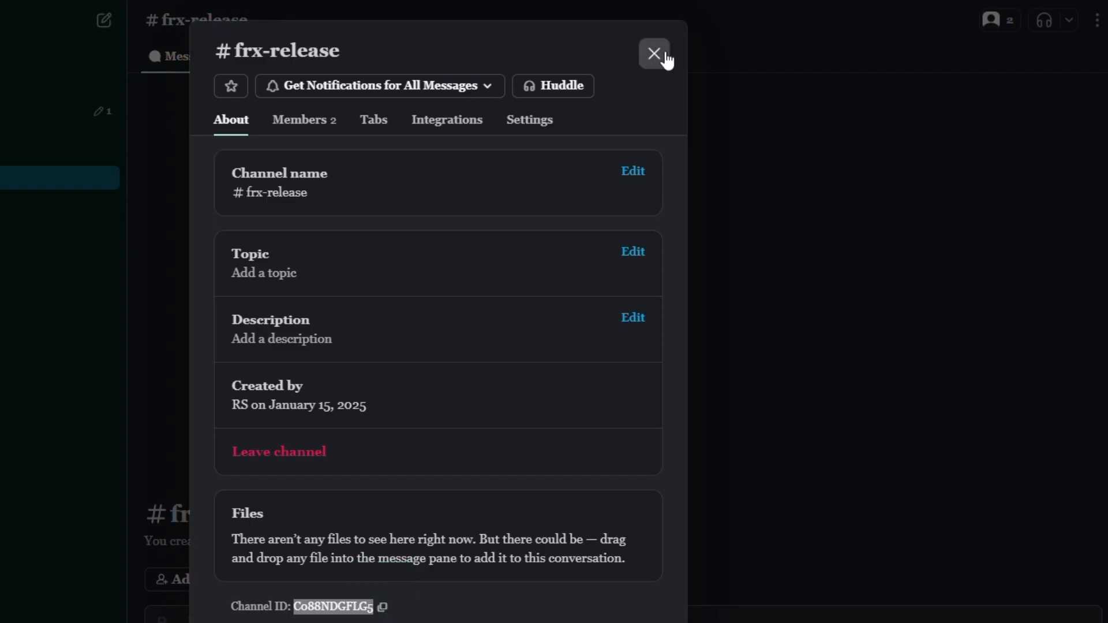
Step: Add the Flutter Release X app to the frx-release channel from its Integrations list
{"action": "left_click", "coordinate": [656, 53]}
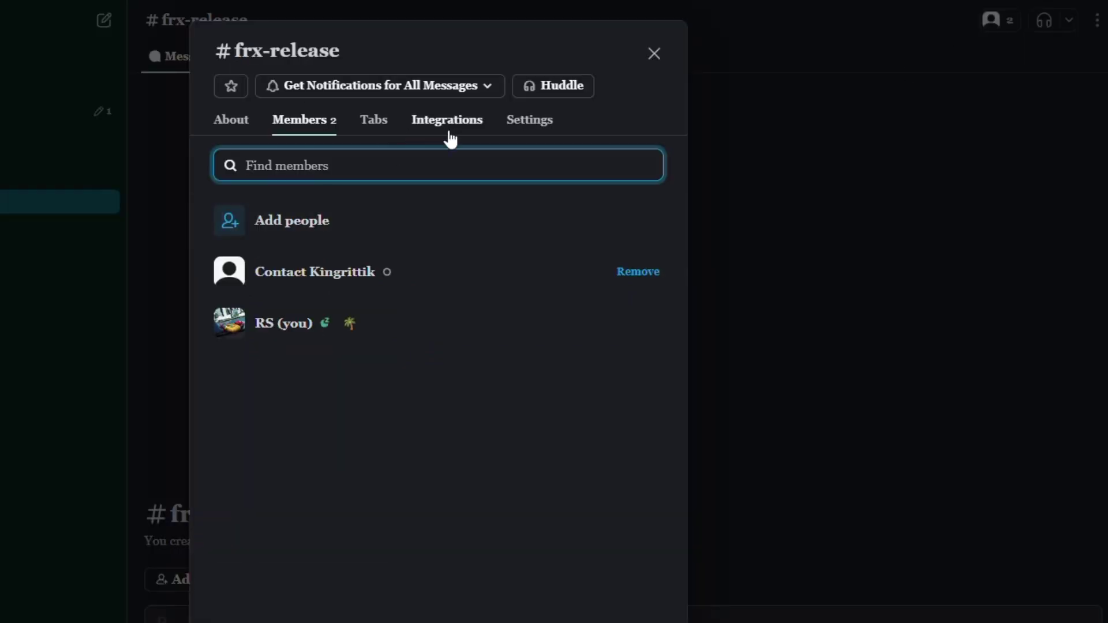
{"action": "left_click", "coordinate": [447, 119]}
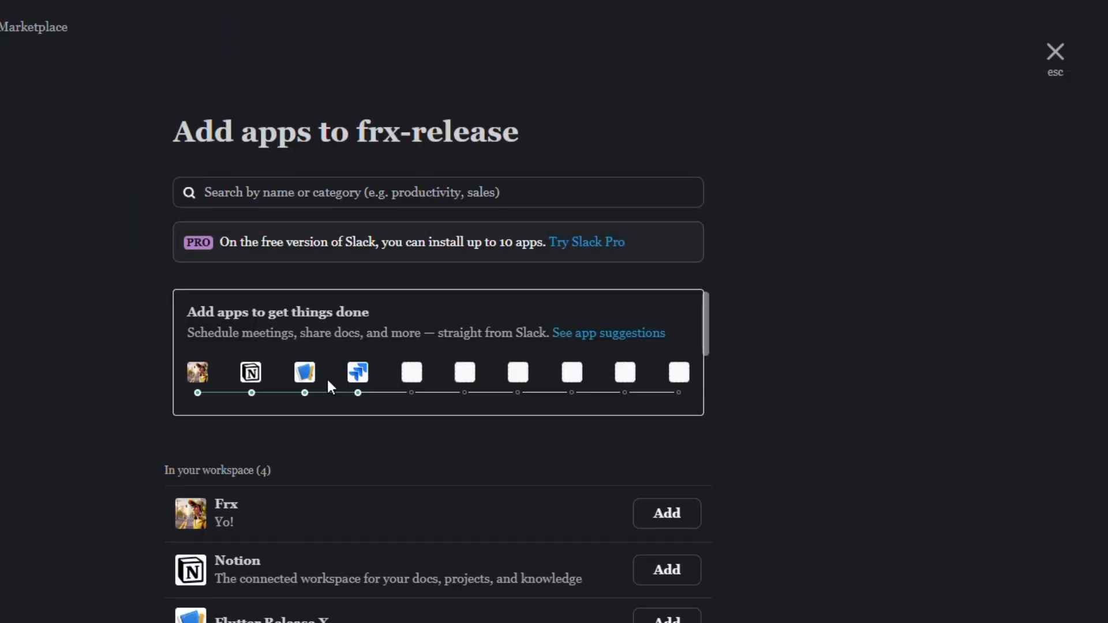
{"action": "left_click", "coordinate": [1054, 51]}
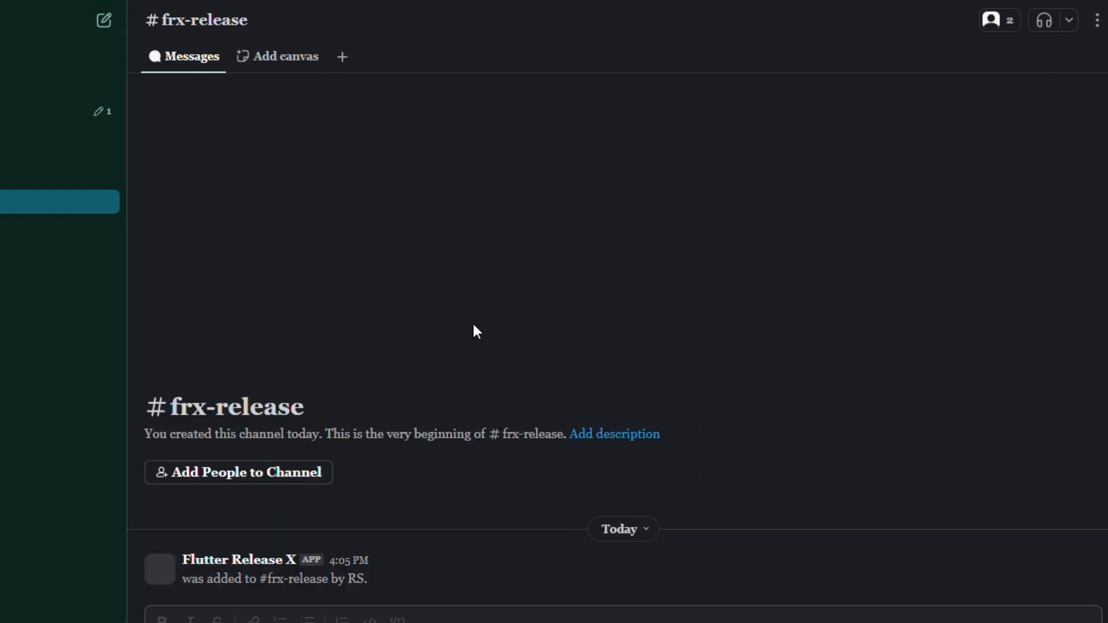
{"action": "mouse_move", "coordinate": [282, 580]}
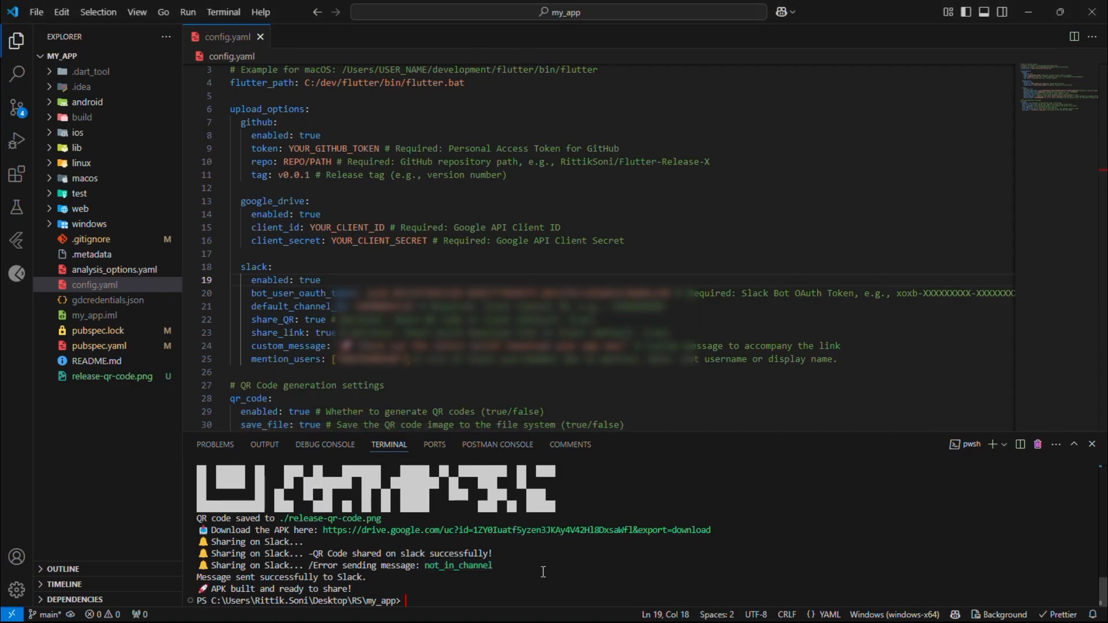
Step: Run 'frx build' and choose option 2 (Google Drive) so the APK link and QR post to Slack
{"action": "type", "text": "frx build"}
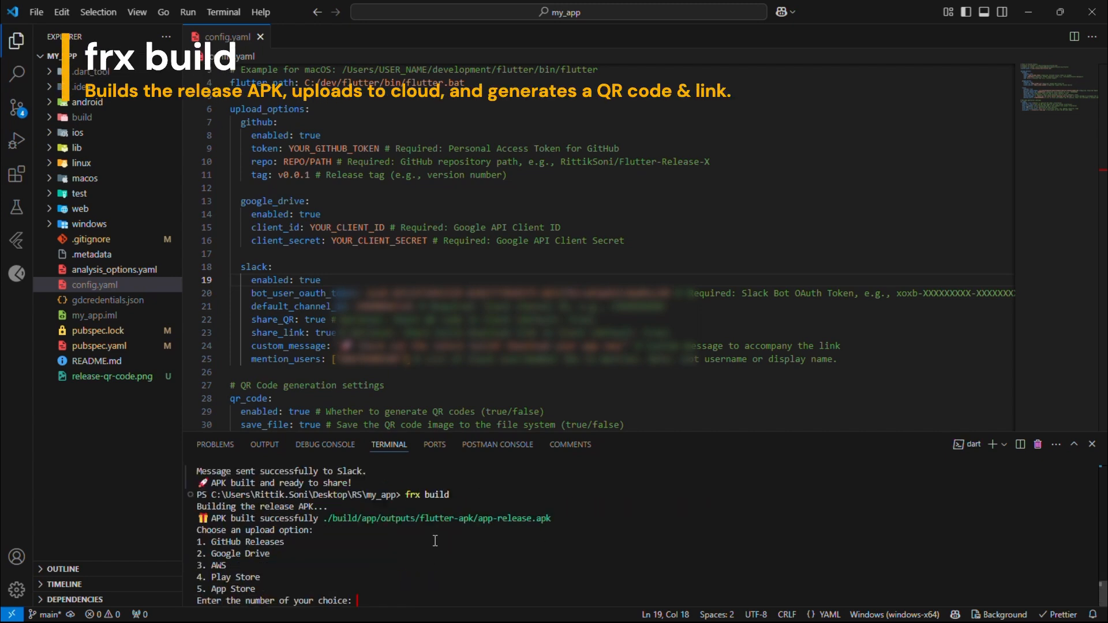
{"action": "type", "text": "2"}
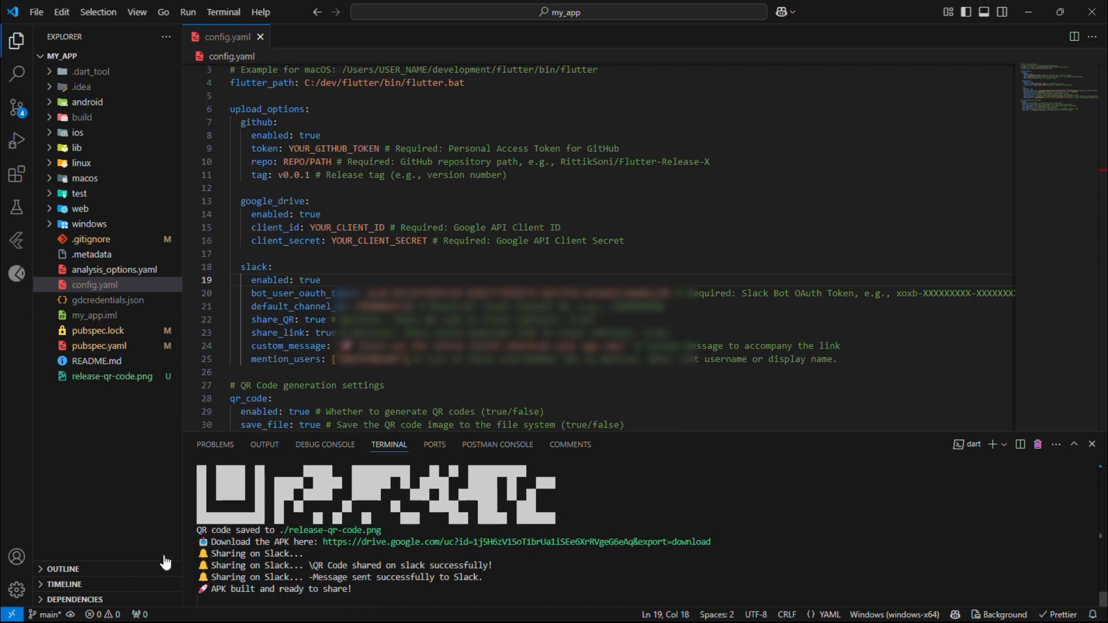
{"action": "double_click", "coordinate": [404, 577]}
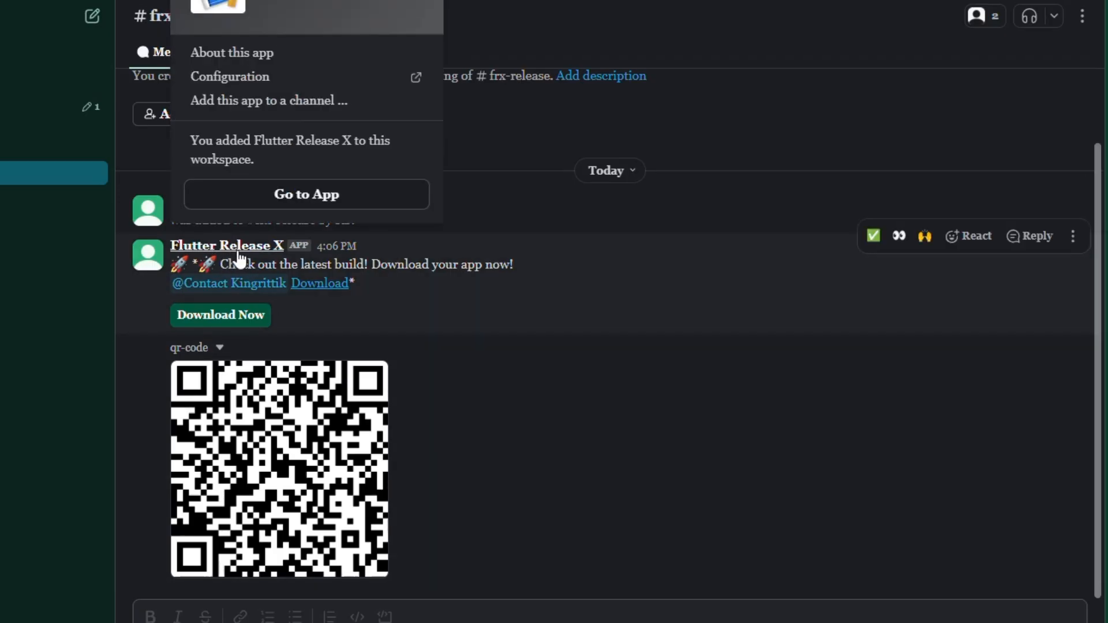
{"action": "left_click", "coordinate": [229, 284]}
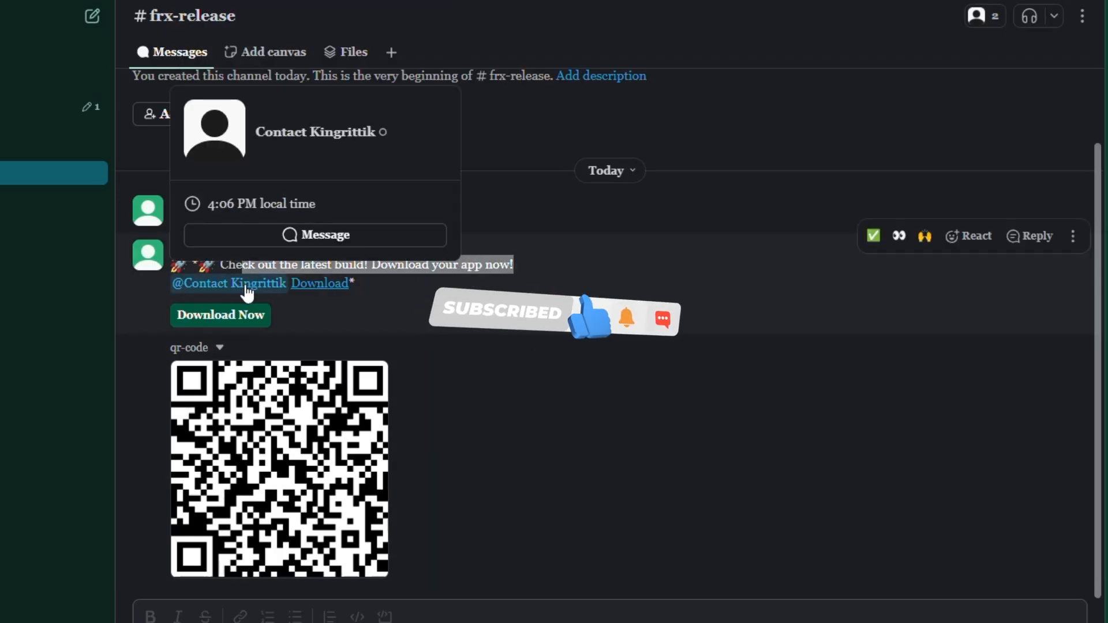
{"action": "mouse_move", "coordinate": [233, 320]}
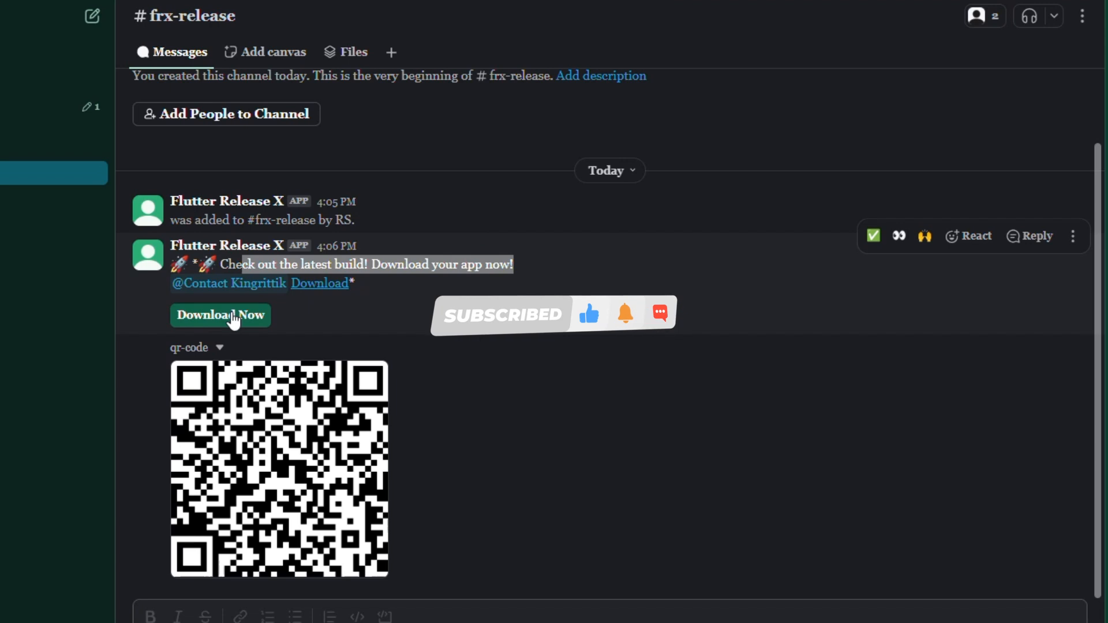